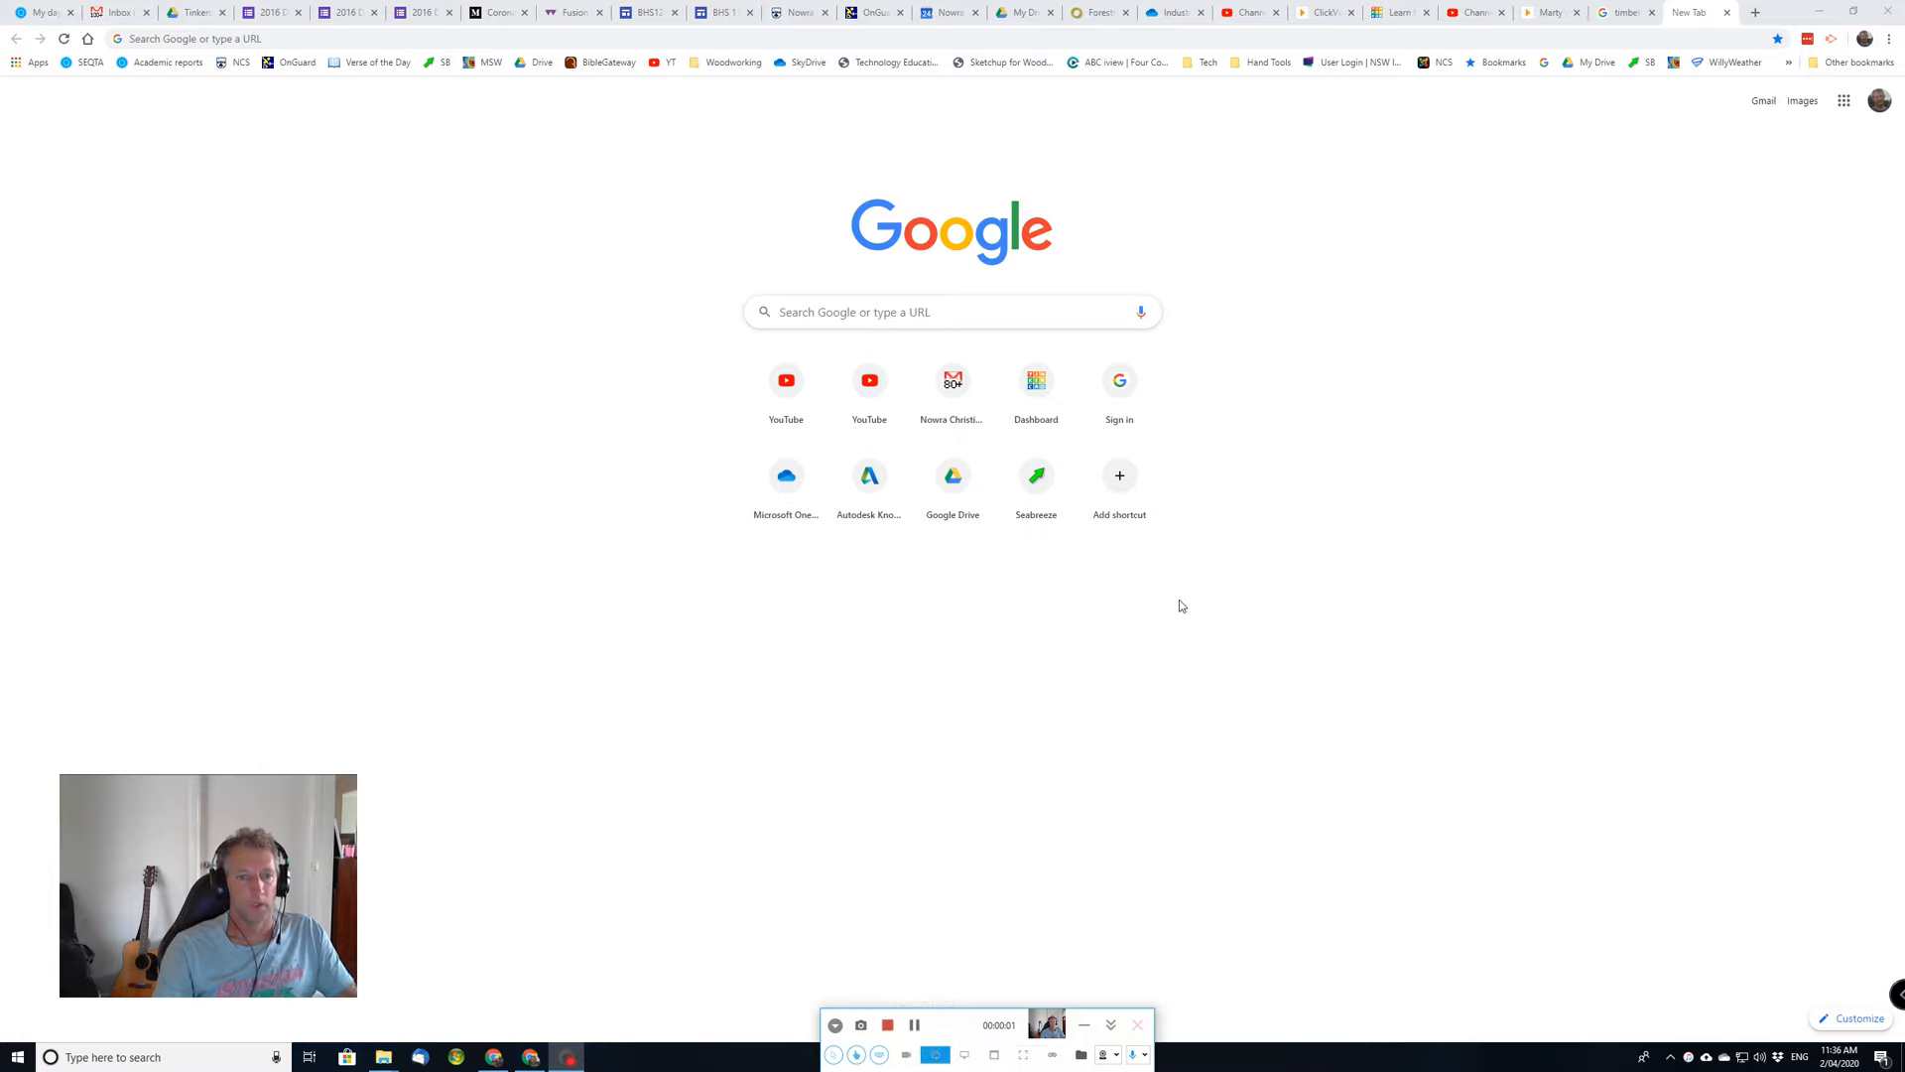
{"action": "mouse_move", "coordinate": [594, 571]}
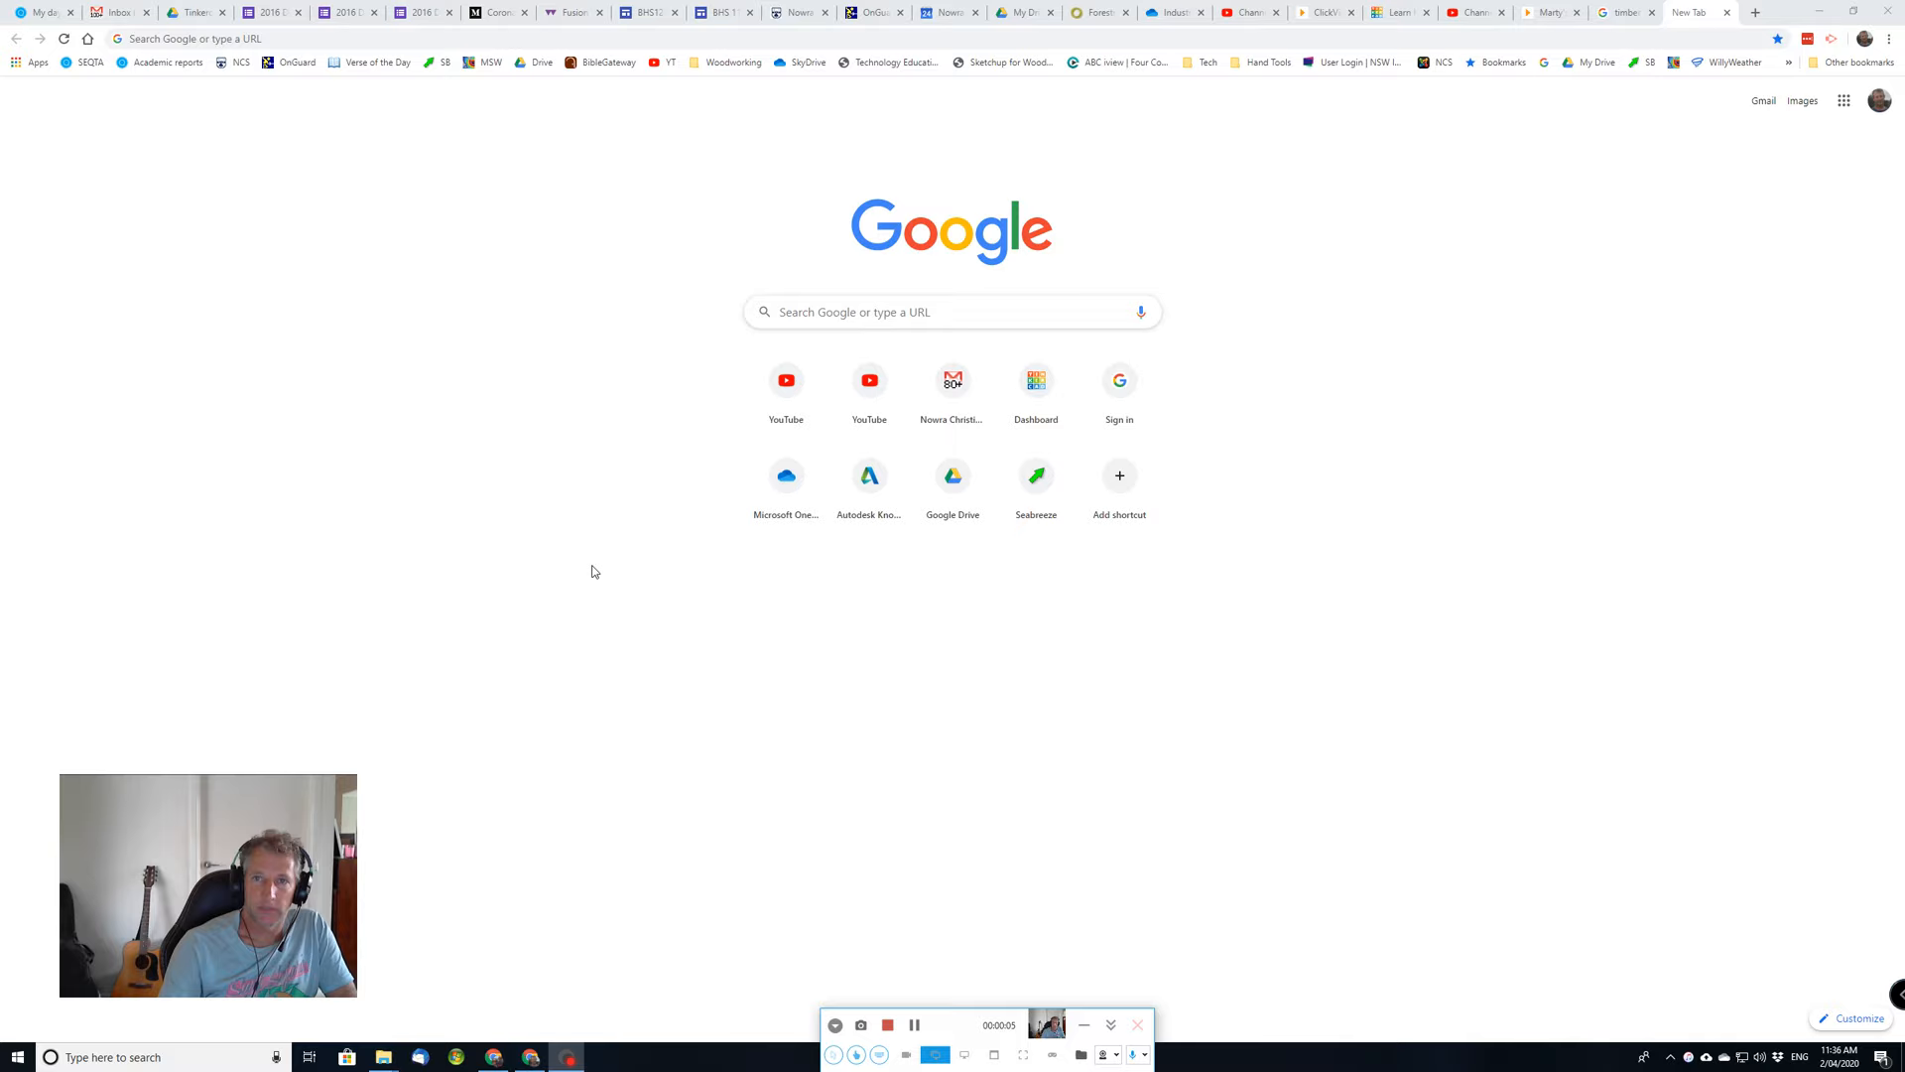
{"action": "mouse_move", "coordinate": [655, 299]}
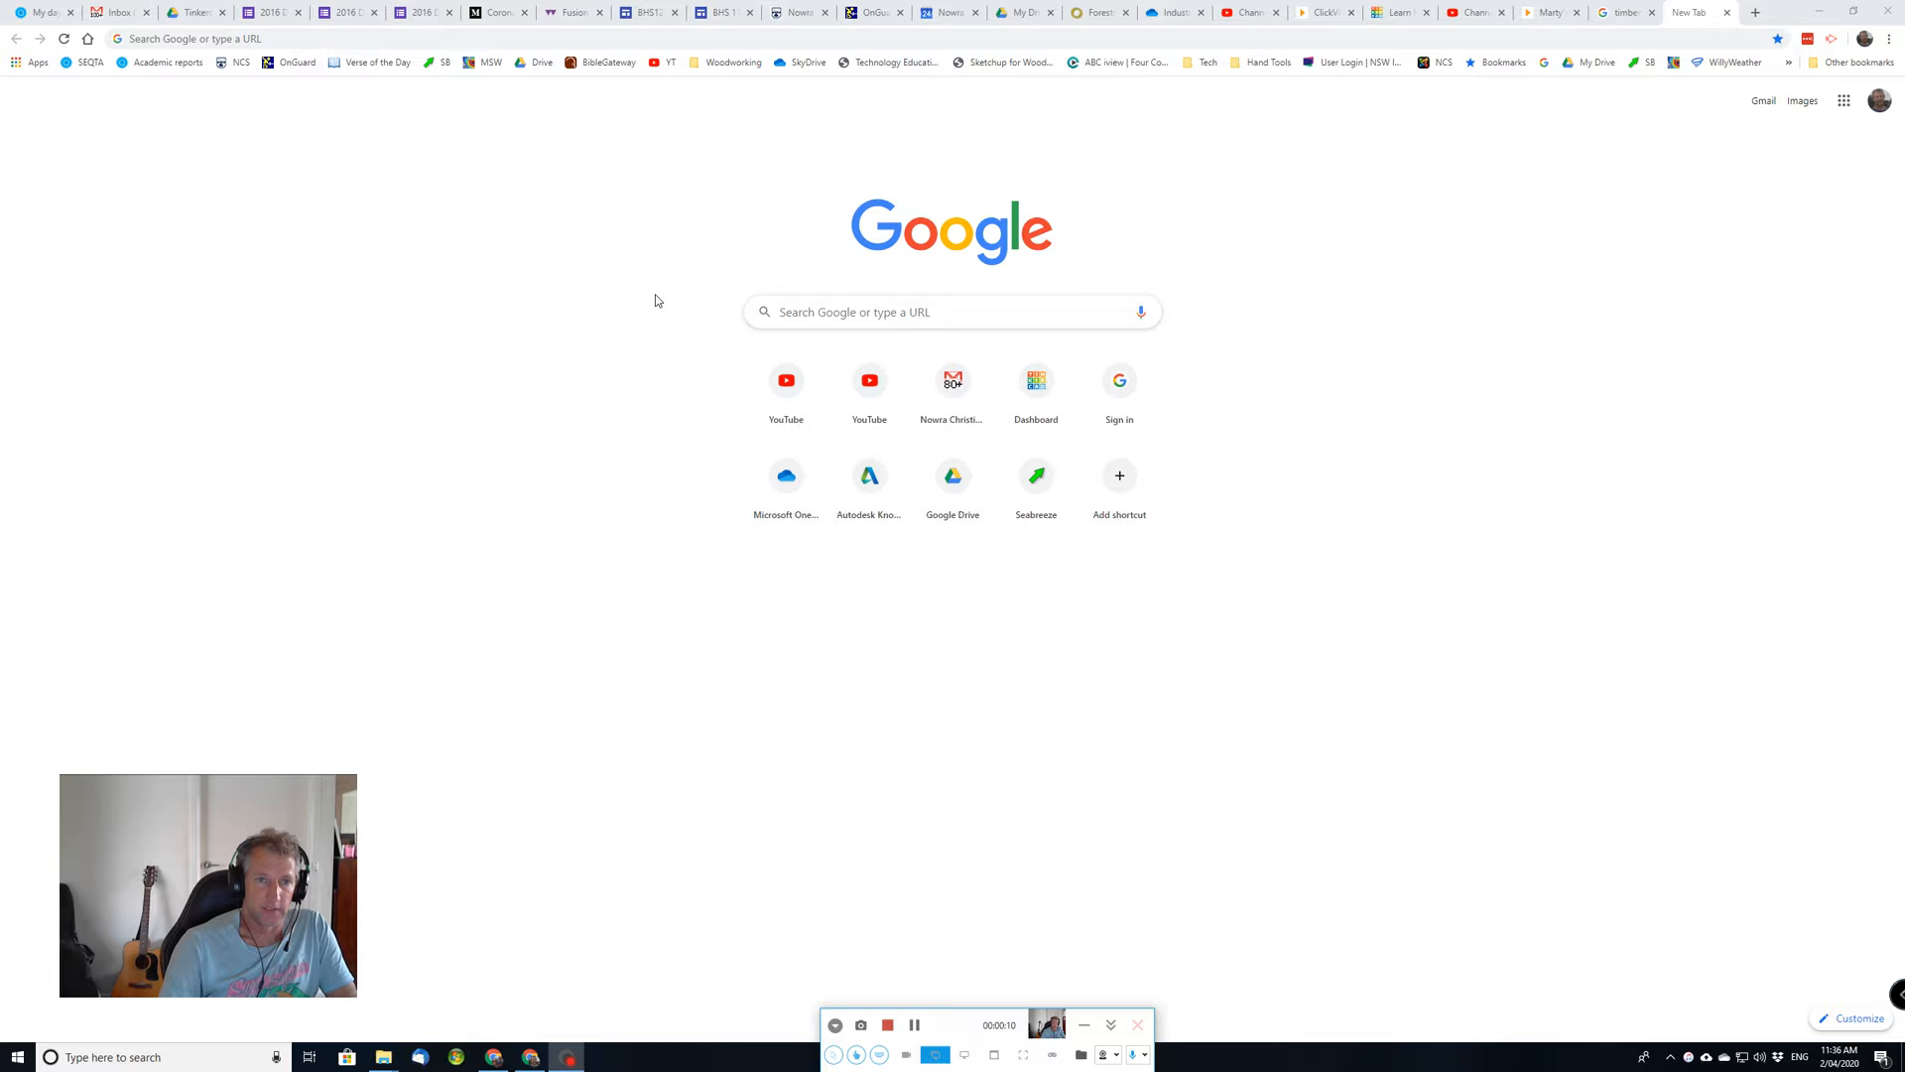
{"action": "mouse_move", "coordinate": [643, 672]}
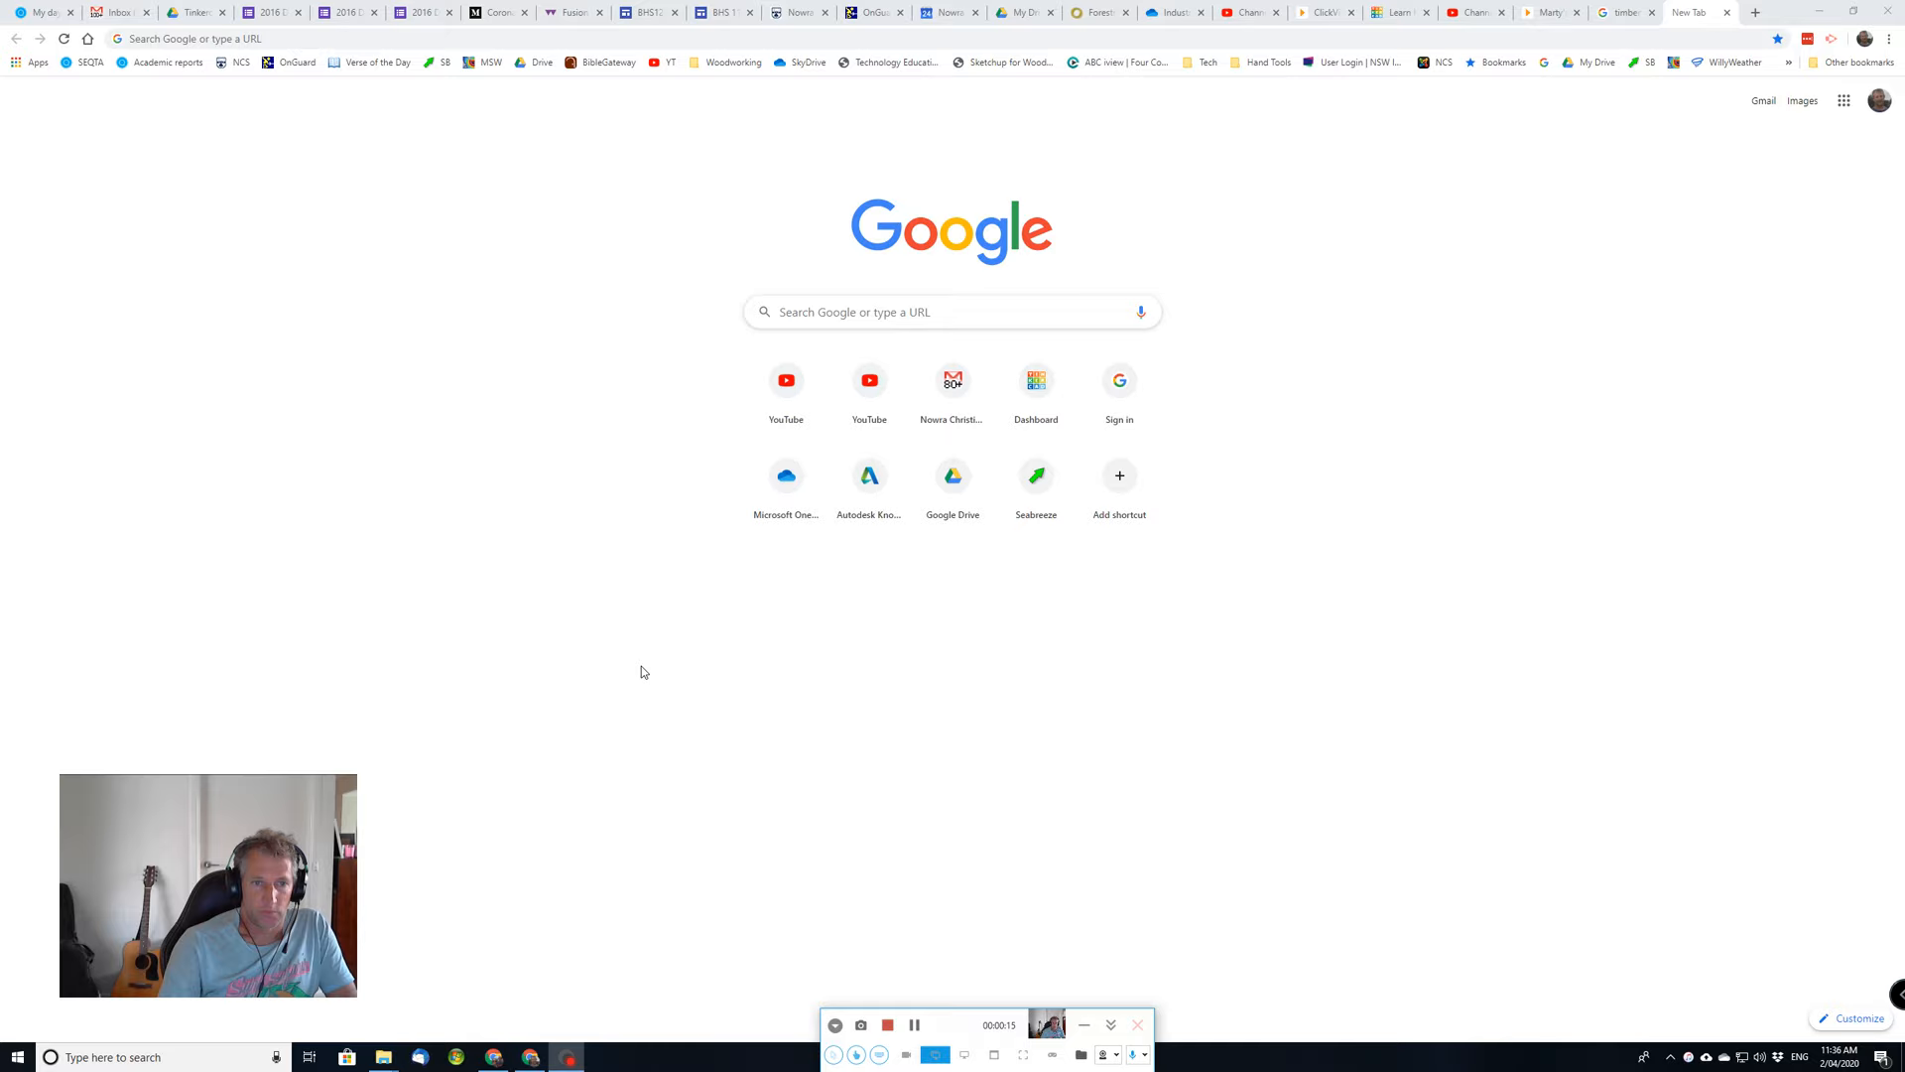
{"action": "mouse_move", "coordinate": [629, 629]}
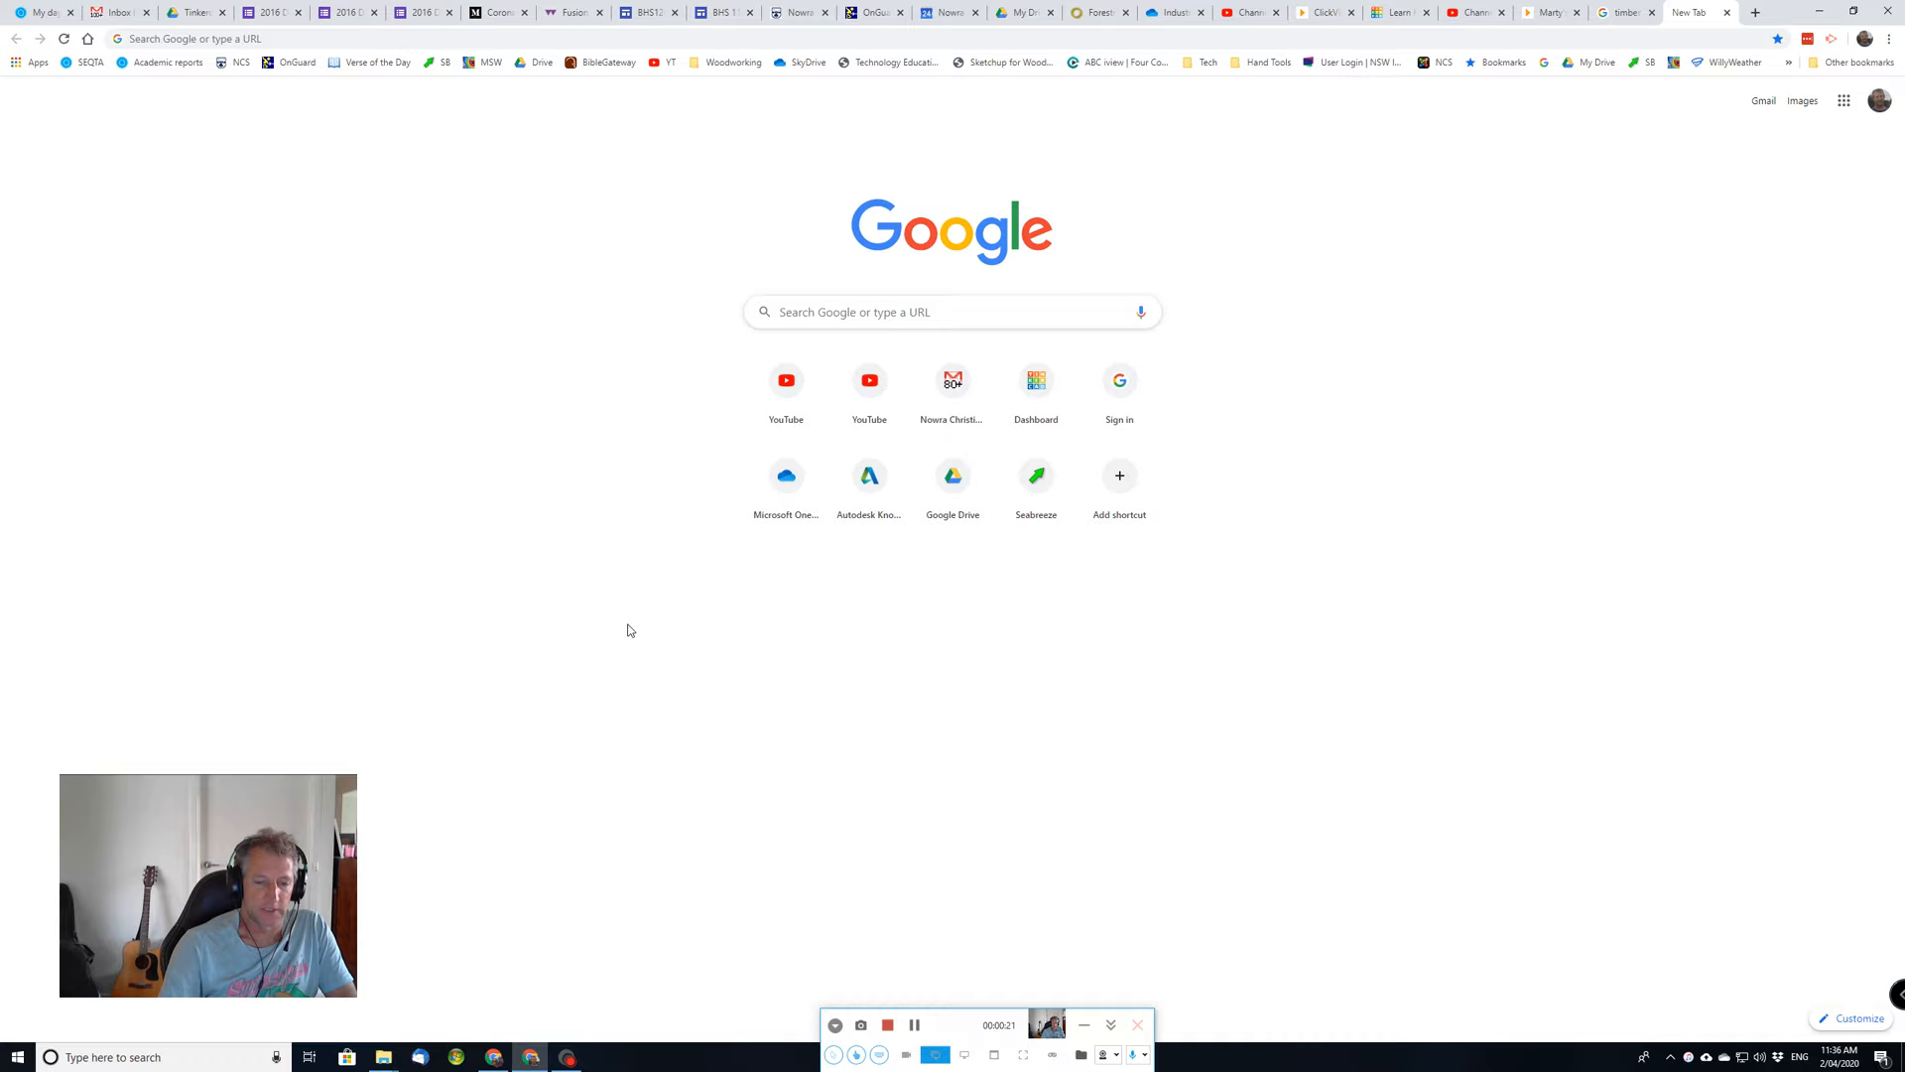
{"action": "mouse_move", "coordinate": [613, 603]}
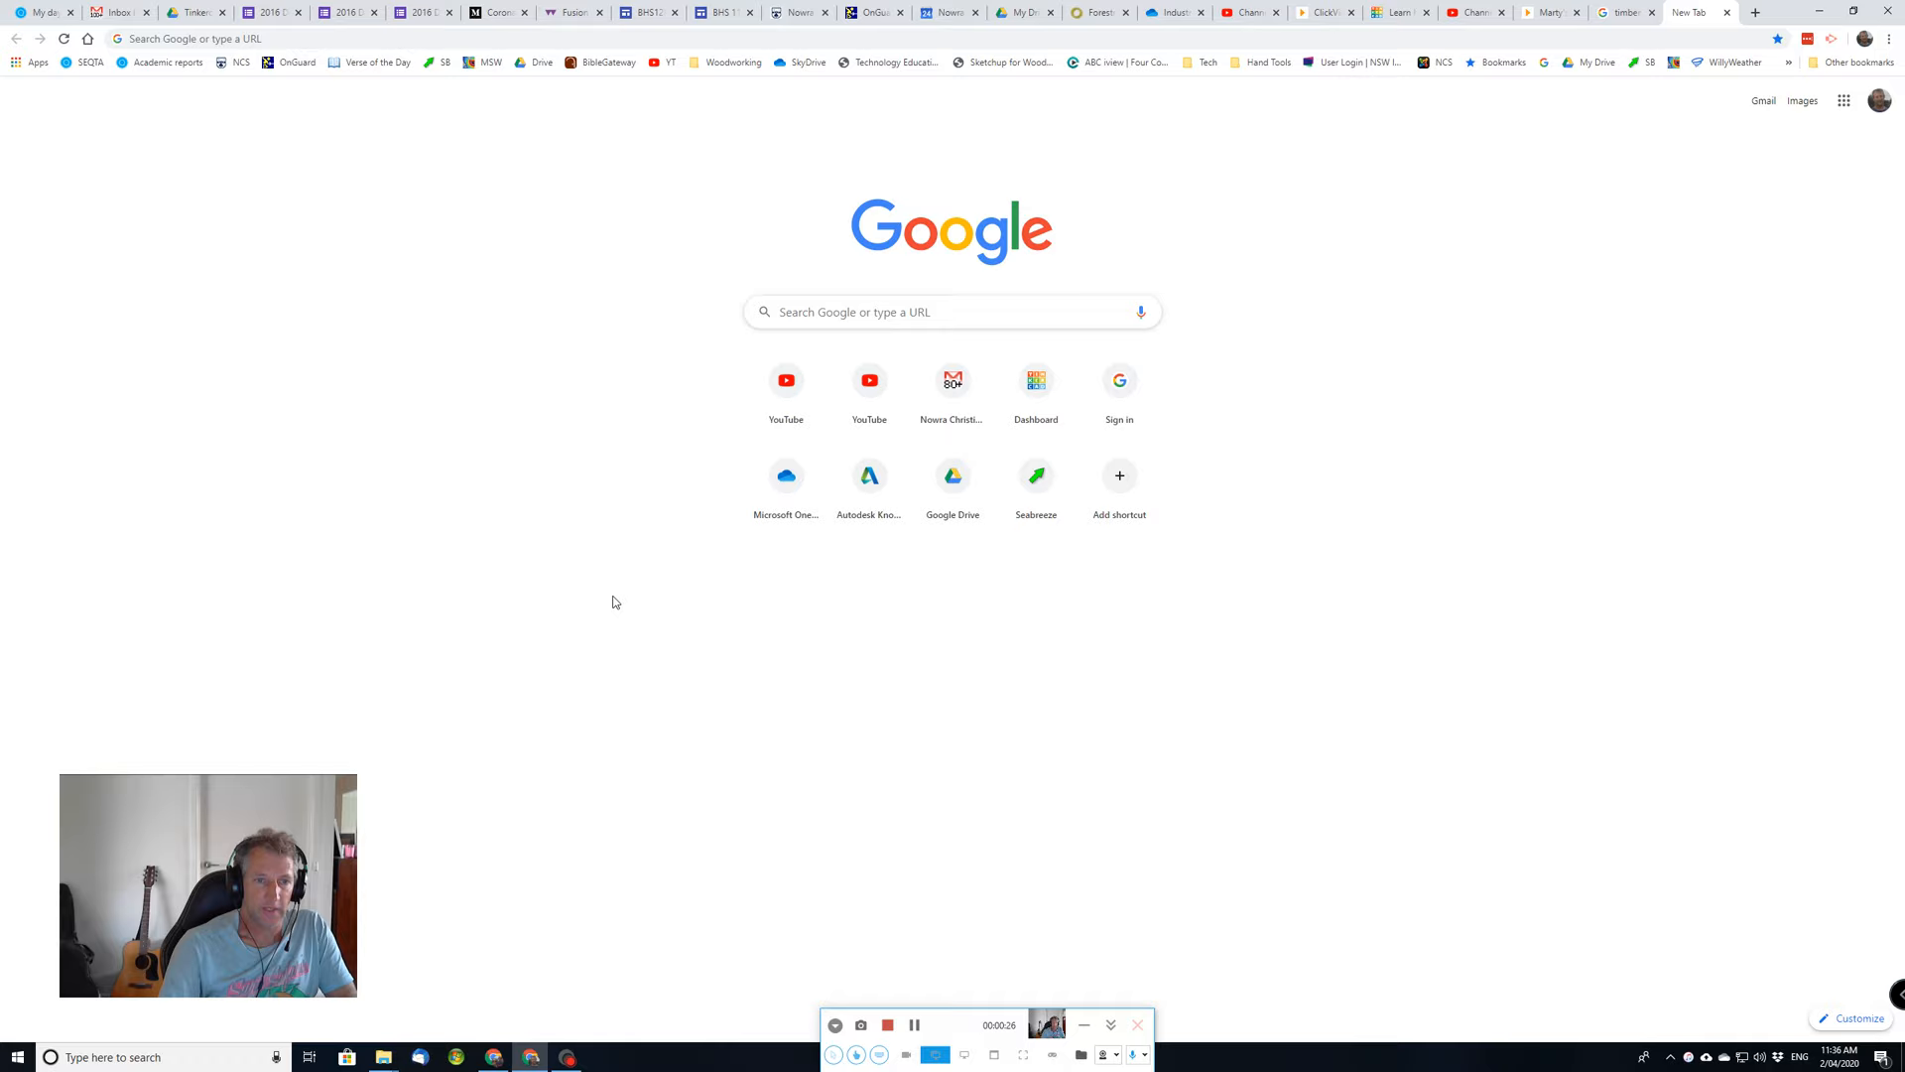
Switch to the saved Pencil Box model to review its timber sides and sliding lid.
{"action": "key", "text": "space"}
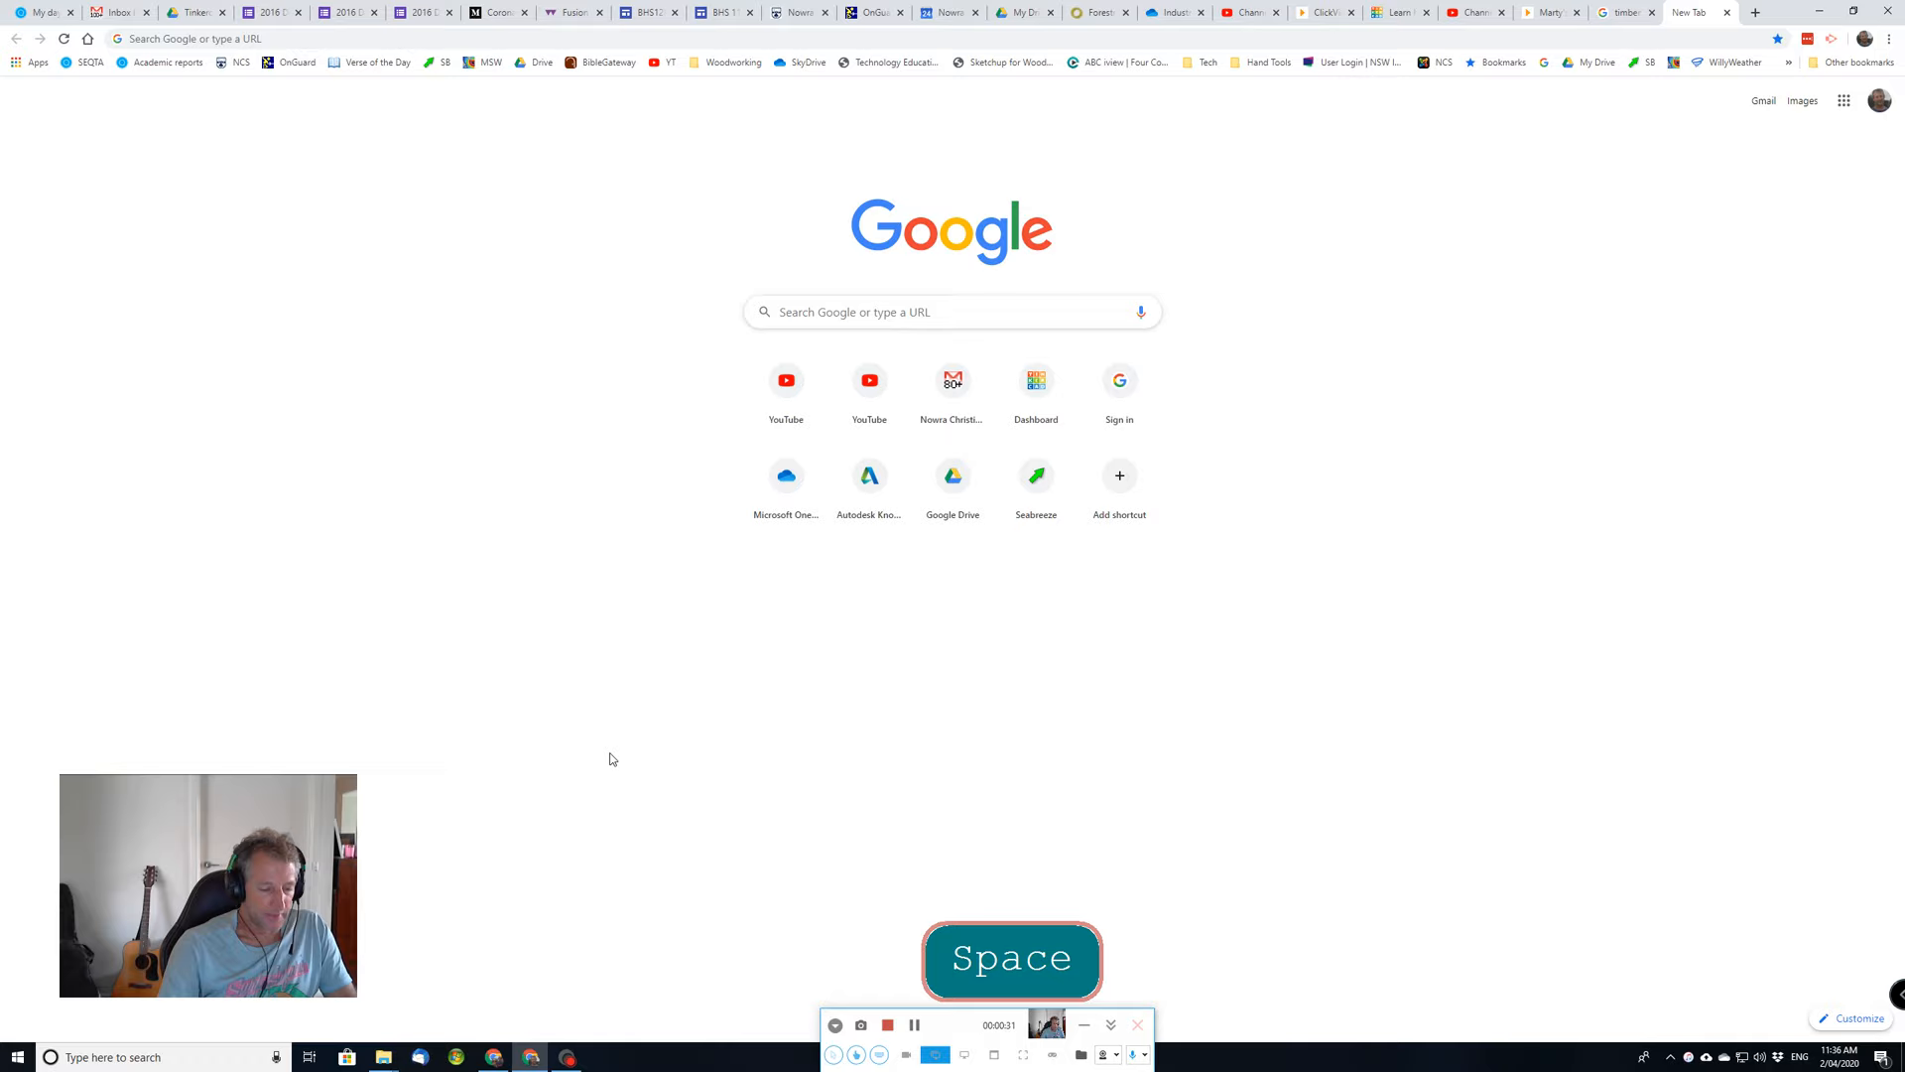
{"action": "key", "text": "return"}
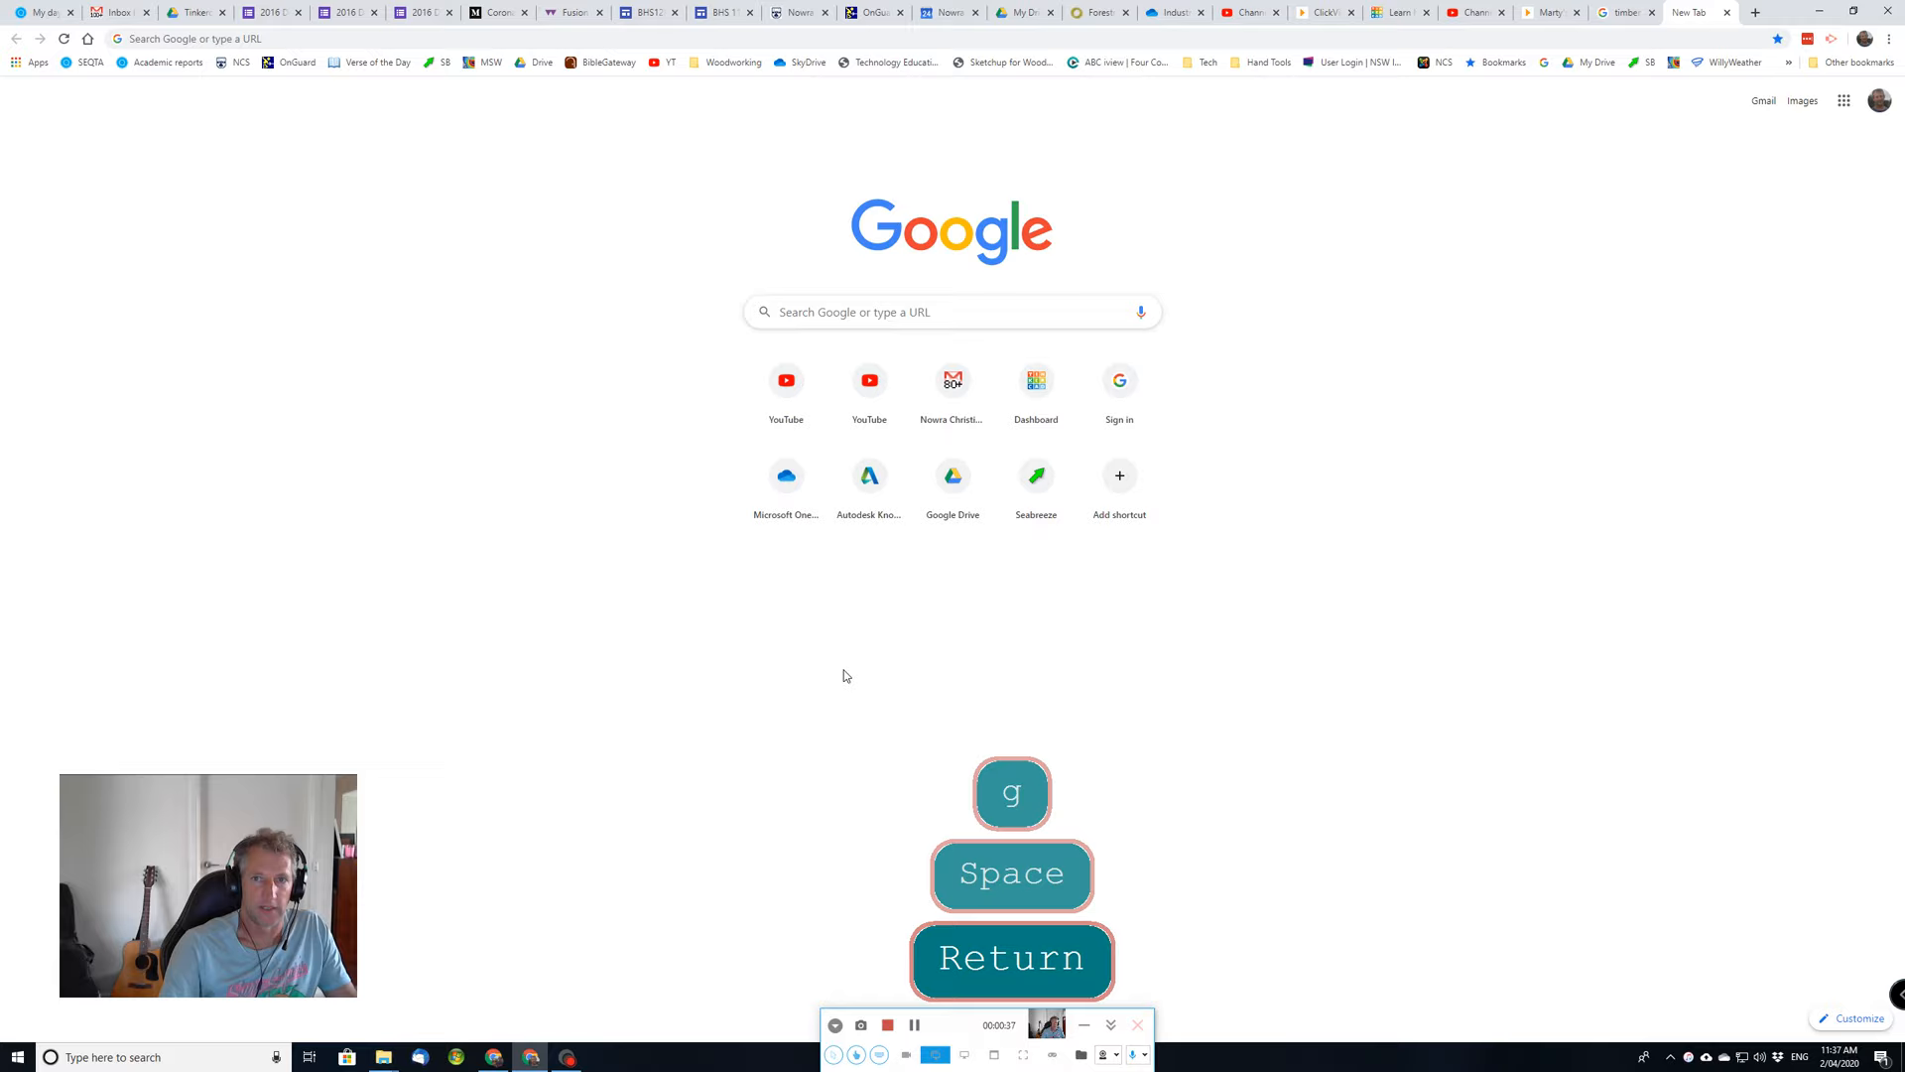
{"action": "left_click", "coordinate": [1842, 102]}
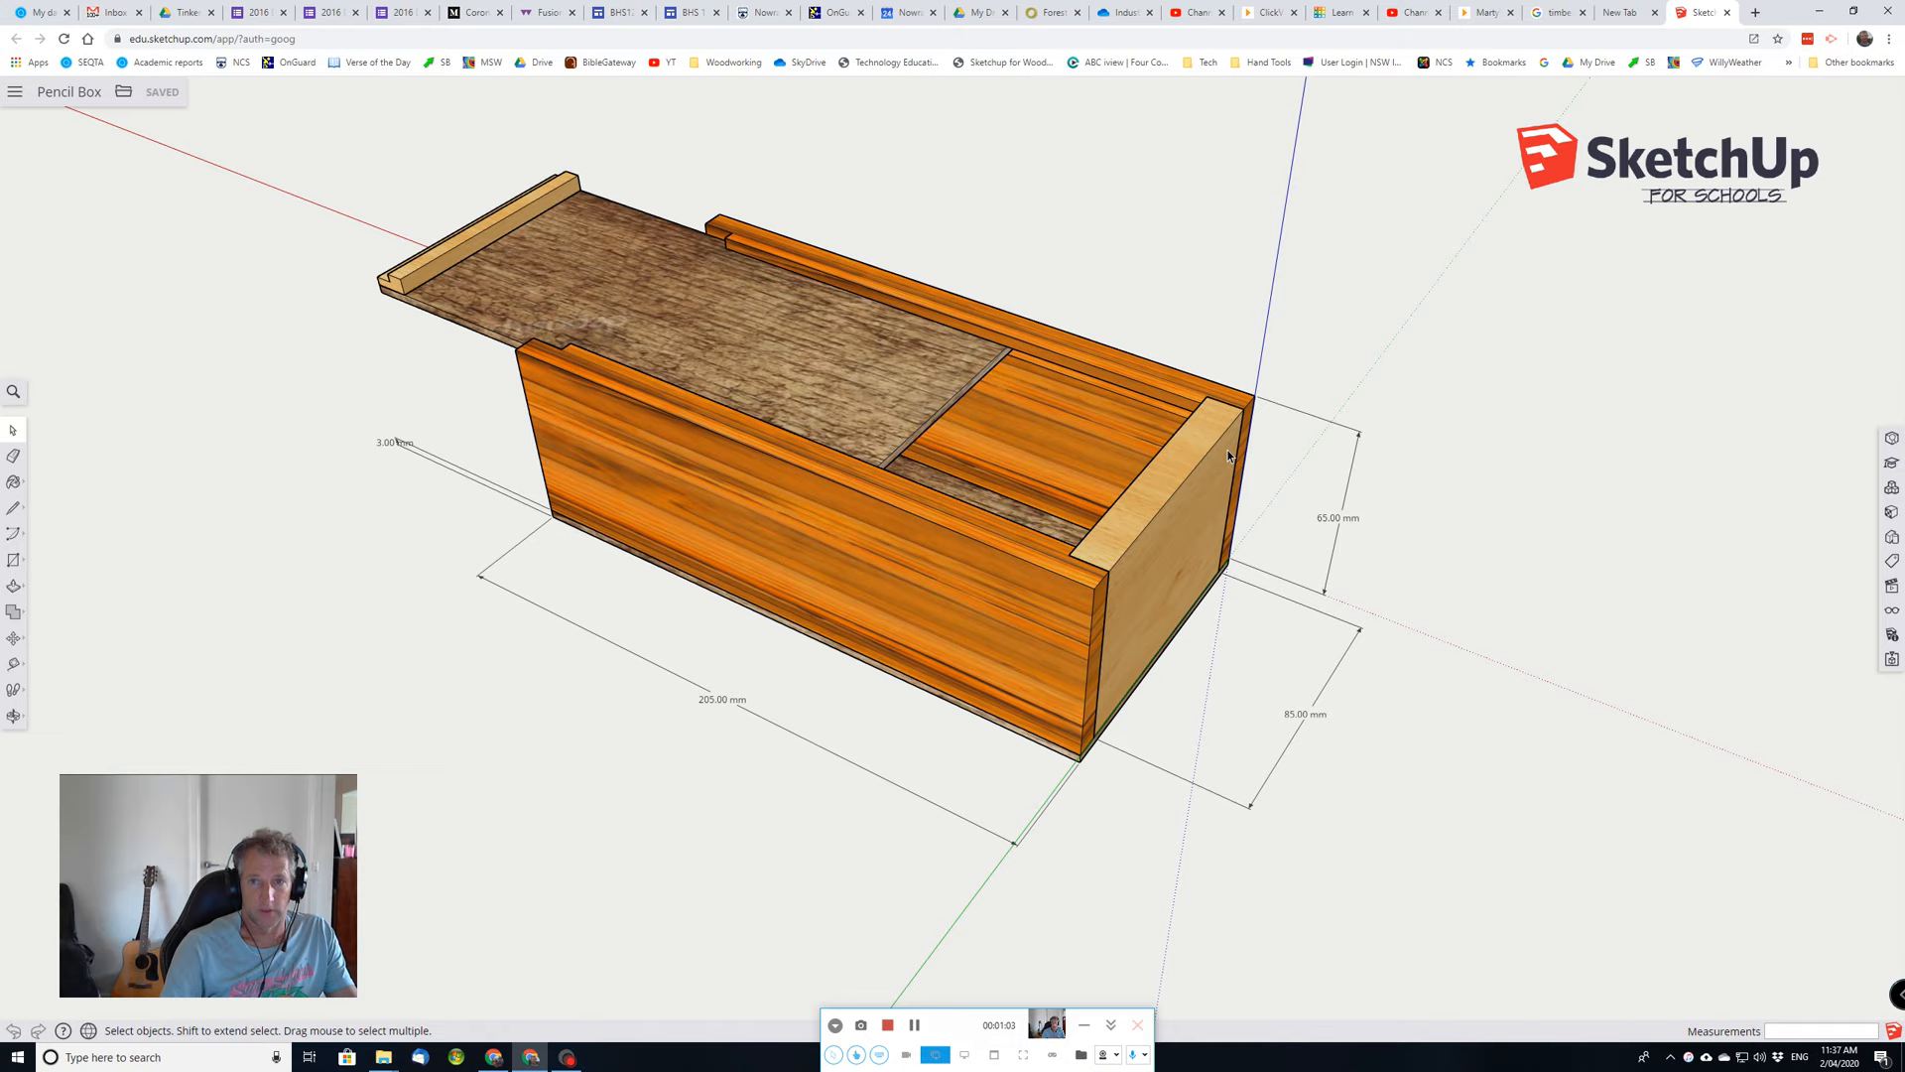
{"action": "mouse_move", "coordinate": [1222, 773]}
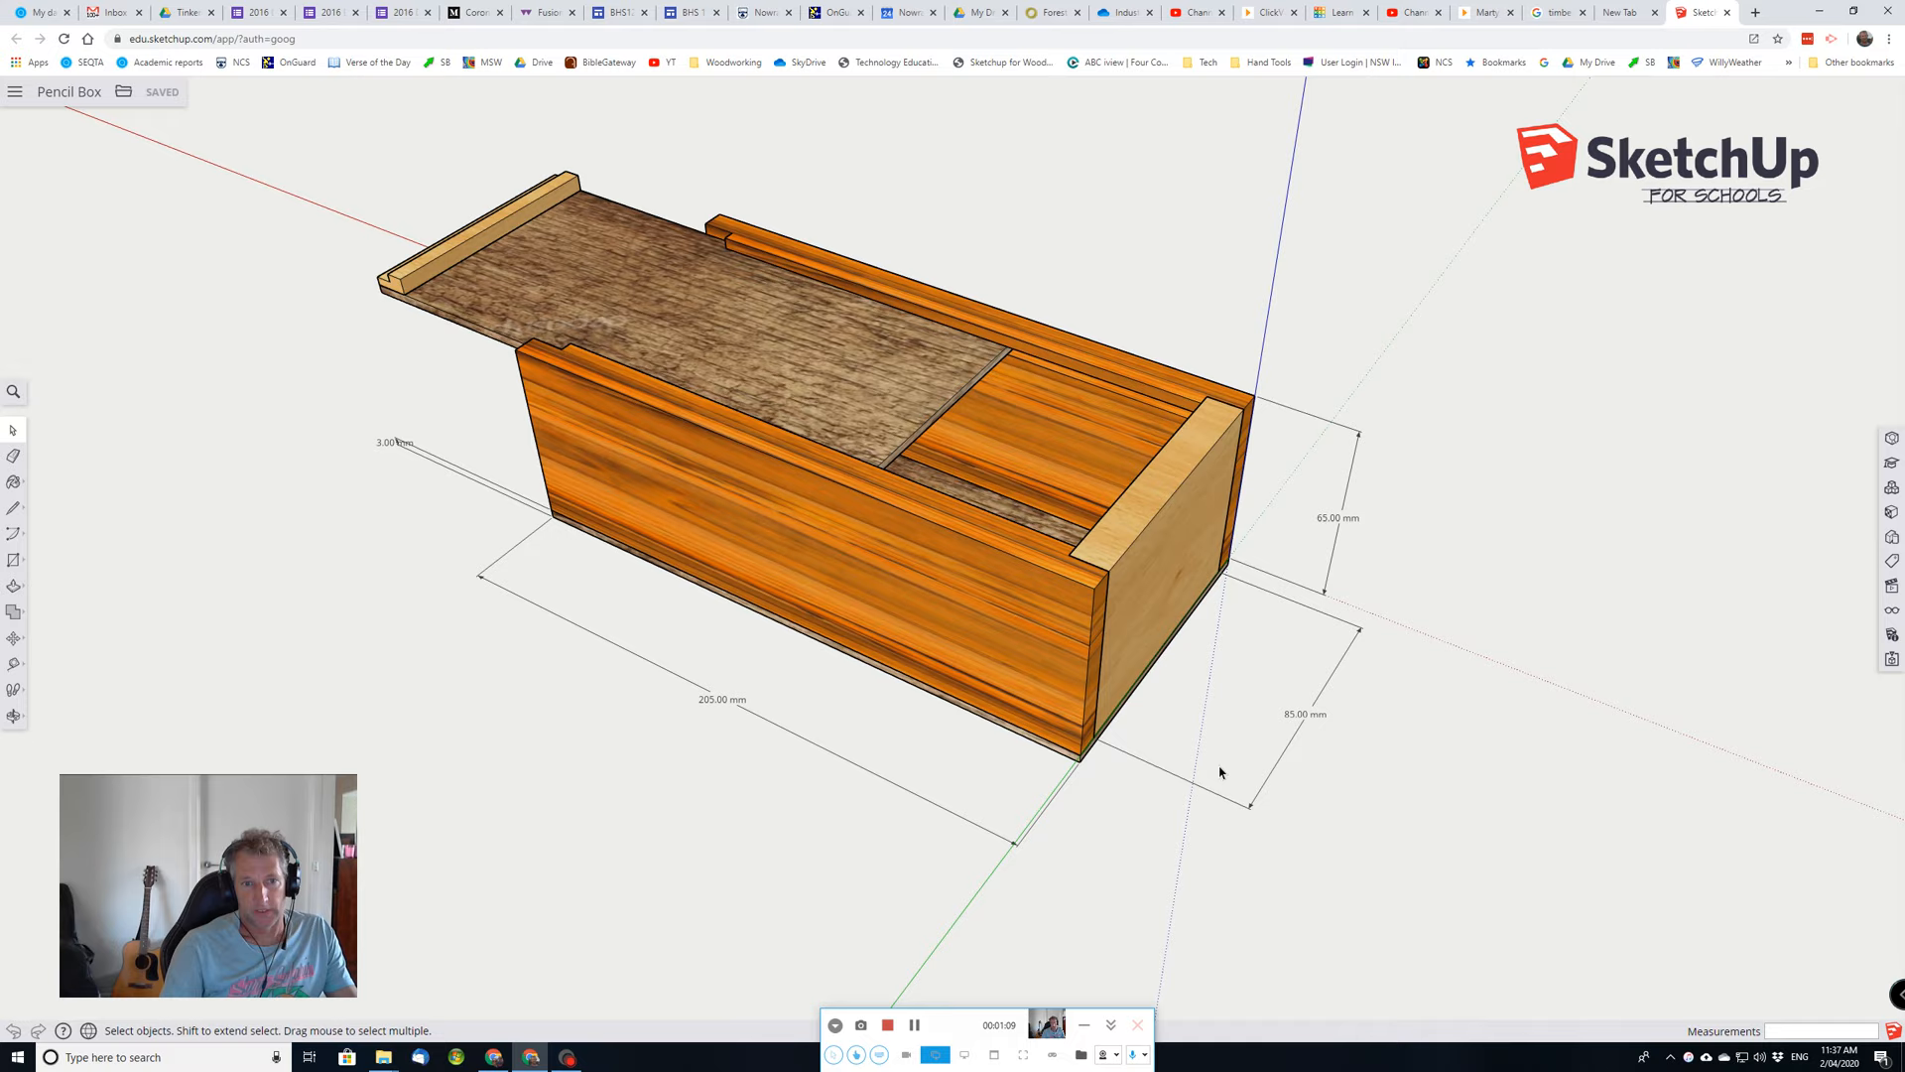
{"action": "mouse_move", "coordinate": [1352, 535]}
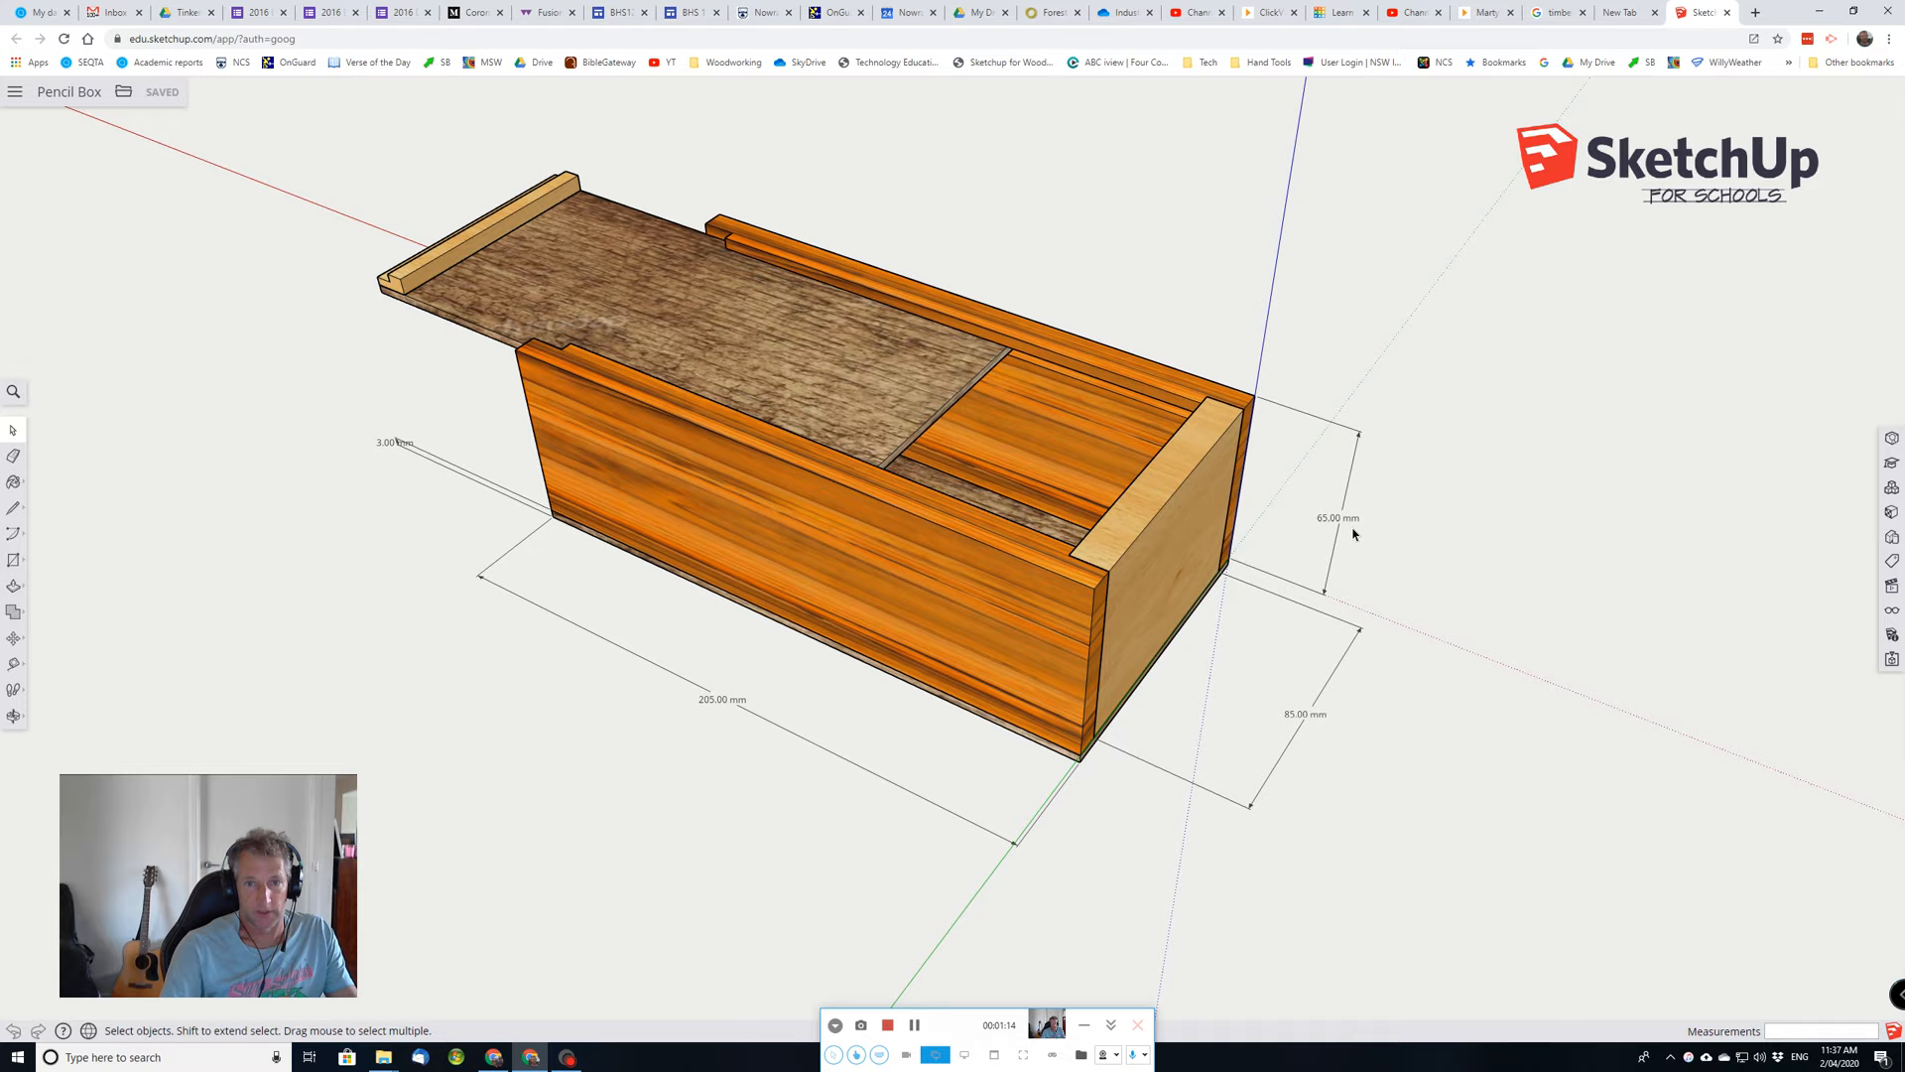
{"action": "mouse_move", "coordinate": [680, 702]}
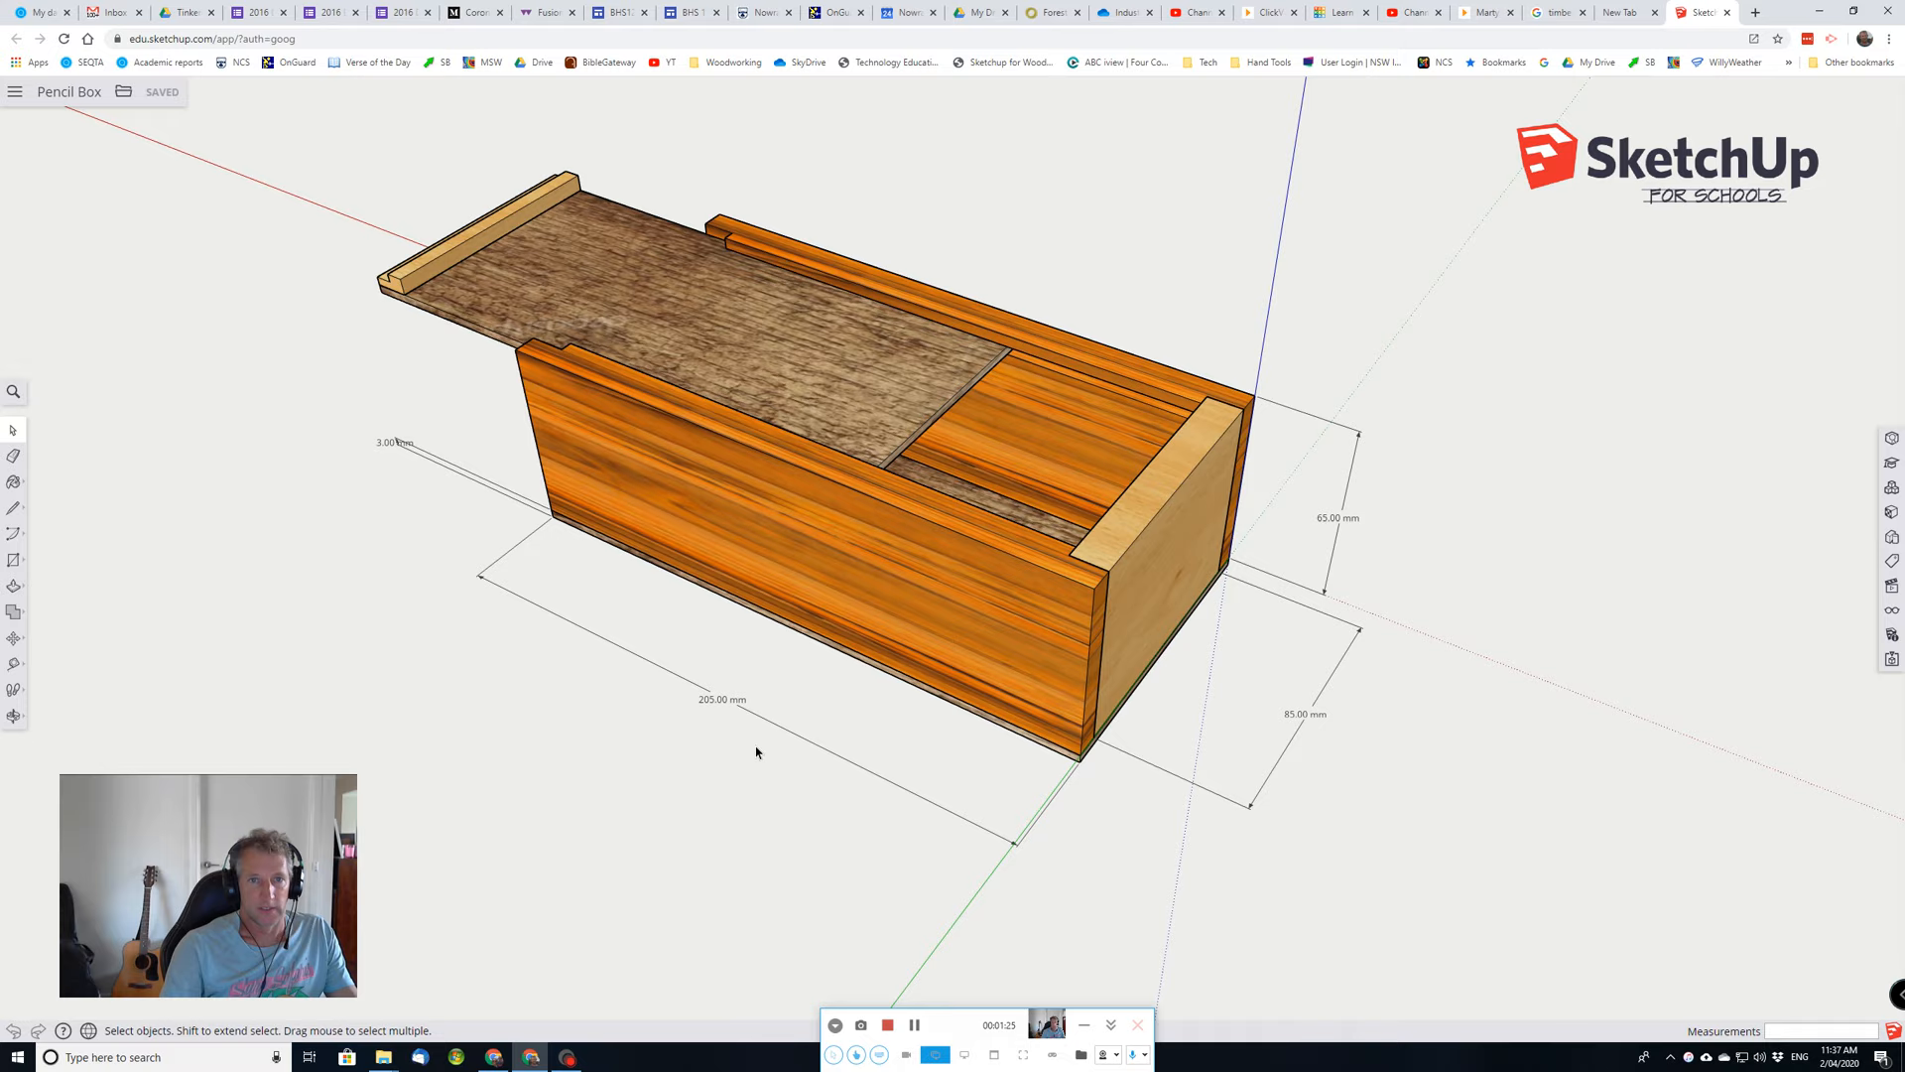
{"action": "mouse_move", "coordinate": [128, 126]}
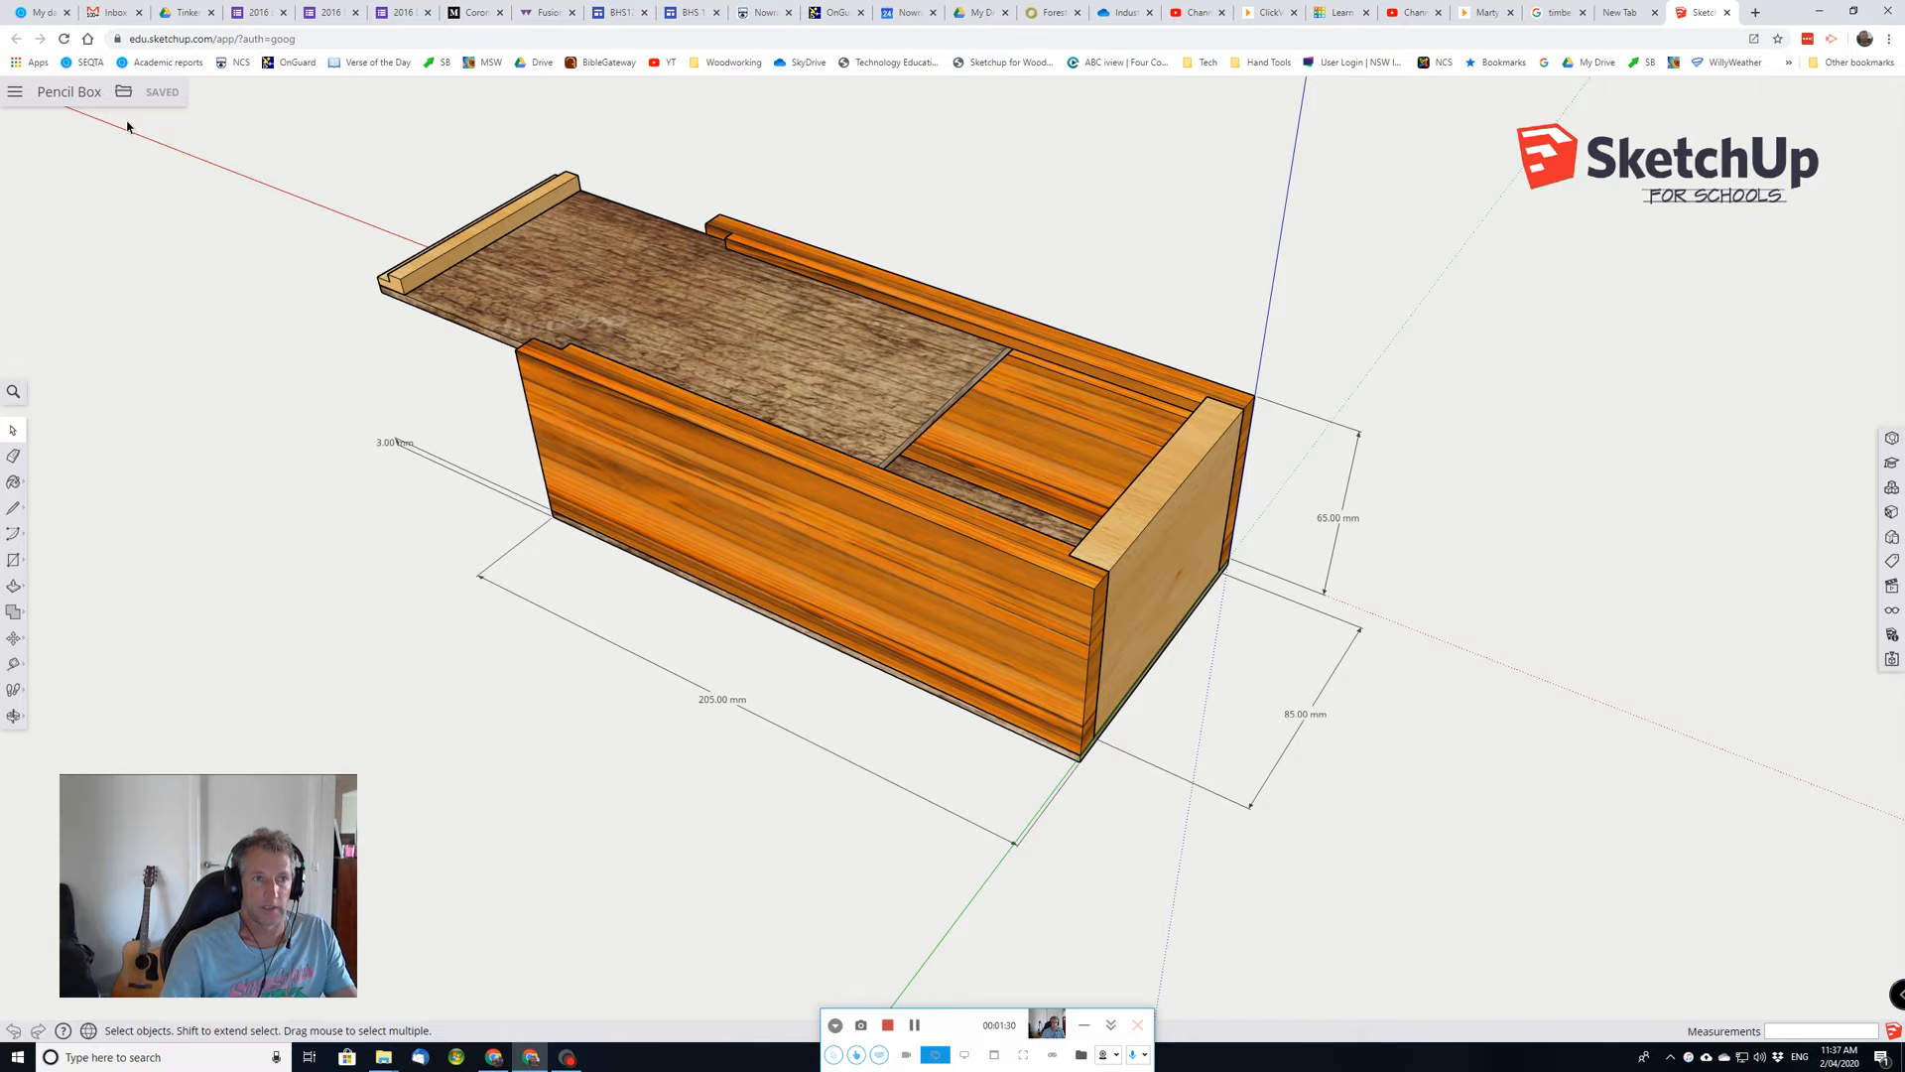
Return Home and start a new model from Drawing Template.skp in Recent Files.
{"action": "left_click", "coordinate": [17, 93]}
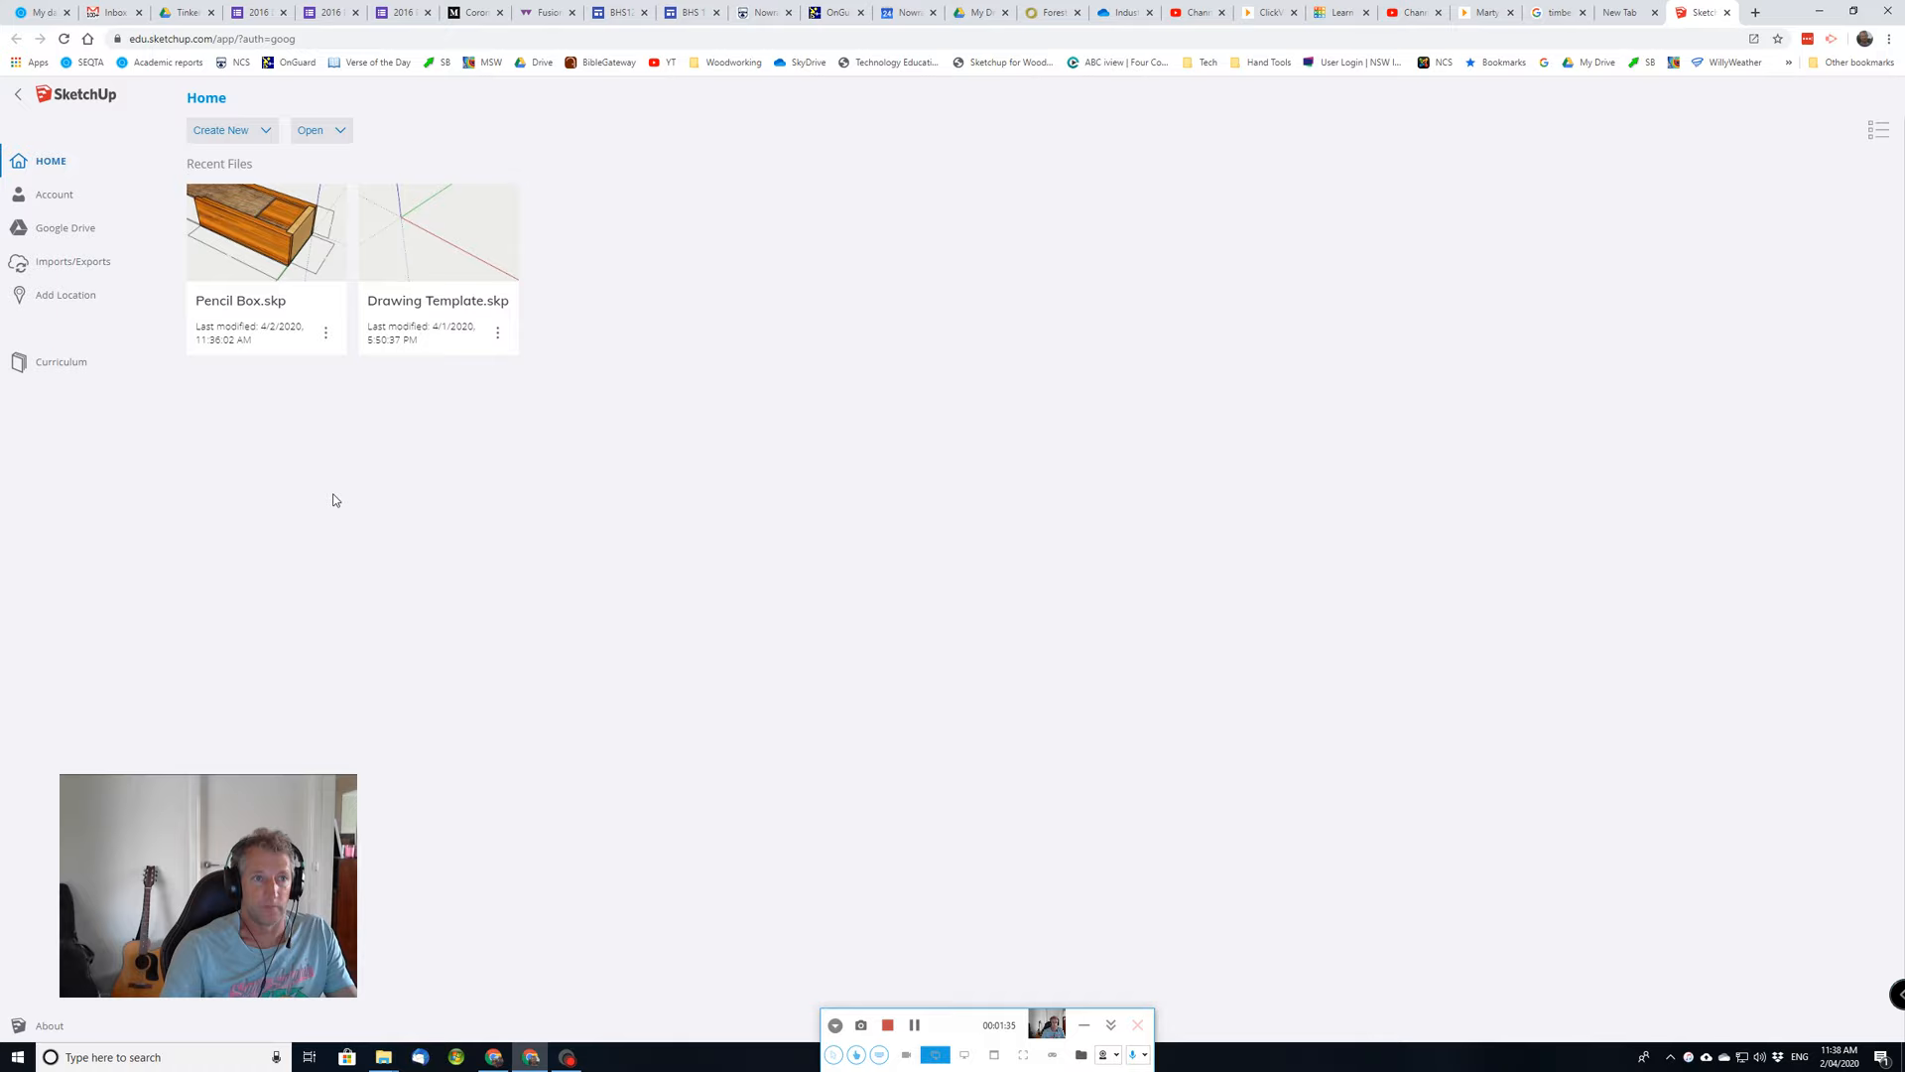
{"action": "mouse_move", "coordinate": [437, 300]}
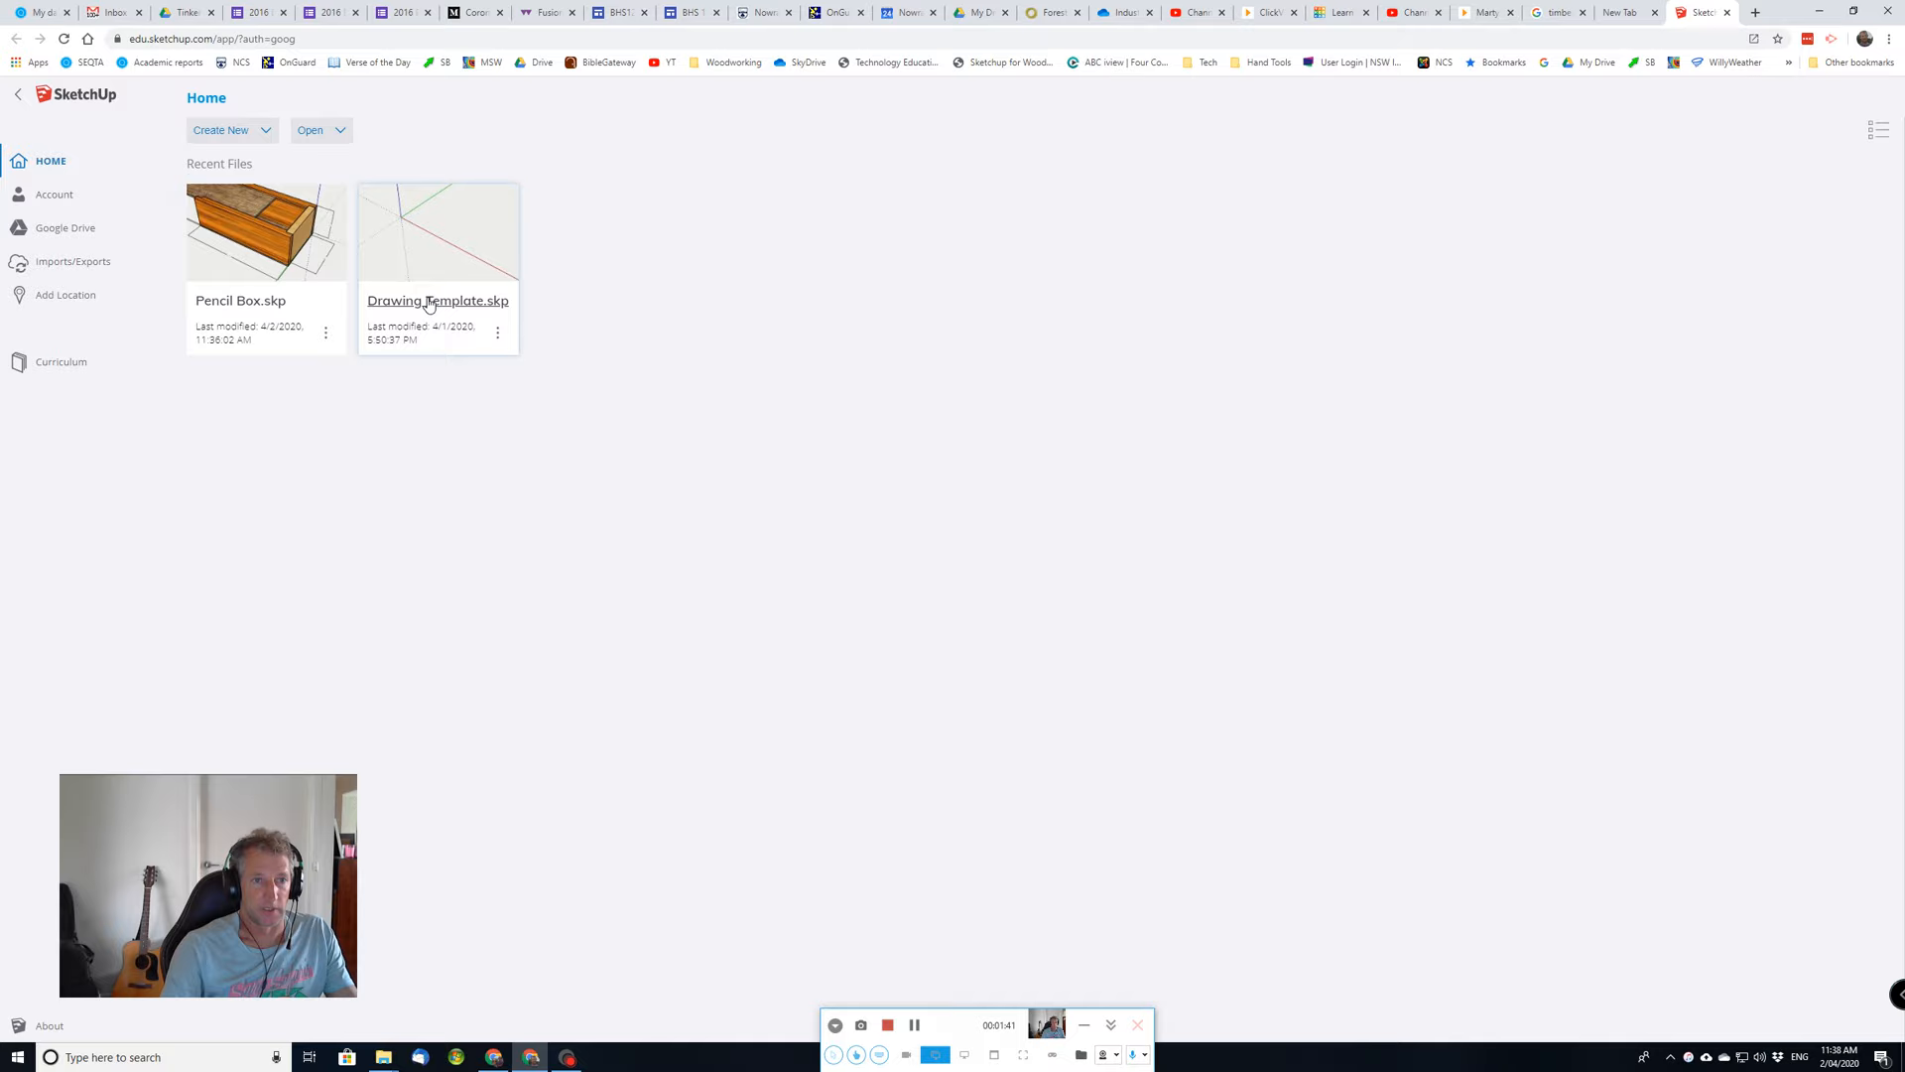
{"action": "left_click", "coordinate": [438, 231]}
{"action": "type", "text": "Pencil"}
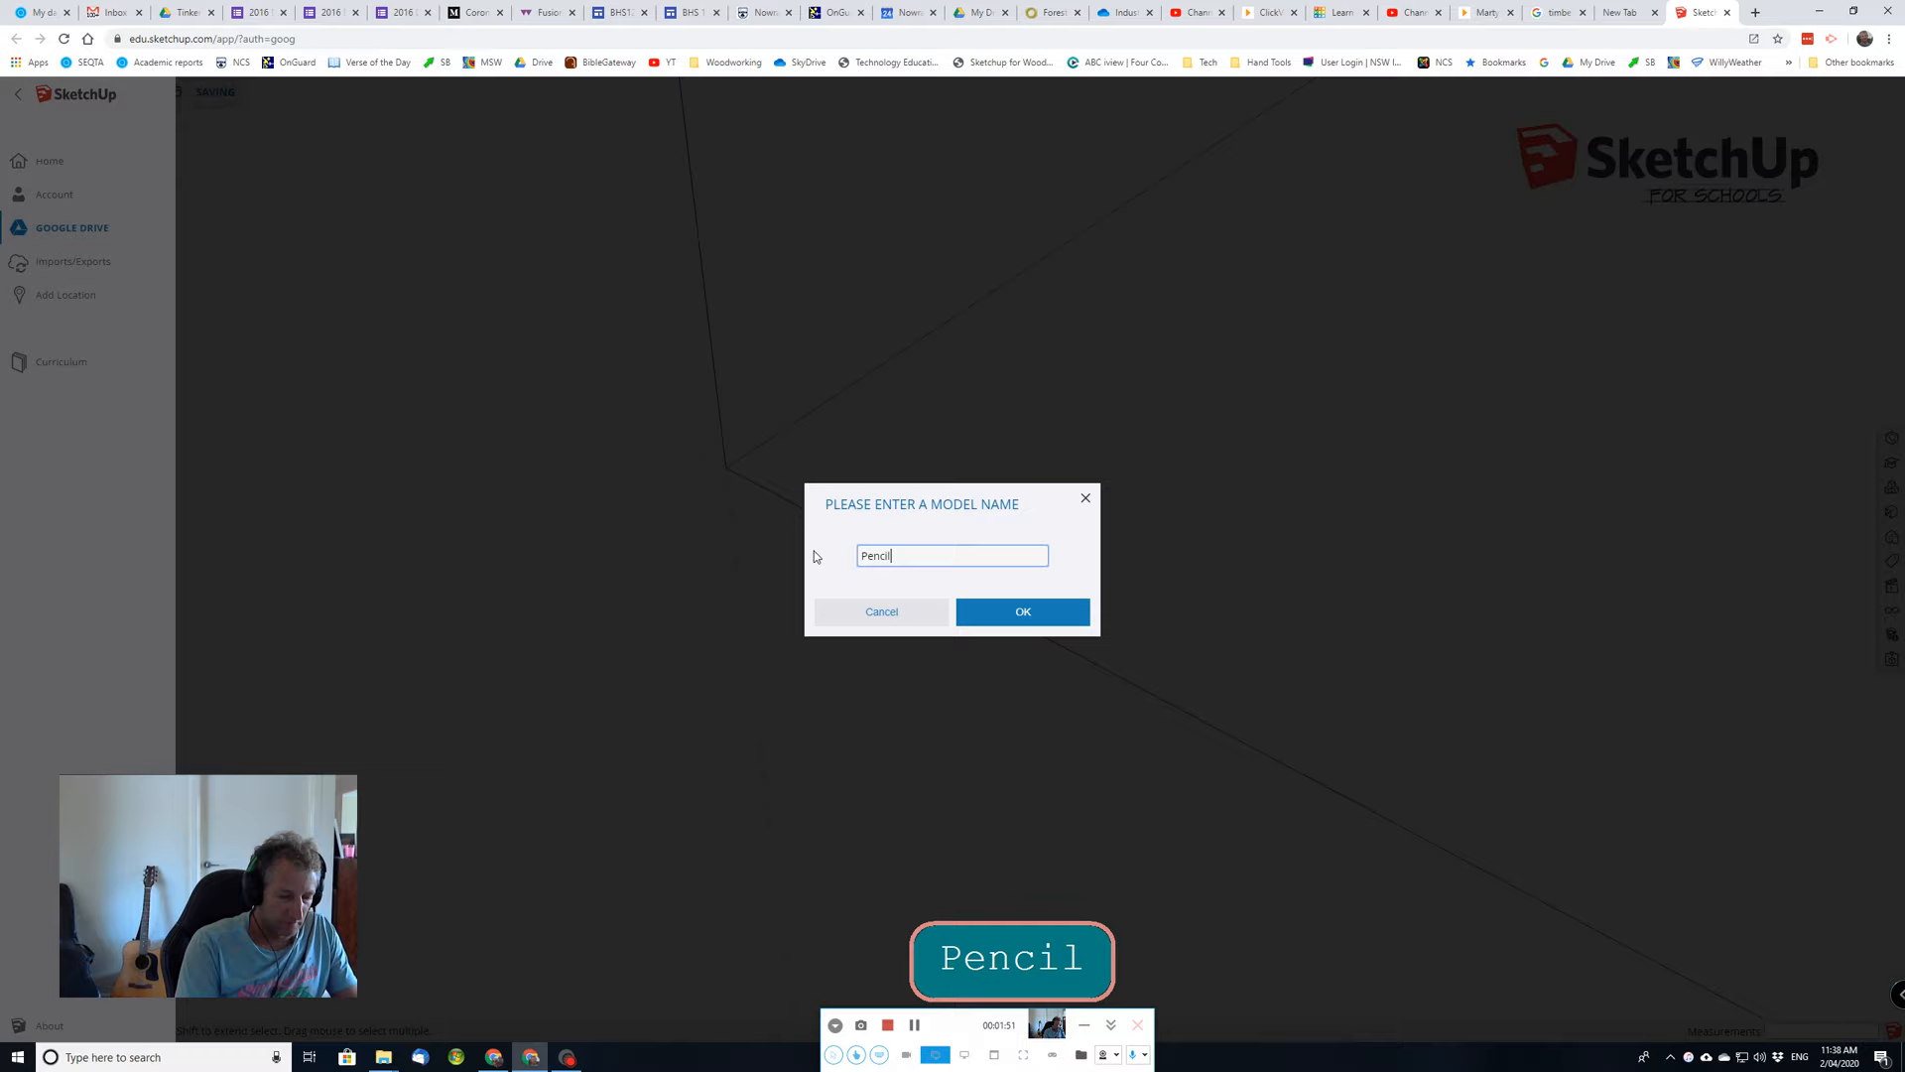
Name the model Pencil and save it into the Sketchup Online folder on Google Drive.
{"action": "left_click", "coordinate": [1023, 611]}
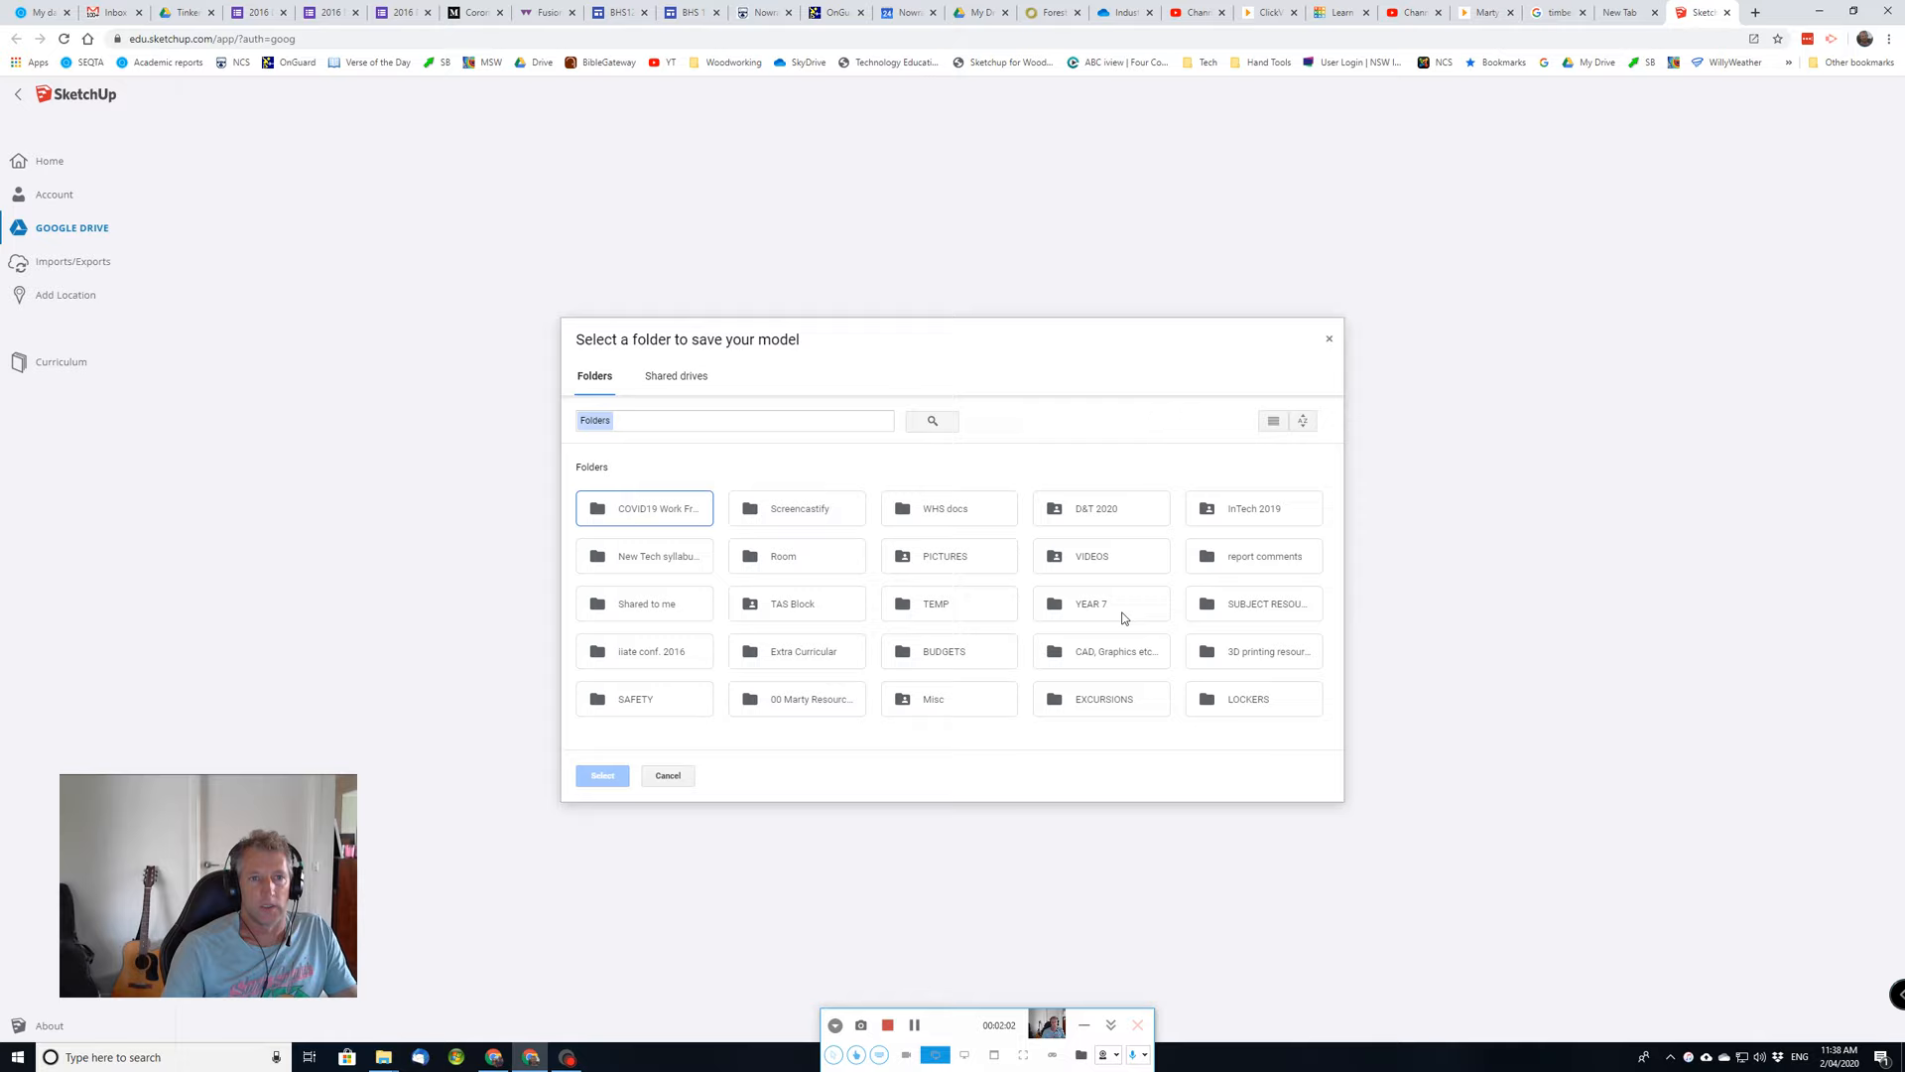
{"action": "mouse_move", "coordinate": [936, 601]}
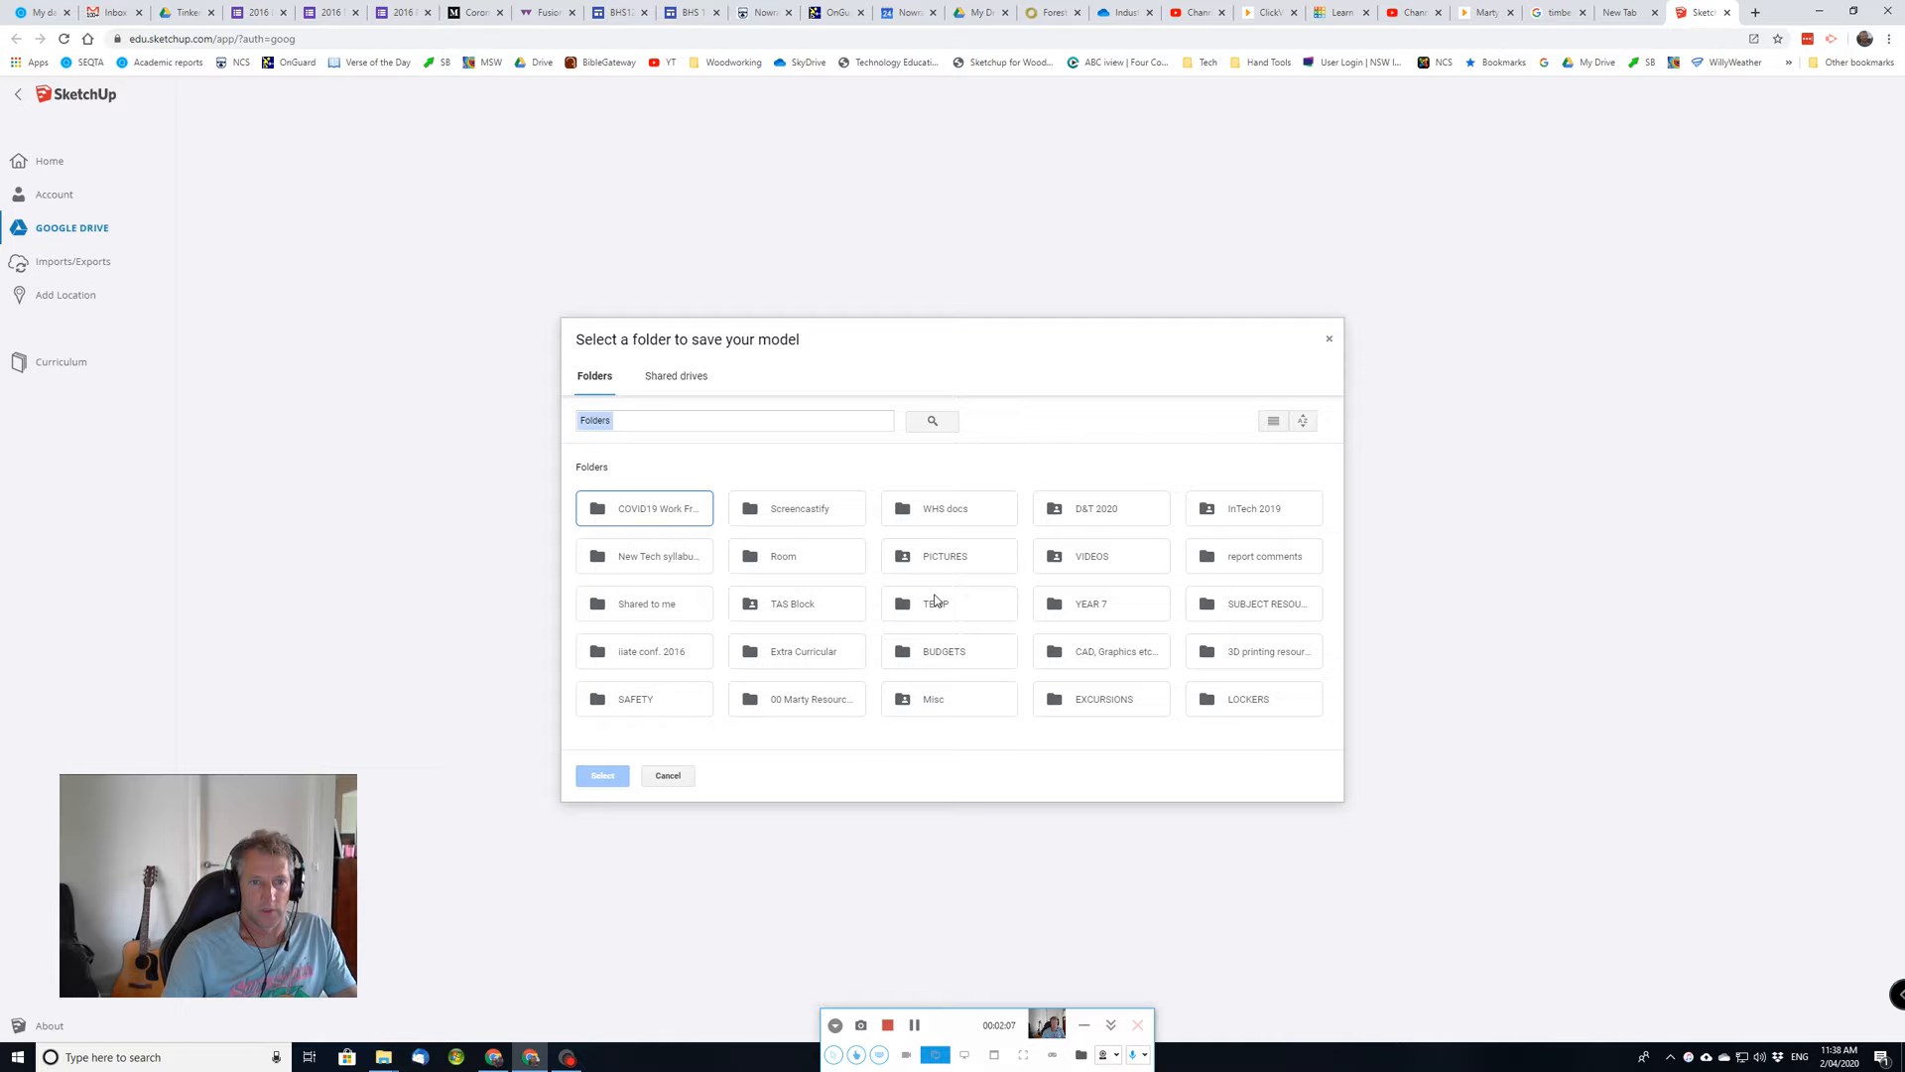
{"action": "mouse_move", "coordinate": [850, 642]}
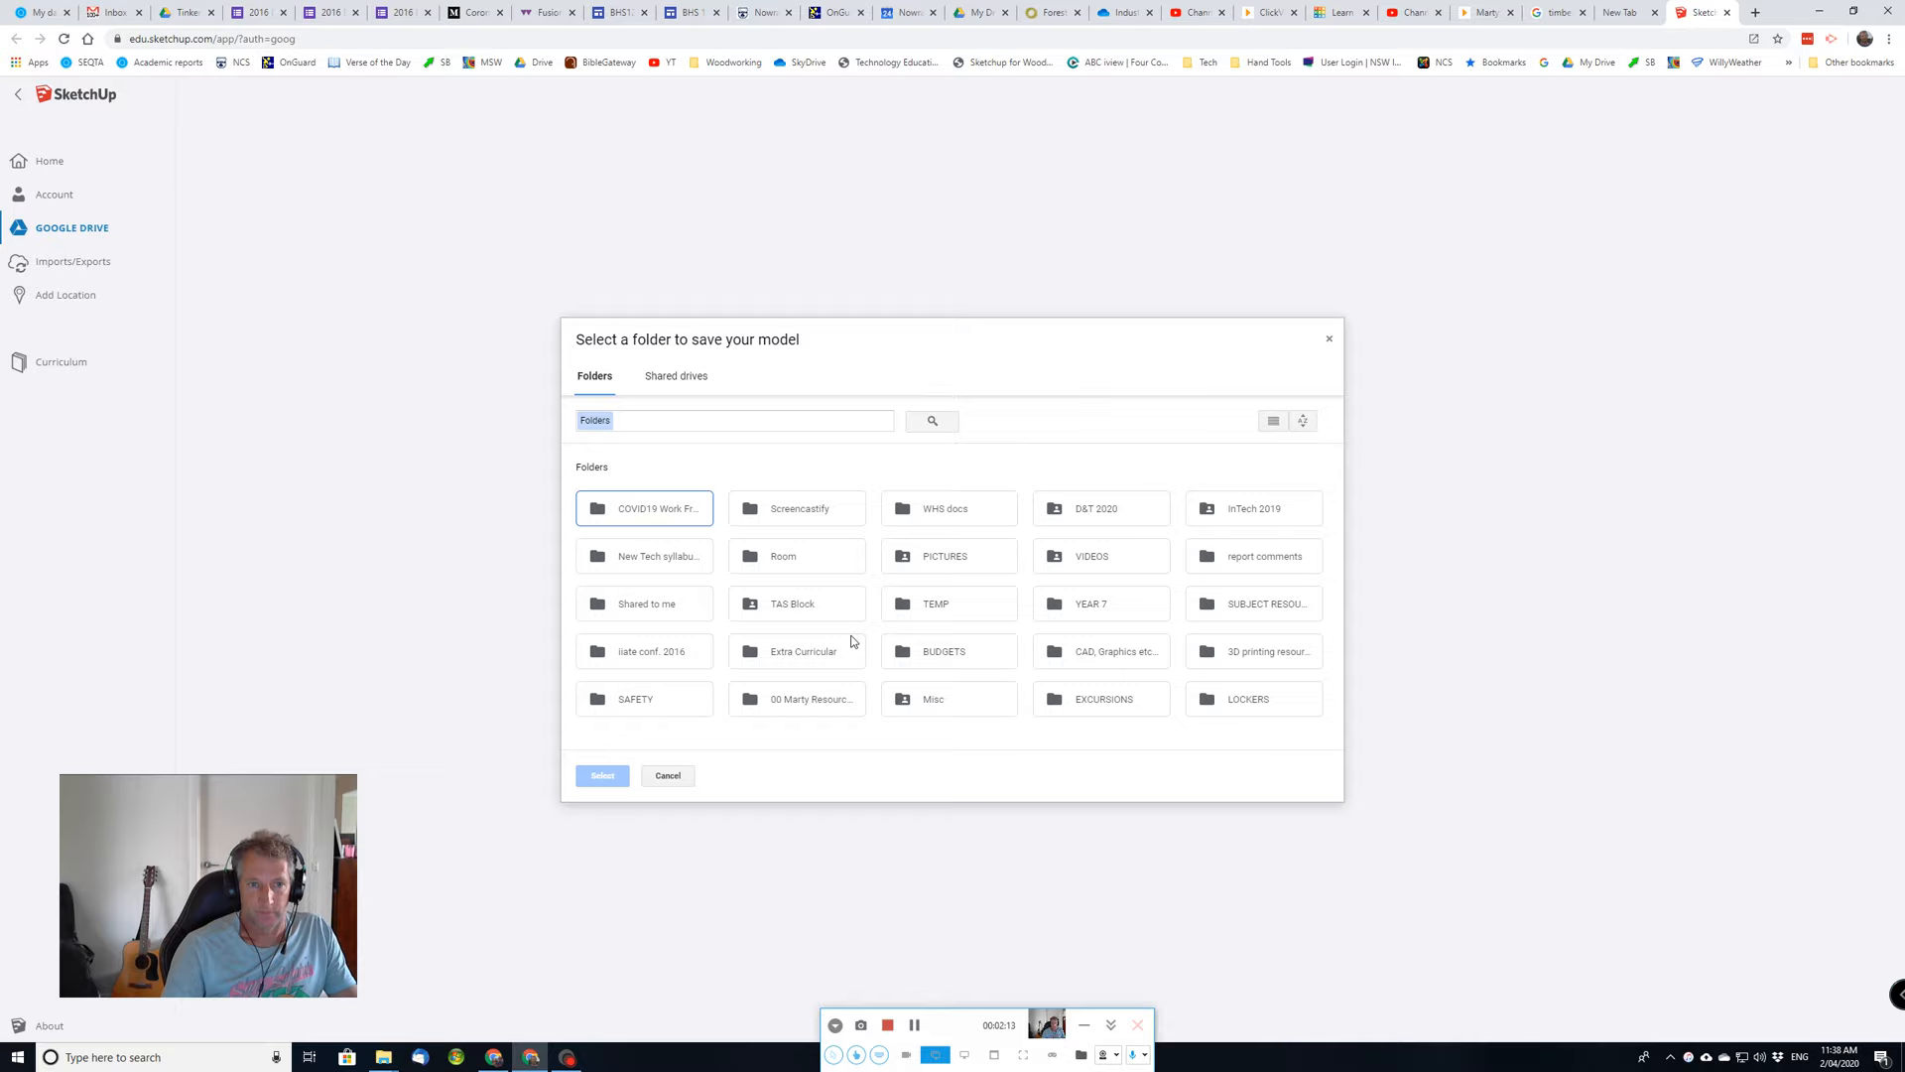
{"action": "double_click", "coordinate": [1100, 650]}
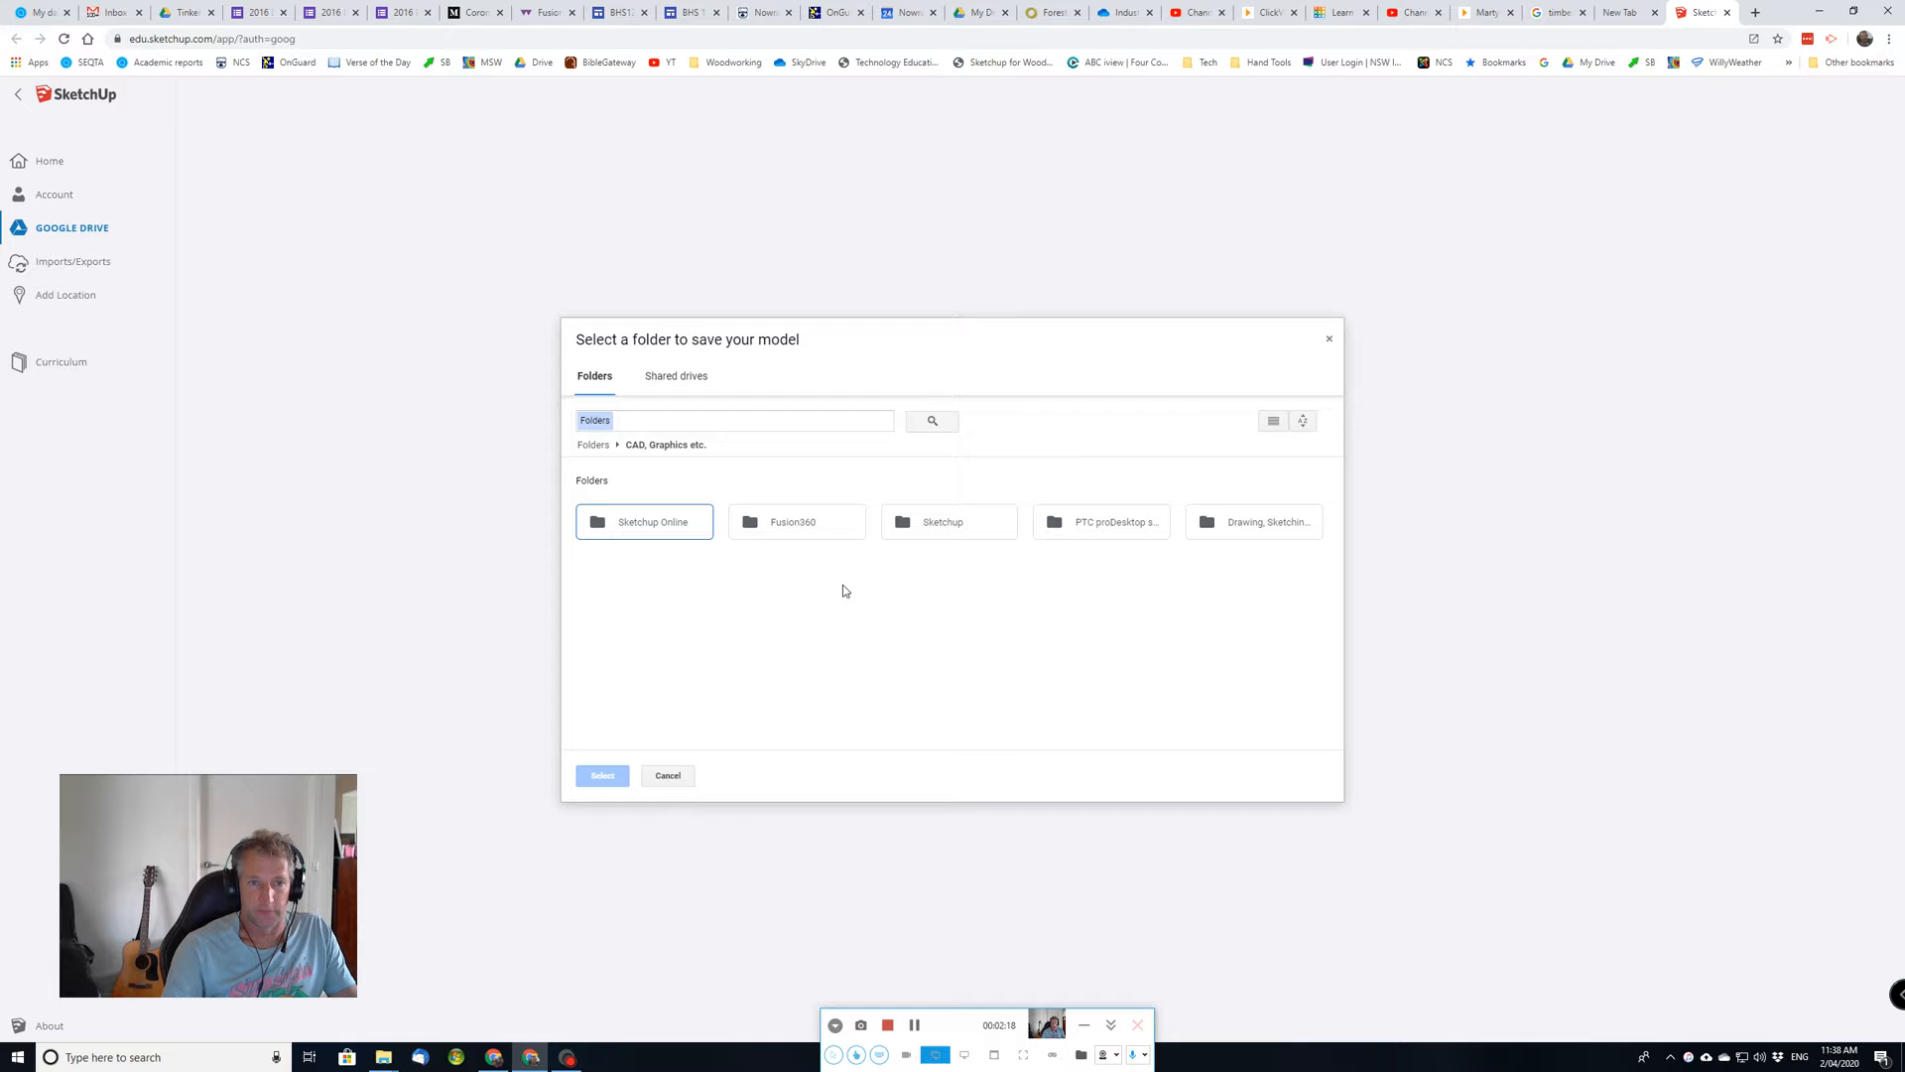
{"action": "mouse_move", "coordinate": [951, 535]}
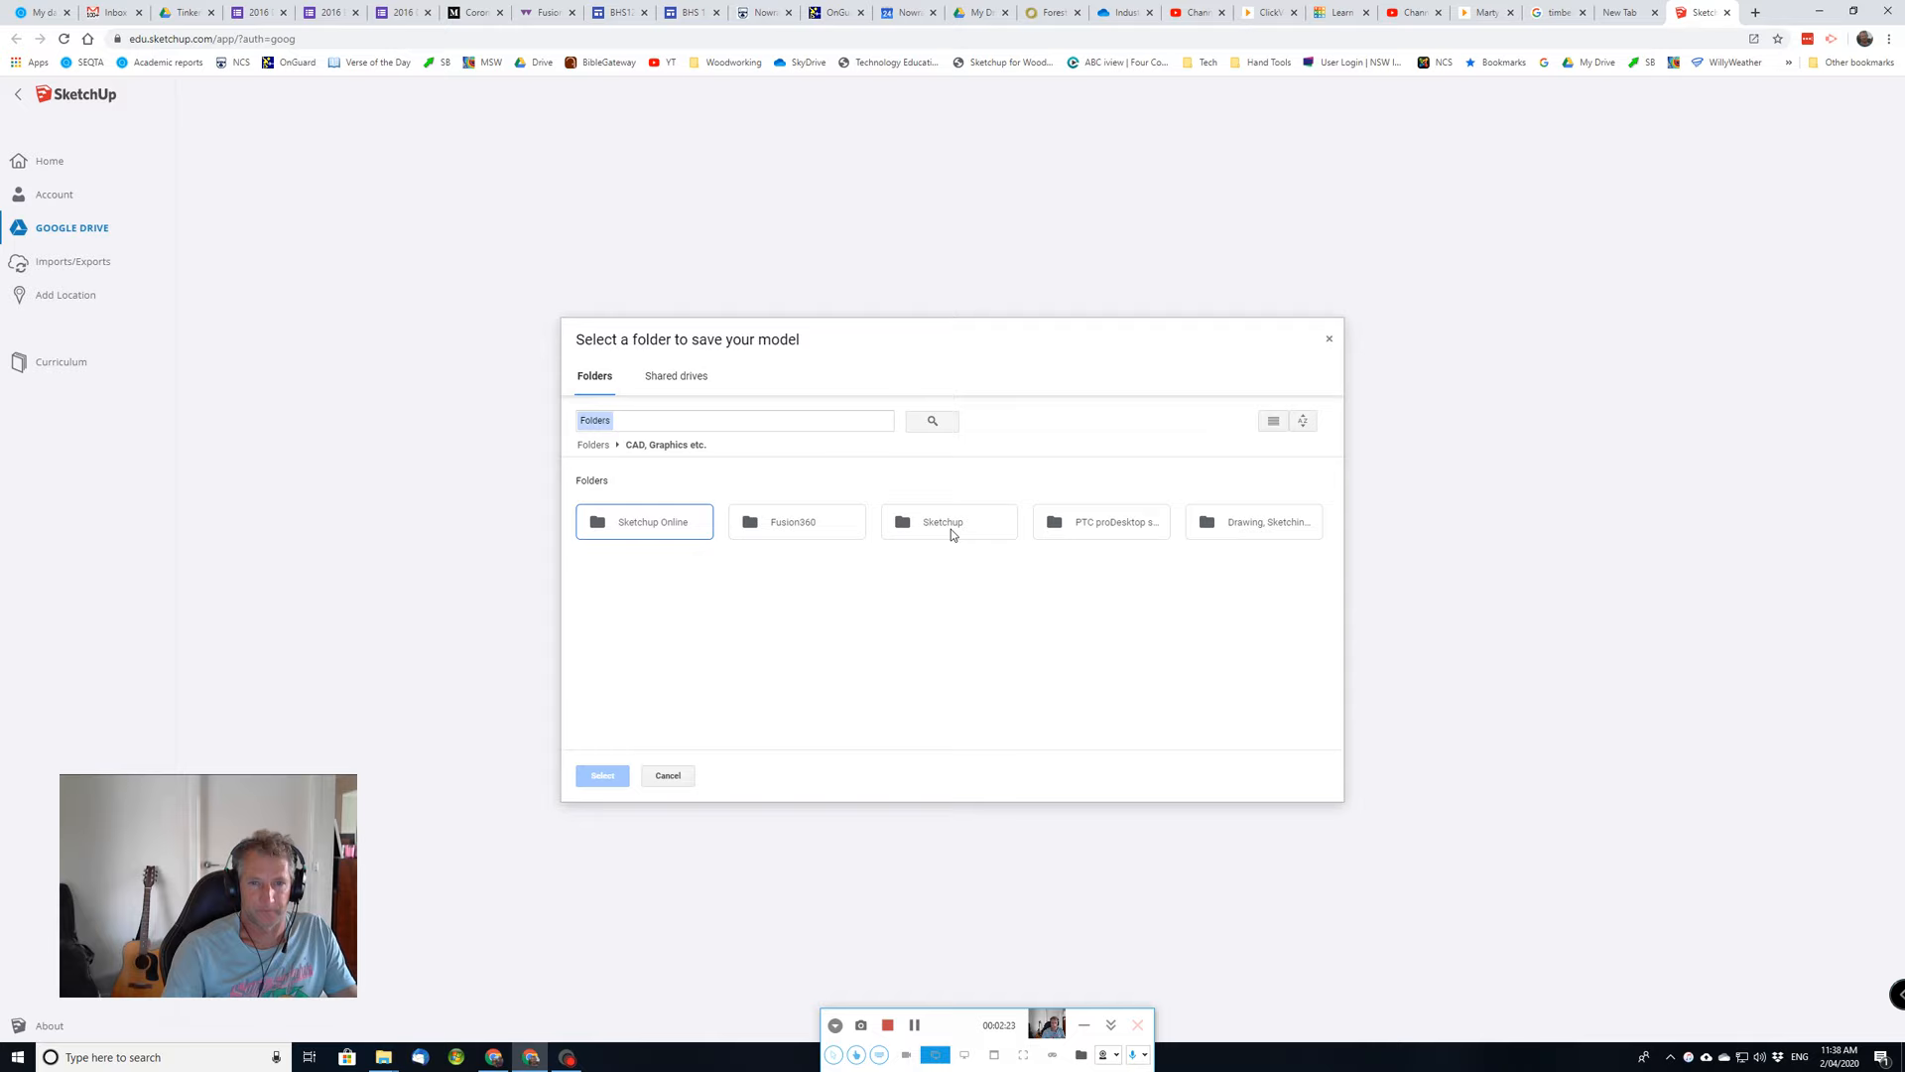
{"action": "double_click", "coordinate": [943, 521]}
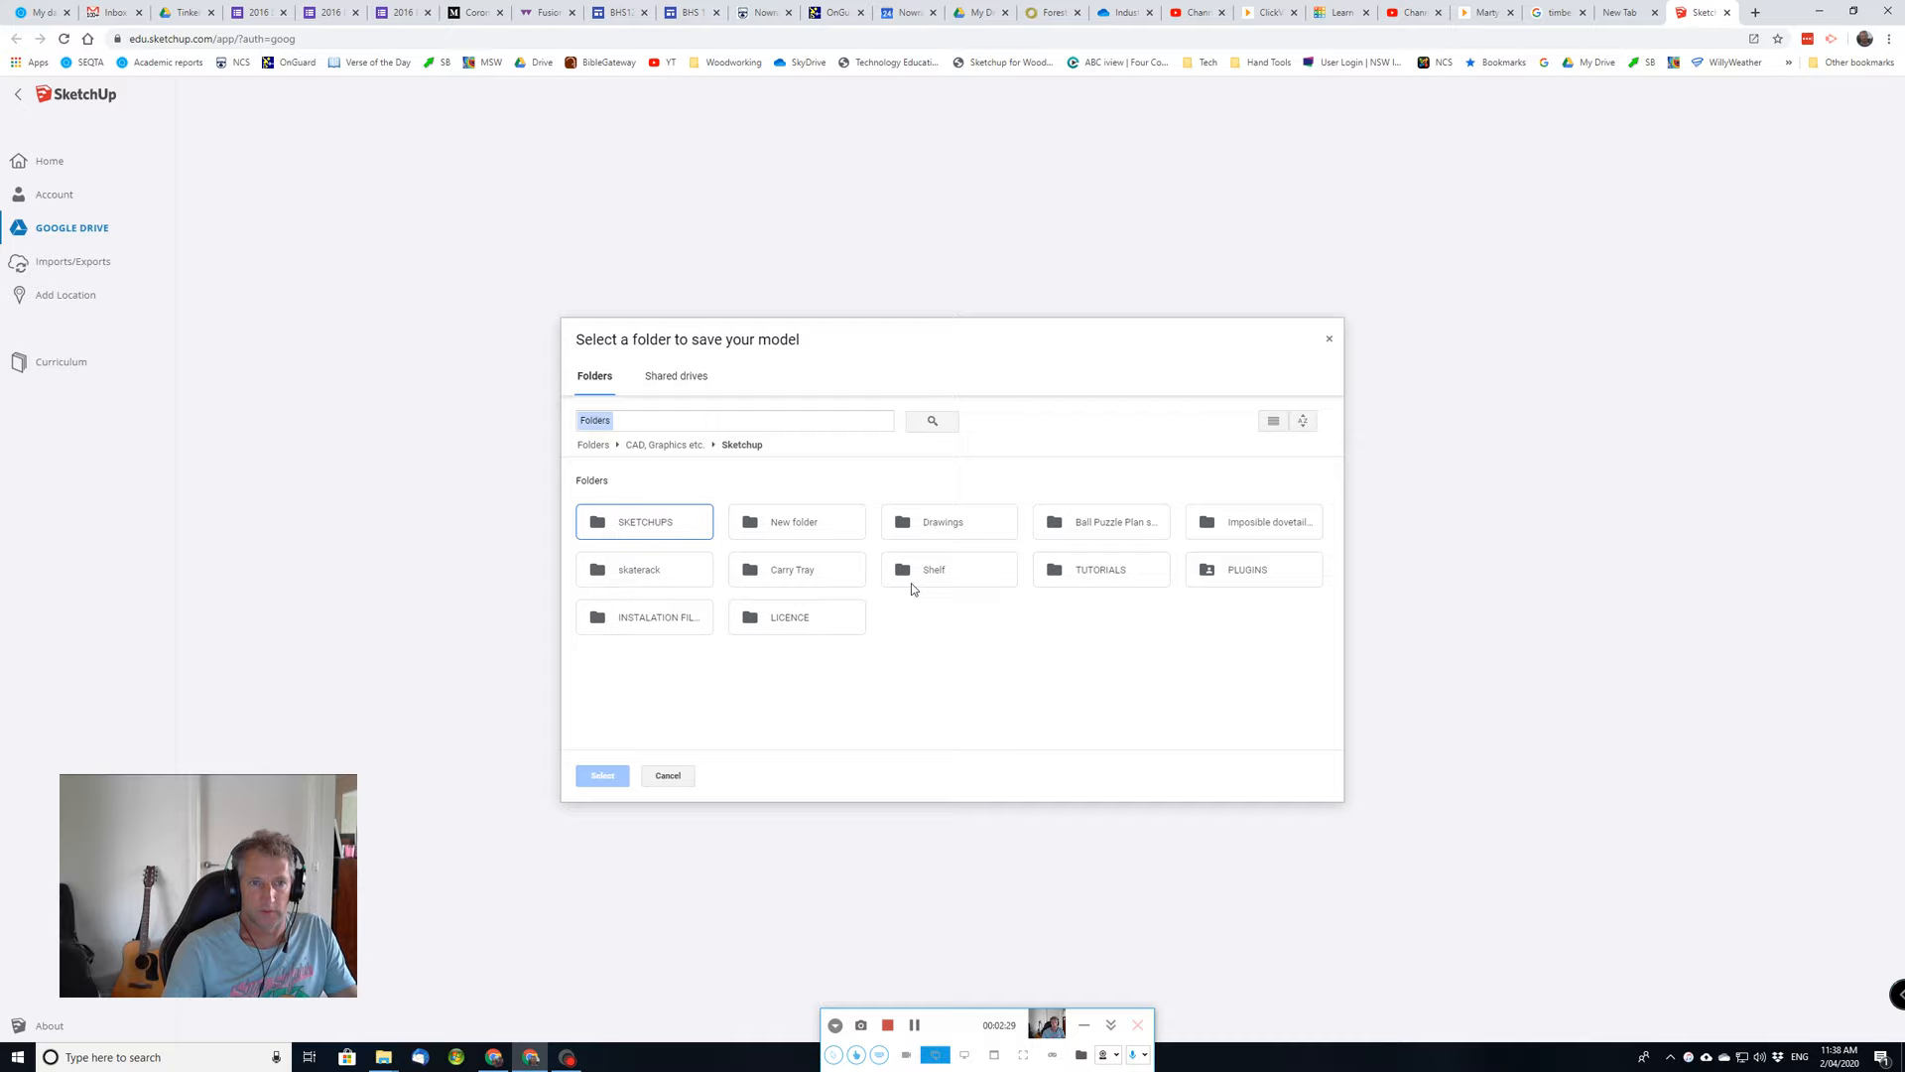
{"action": "left_click", "coordinate": [666, 445]}
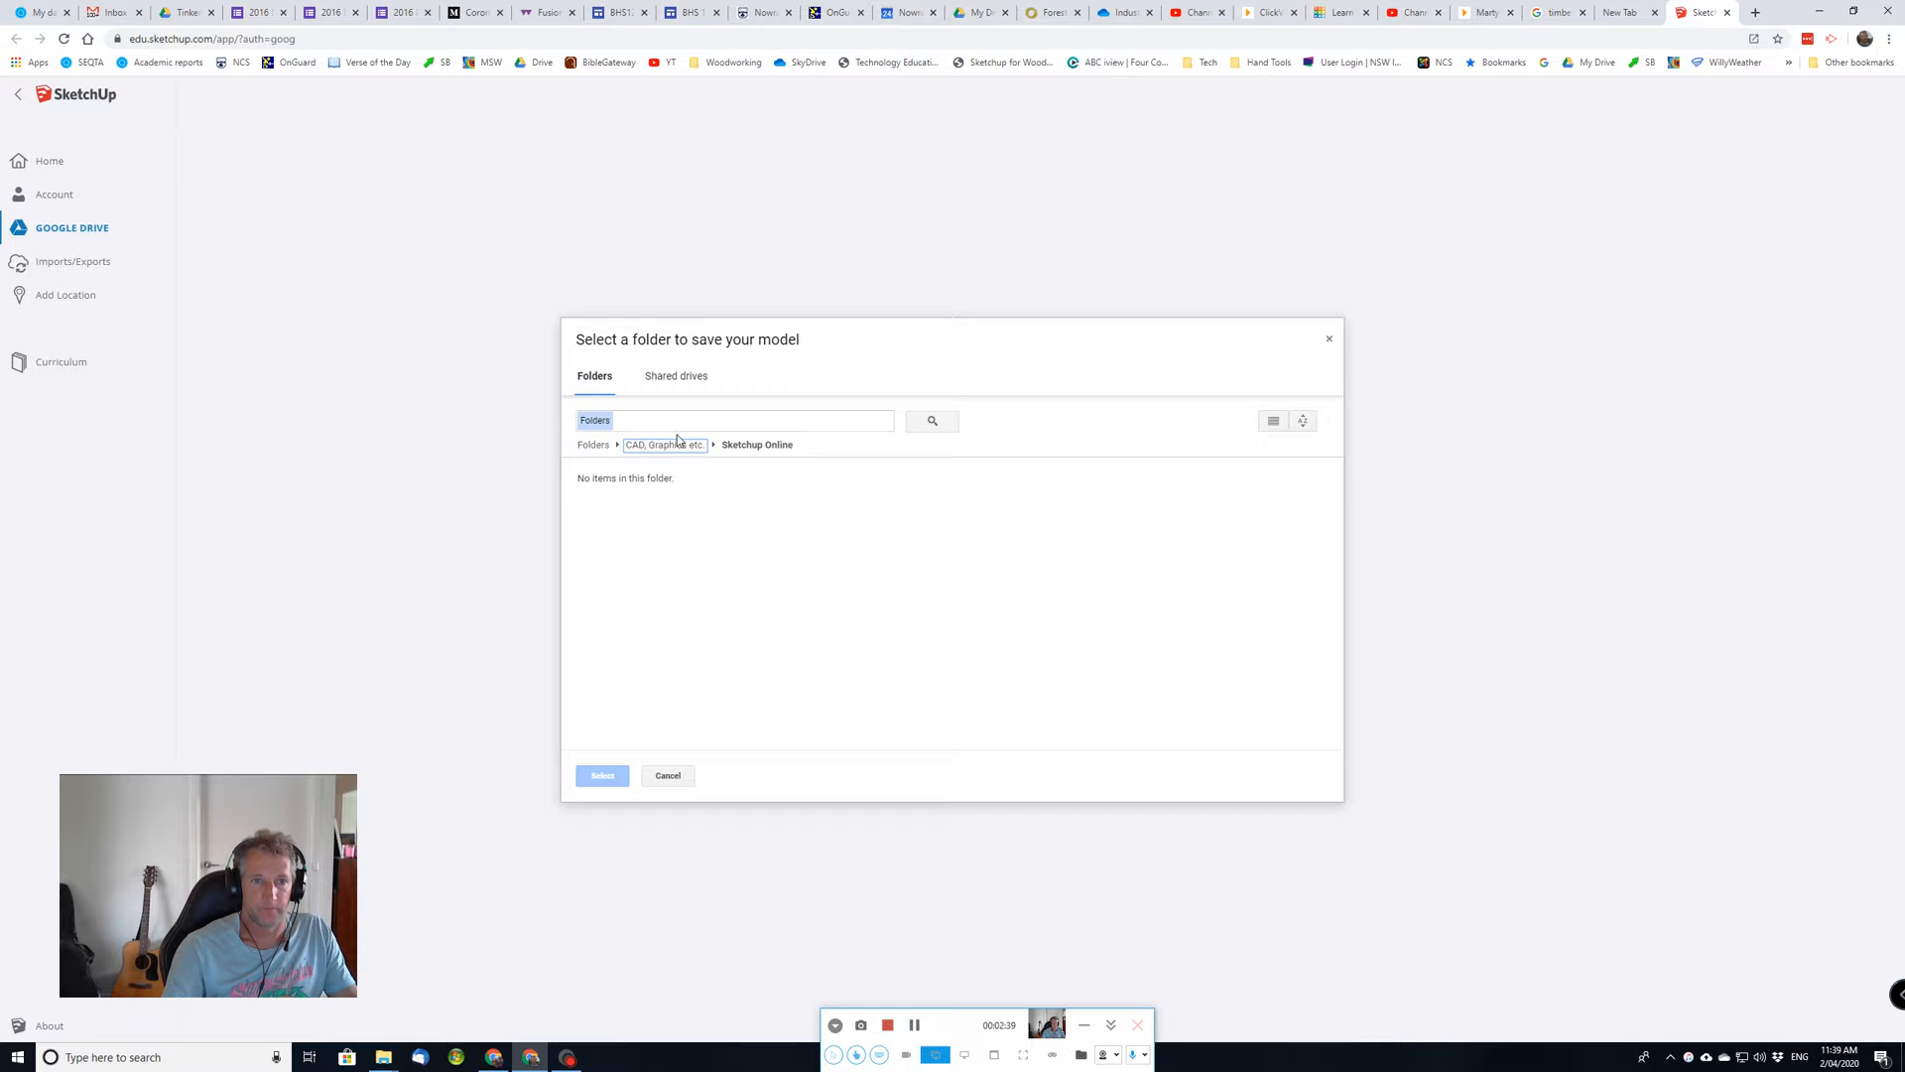
{"action": "left_click", "coordinate": [602, 775]}
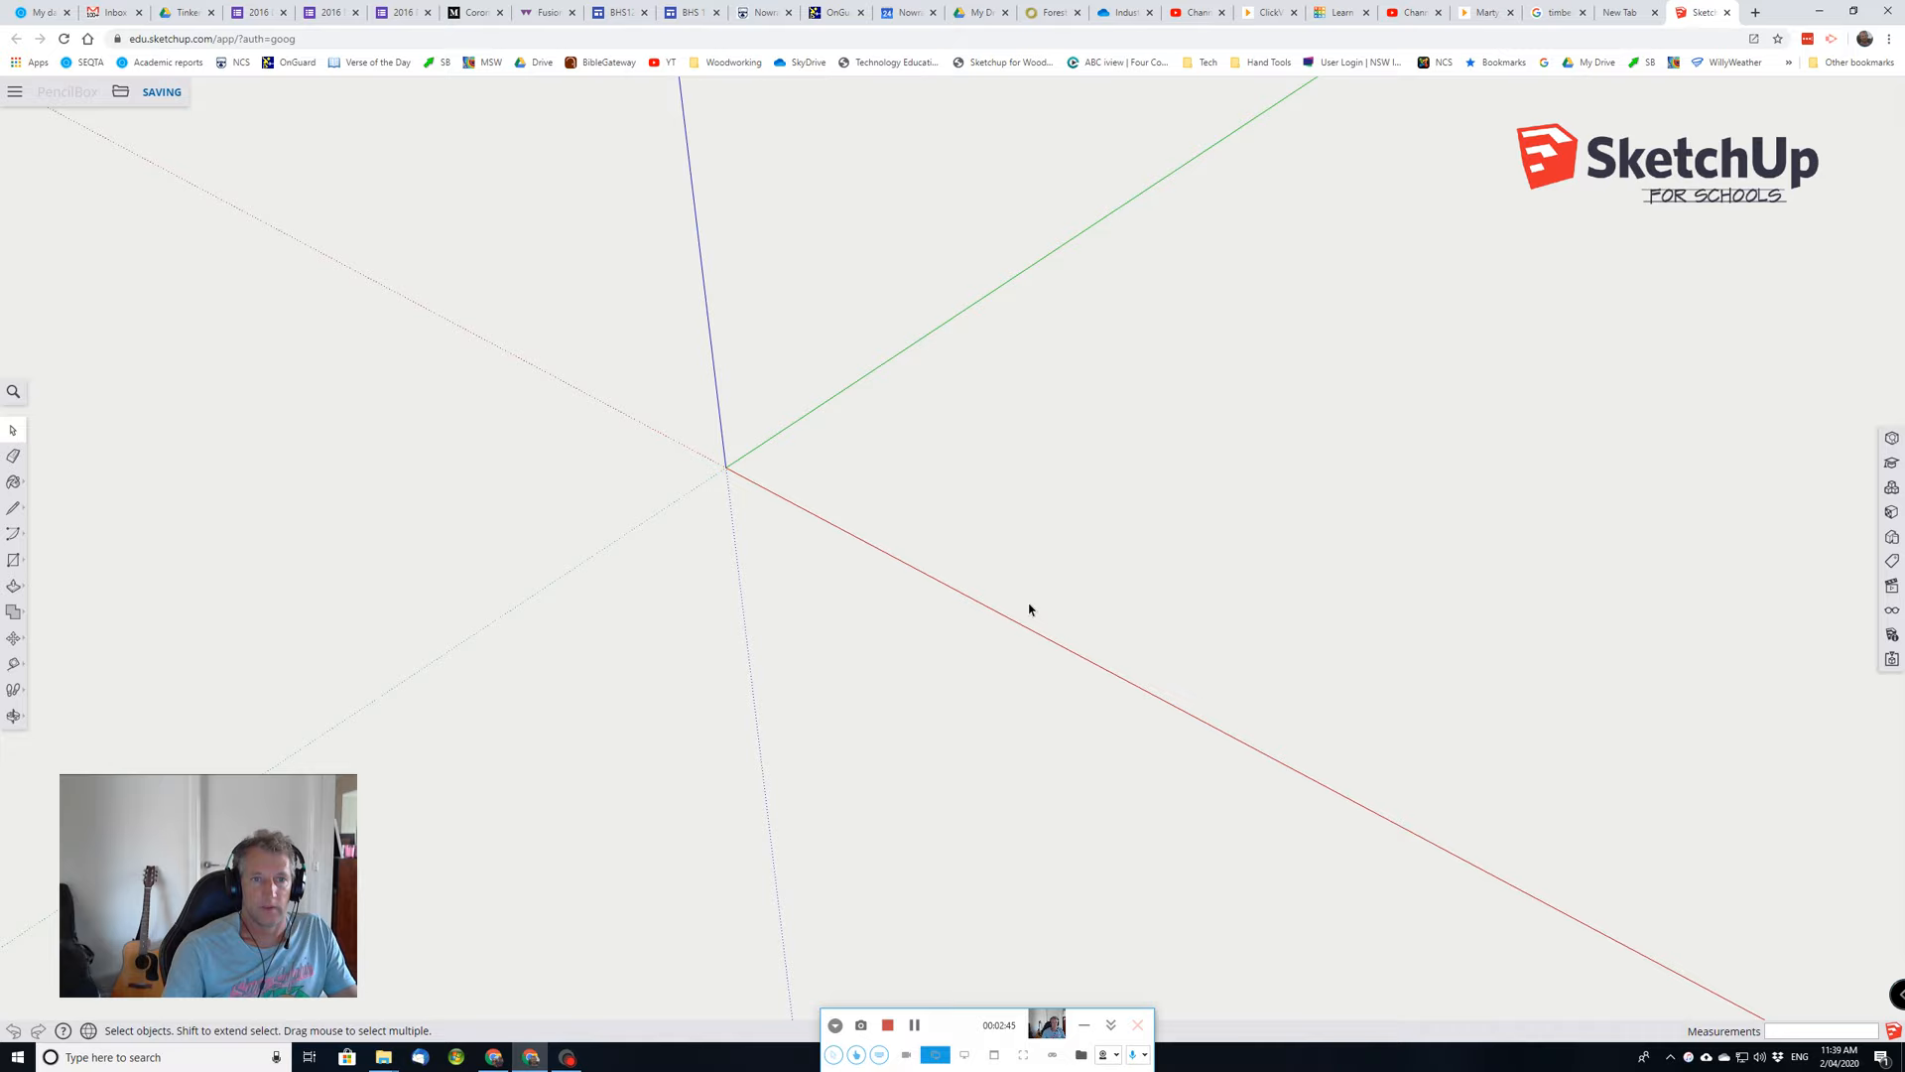
{"action": "mouse_move", "coordinate": [687, 253]}
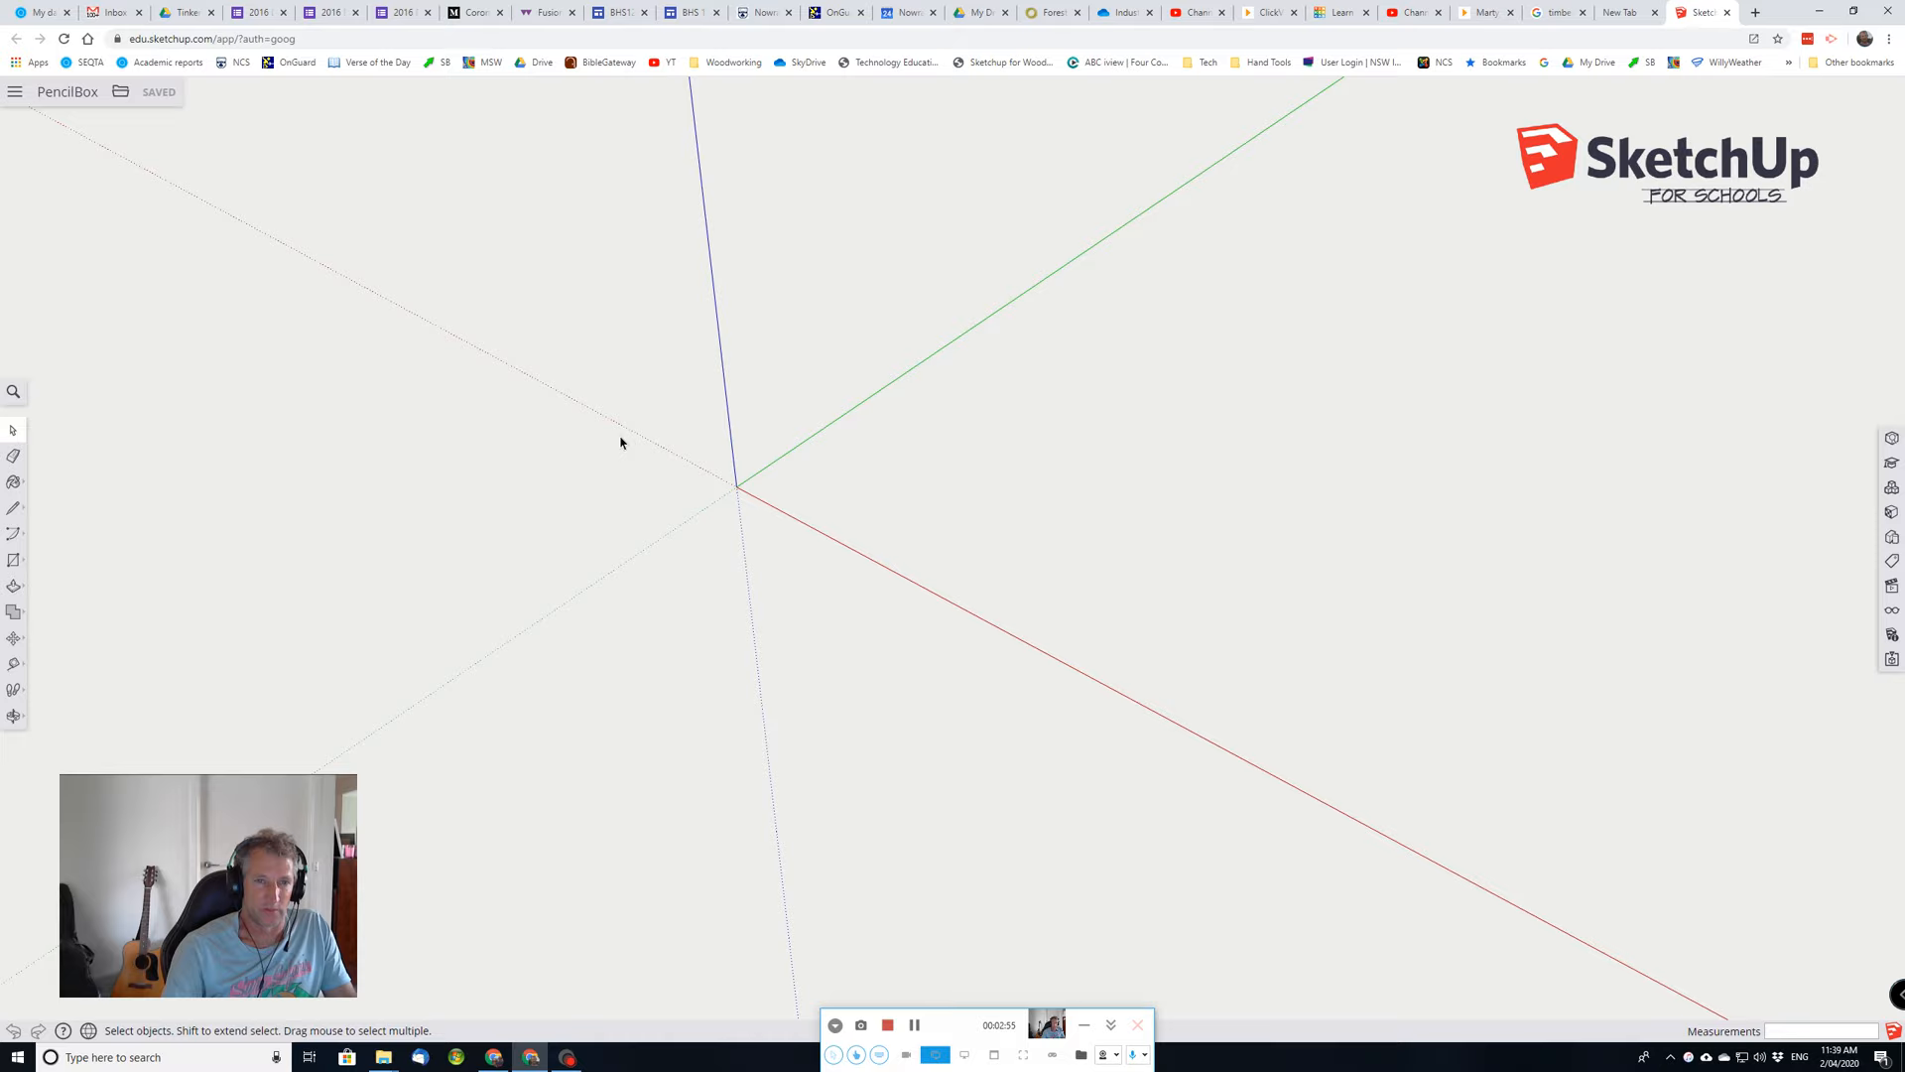
{"action": "mouse_move", "coordinate": [719, 330]}
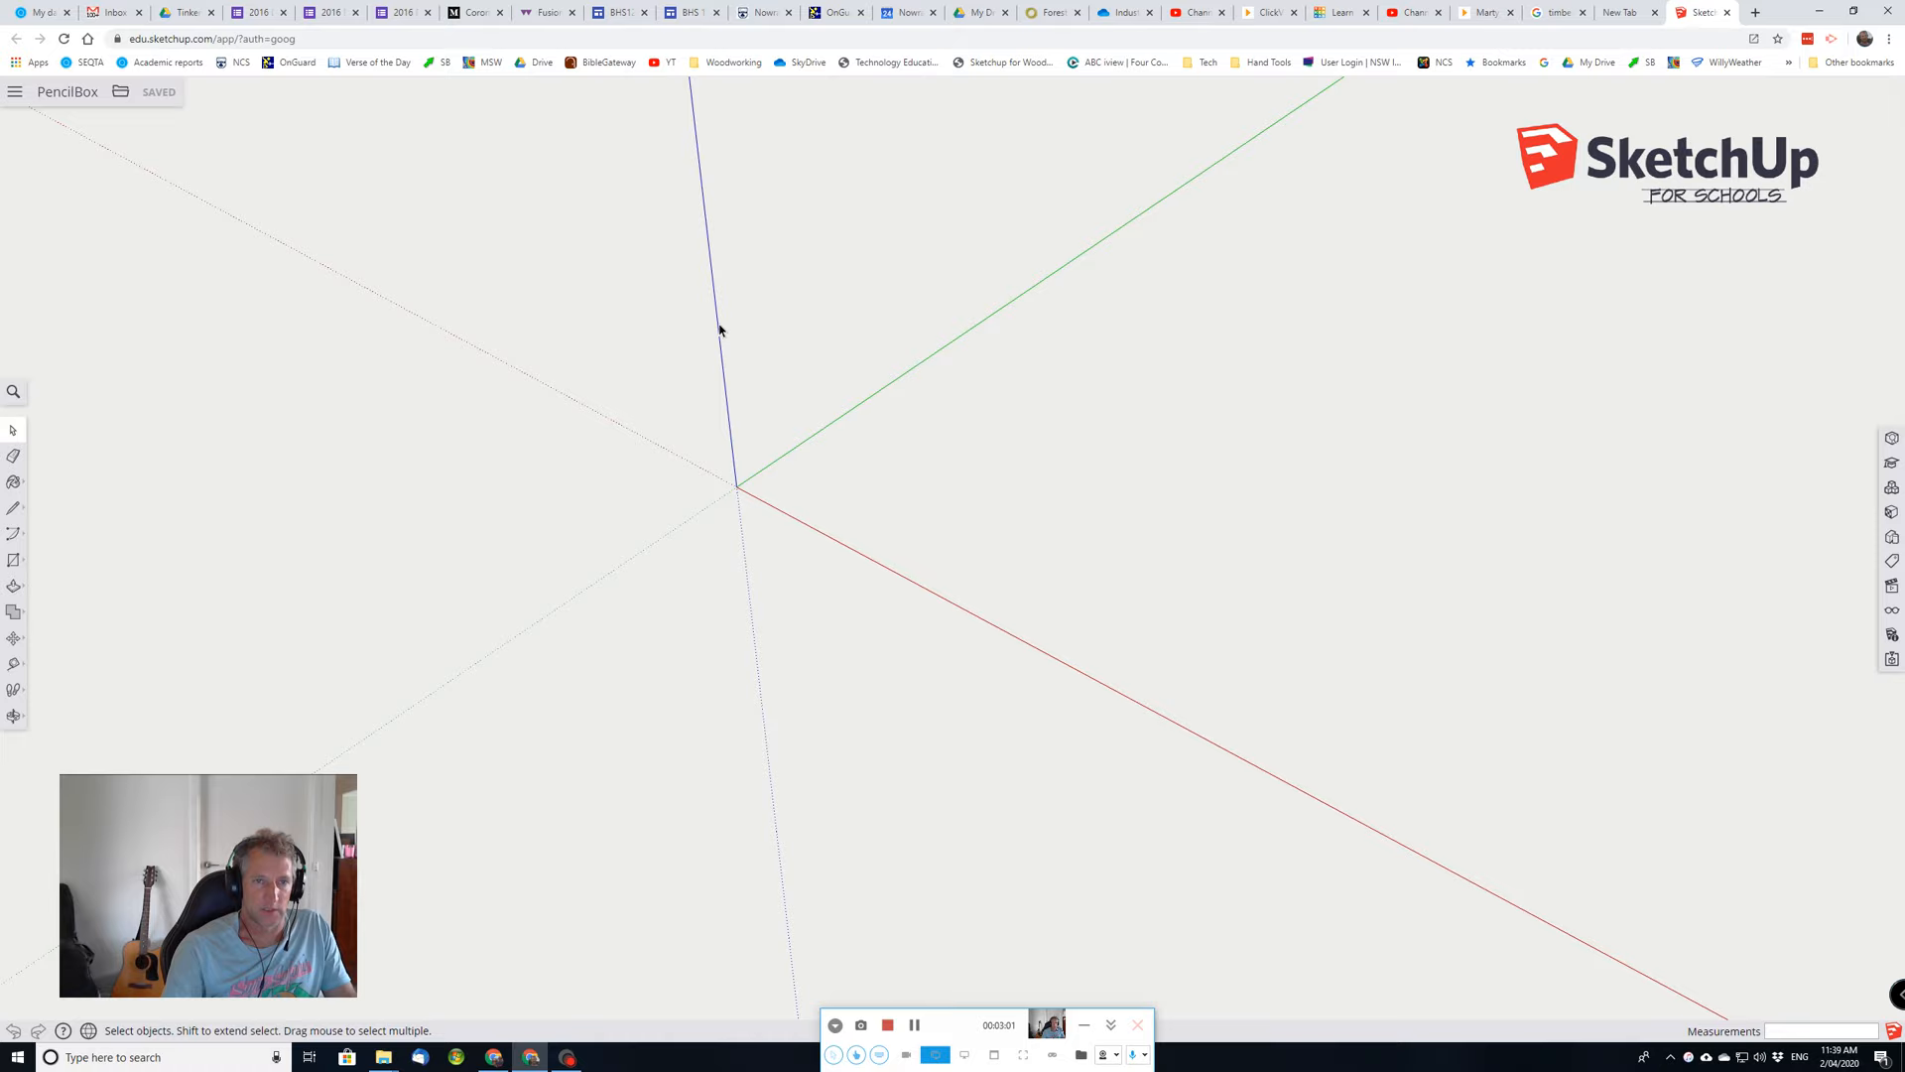
{"action": "mouse_move", "coordinate": [169, 698]}
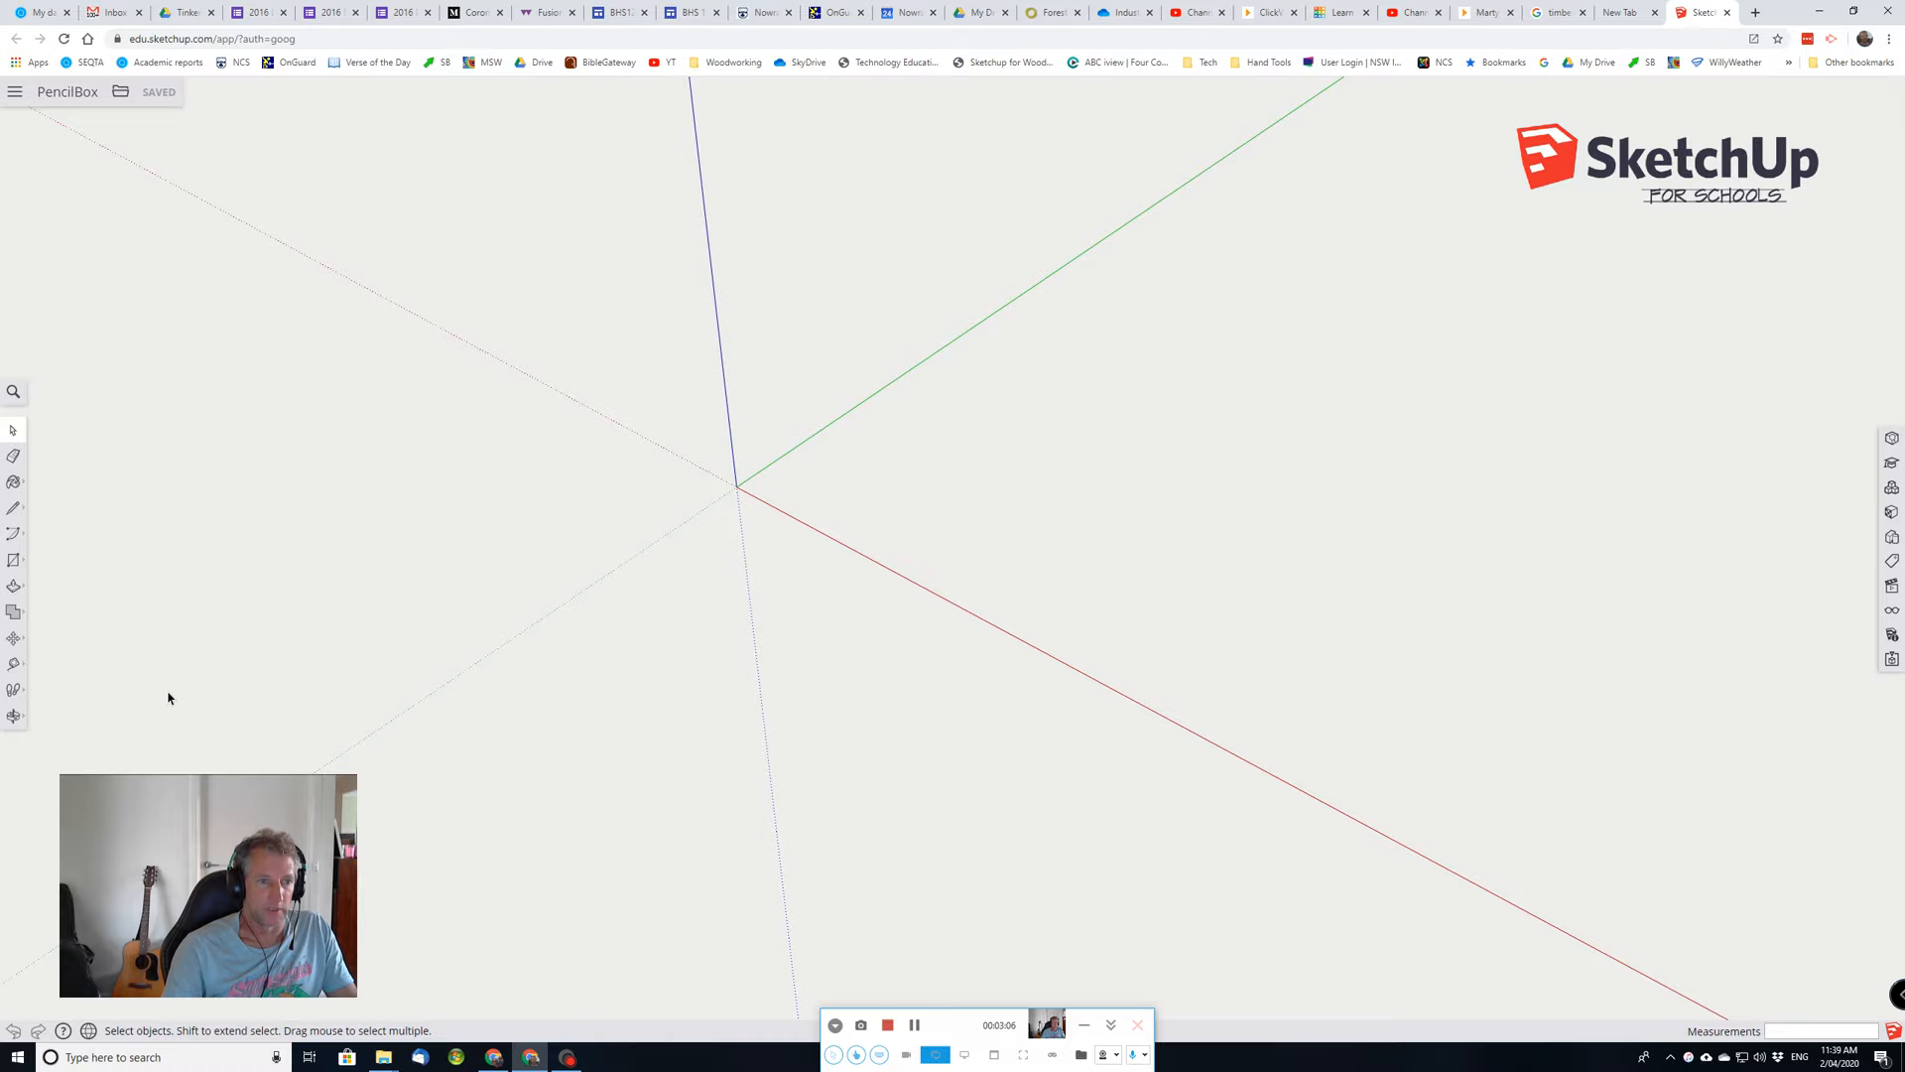
Draw a 205 x 12 mm rectangle on the ground starting at the origin.
{"action": "left_click", "coordinate": [13, 560]}
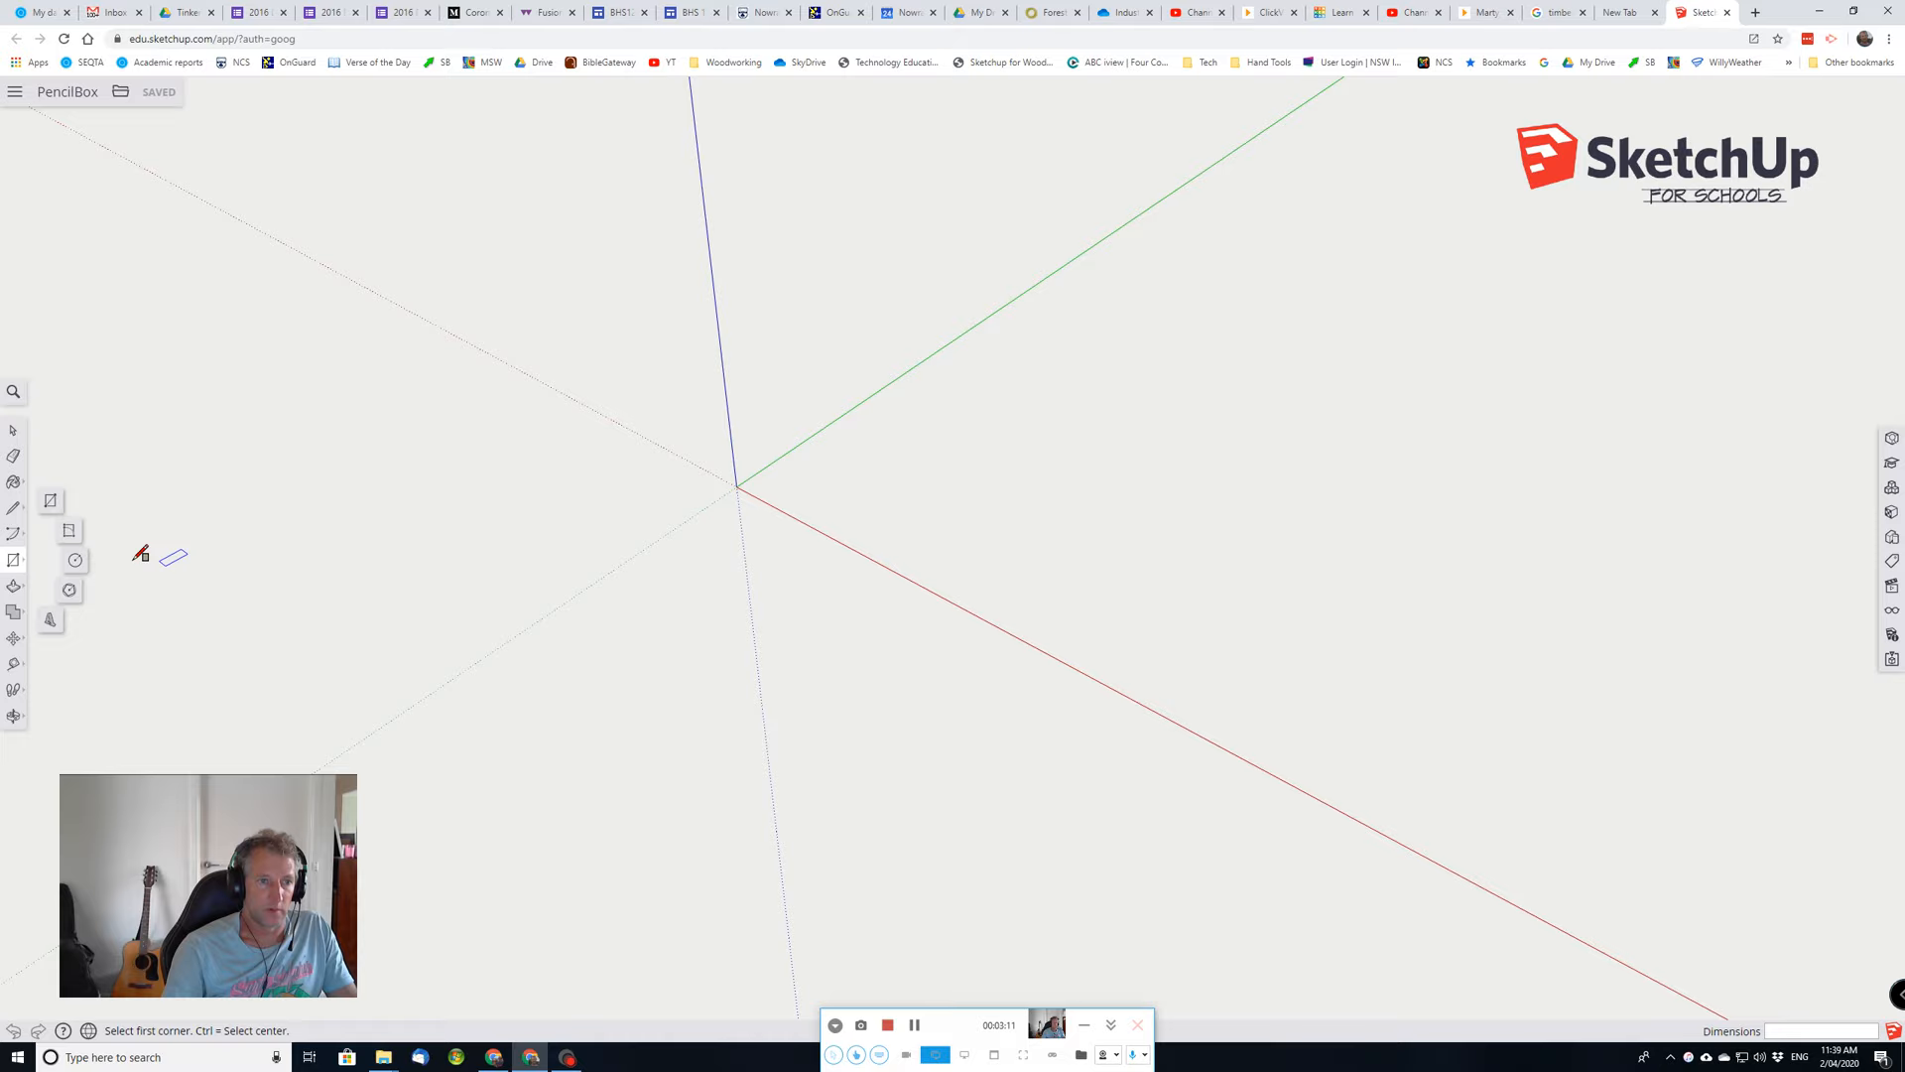
{"action": "mouse_move", "coordinate": [742, 483]}
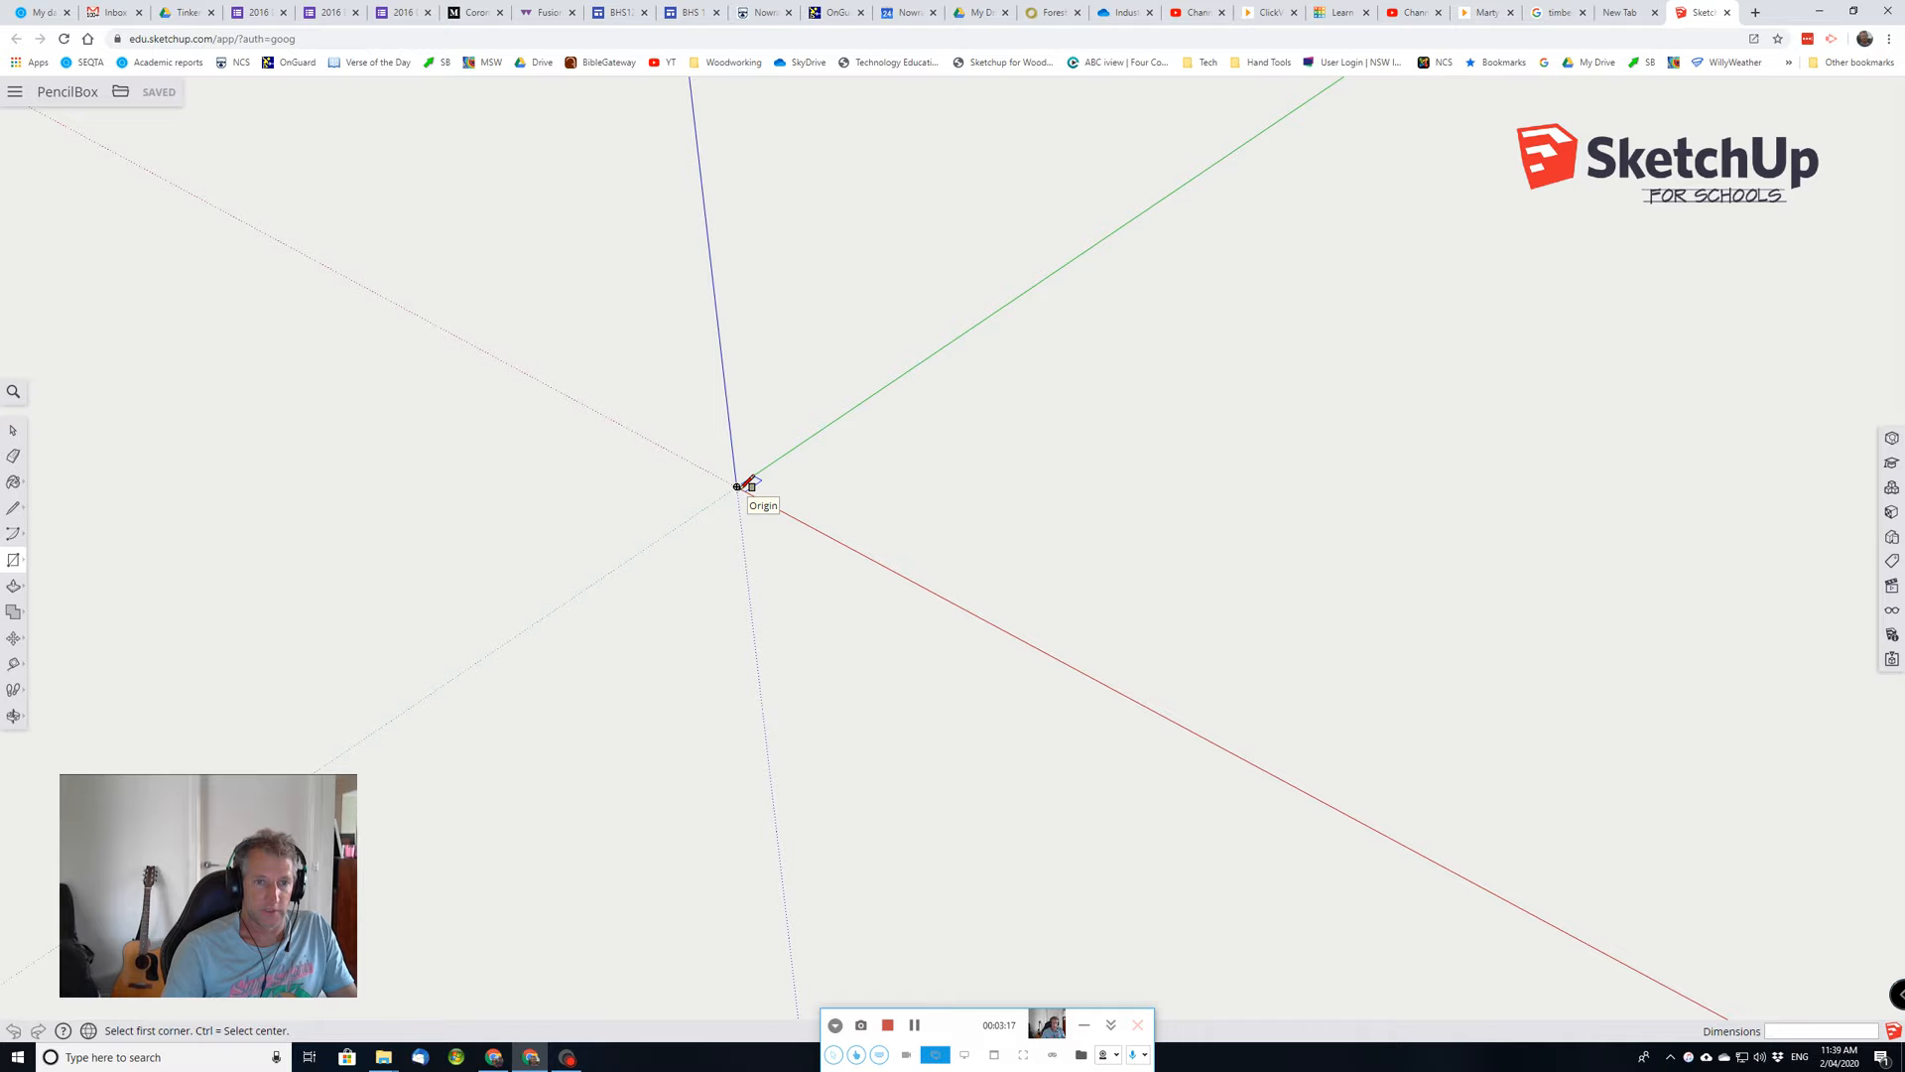
{"action": "left_click", "coordinate": [736, 486]}
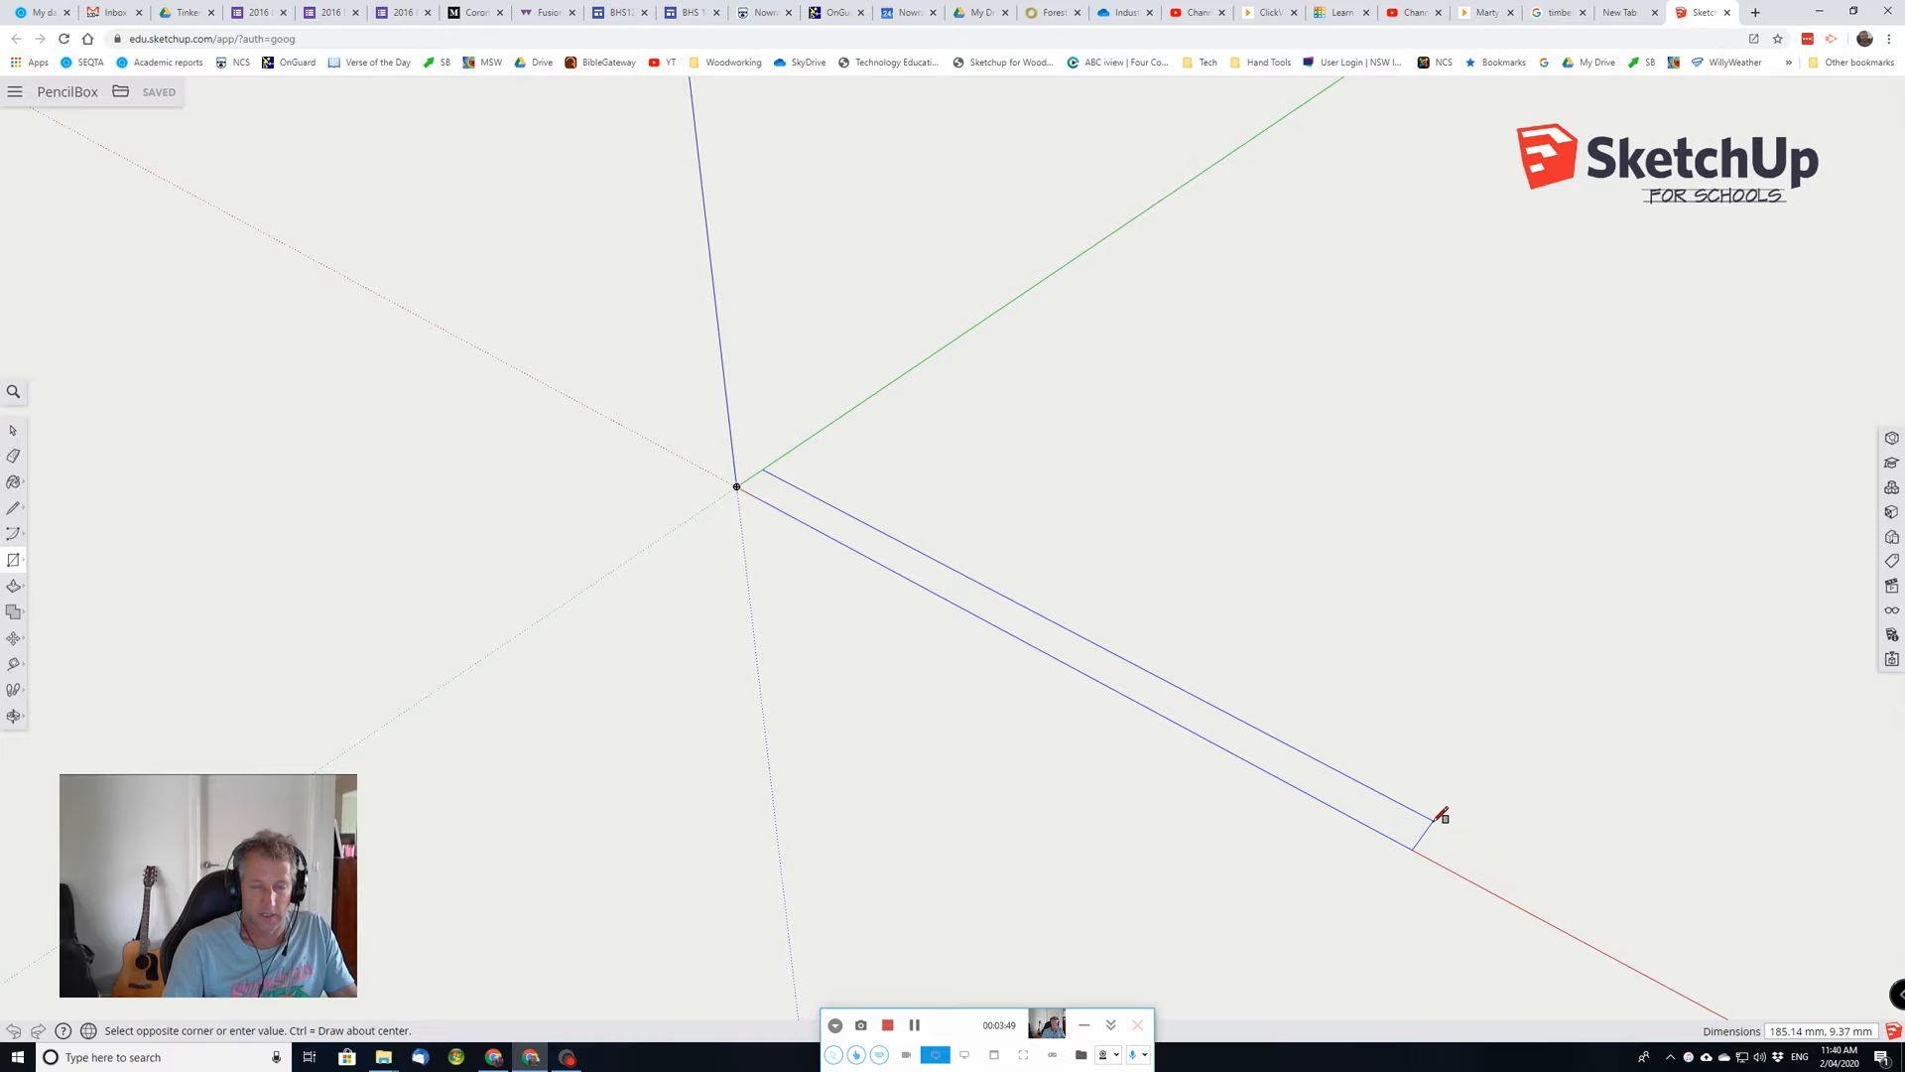
{"action": "type", "text": "205,1"}
{"action": "type", "text": "65"}
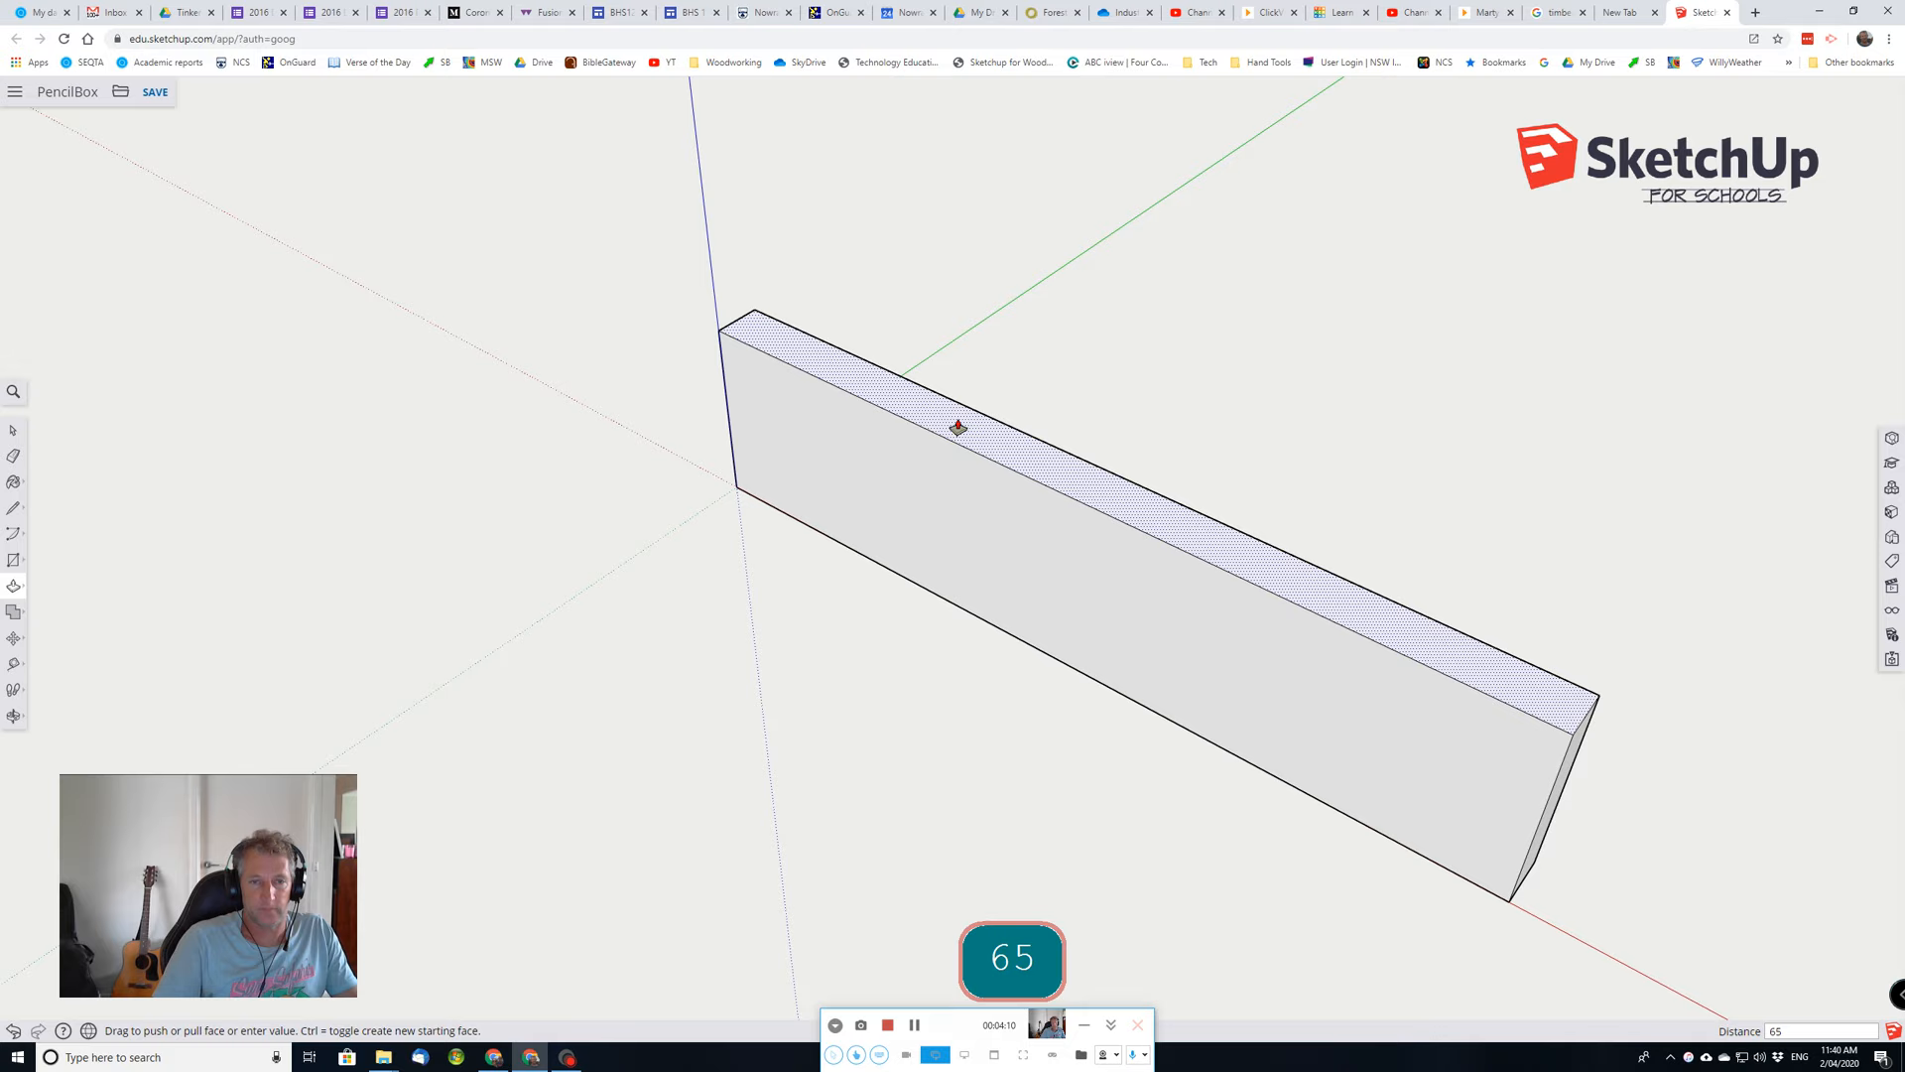
Push/Pull the rectangle up into a 65 mm tall panel.
{"action": "key", "text": "Return"}
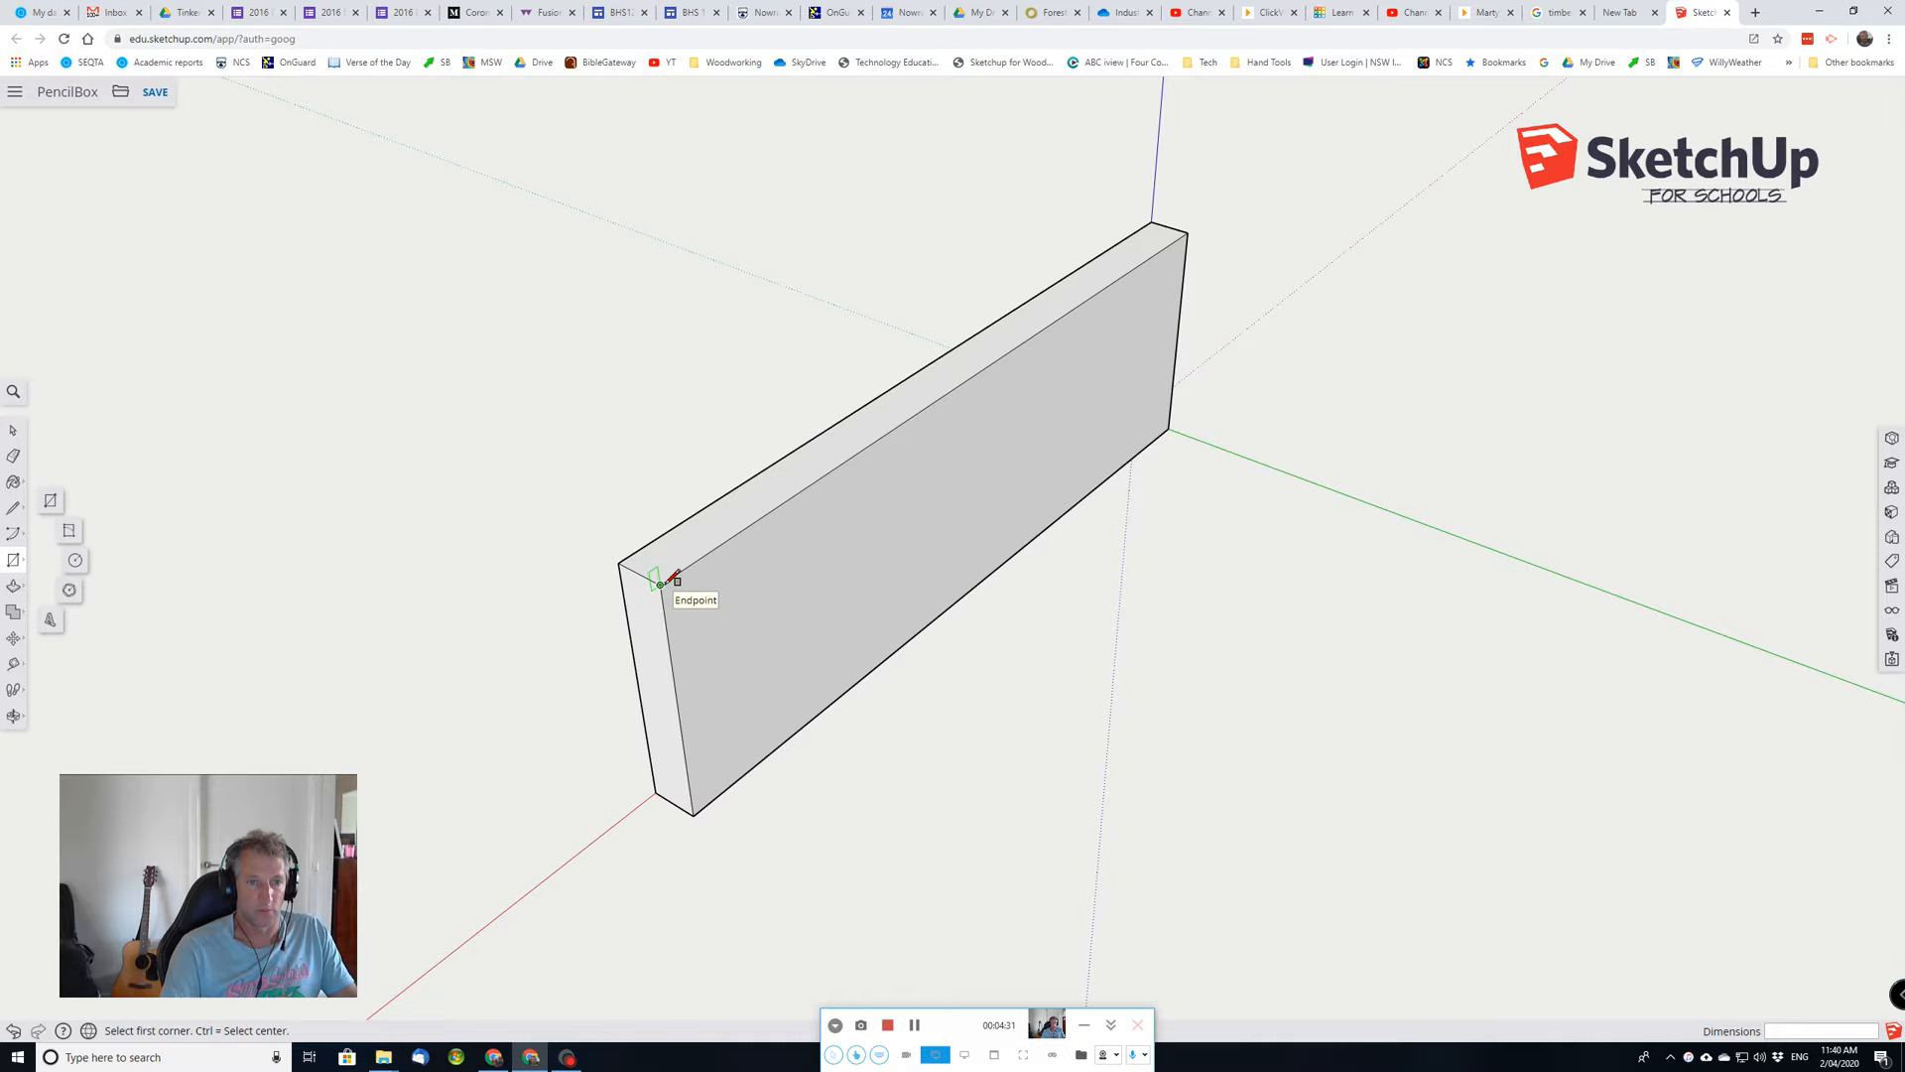
Draw a narrow rebate rectangle from the panel's end corner, undoing a misplaced attempt.
{"action": "left_click", "coordinate": [659, 587]}
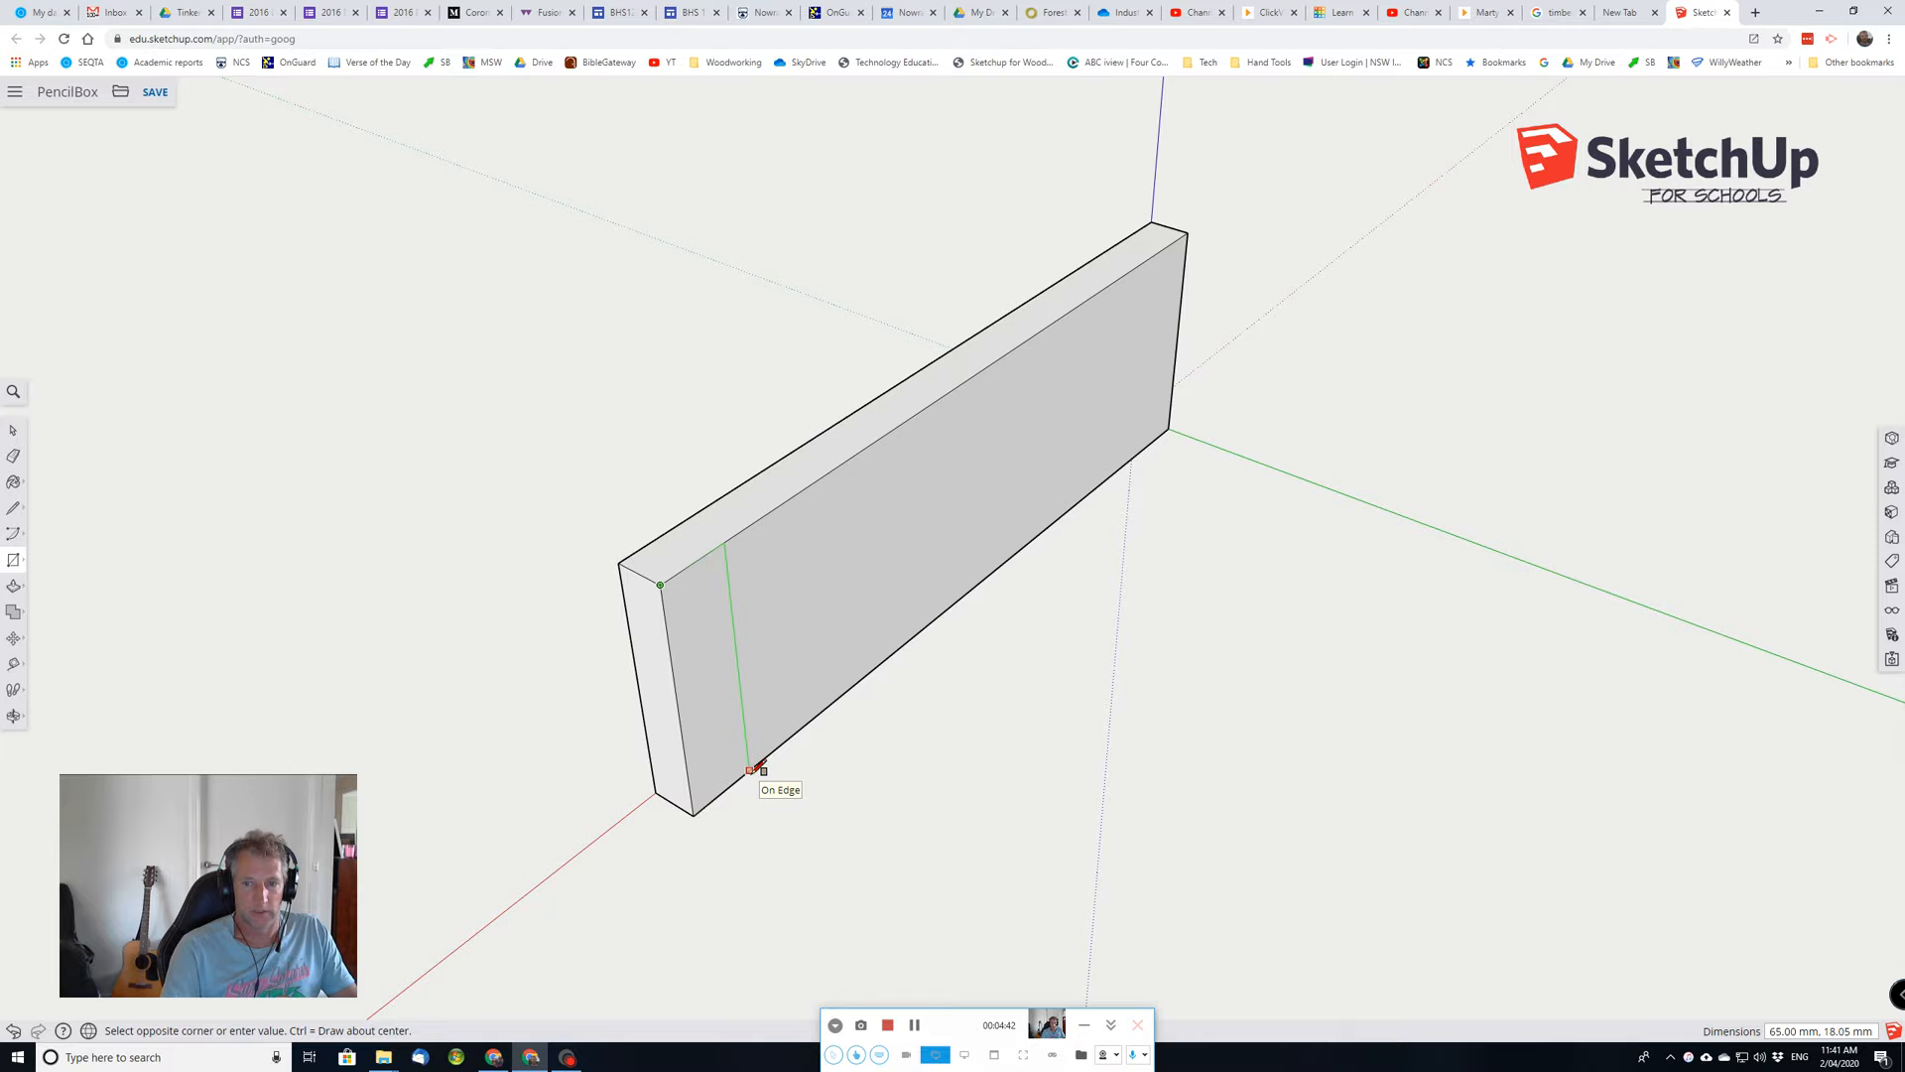
{"action": "mouse_move", "coordinate": [738, 779]}
{"action": "type", "text": "65,12"}
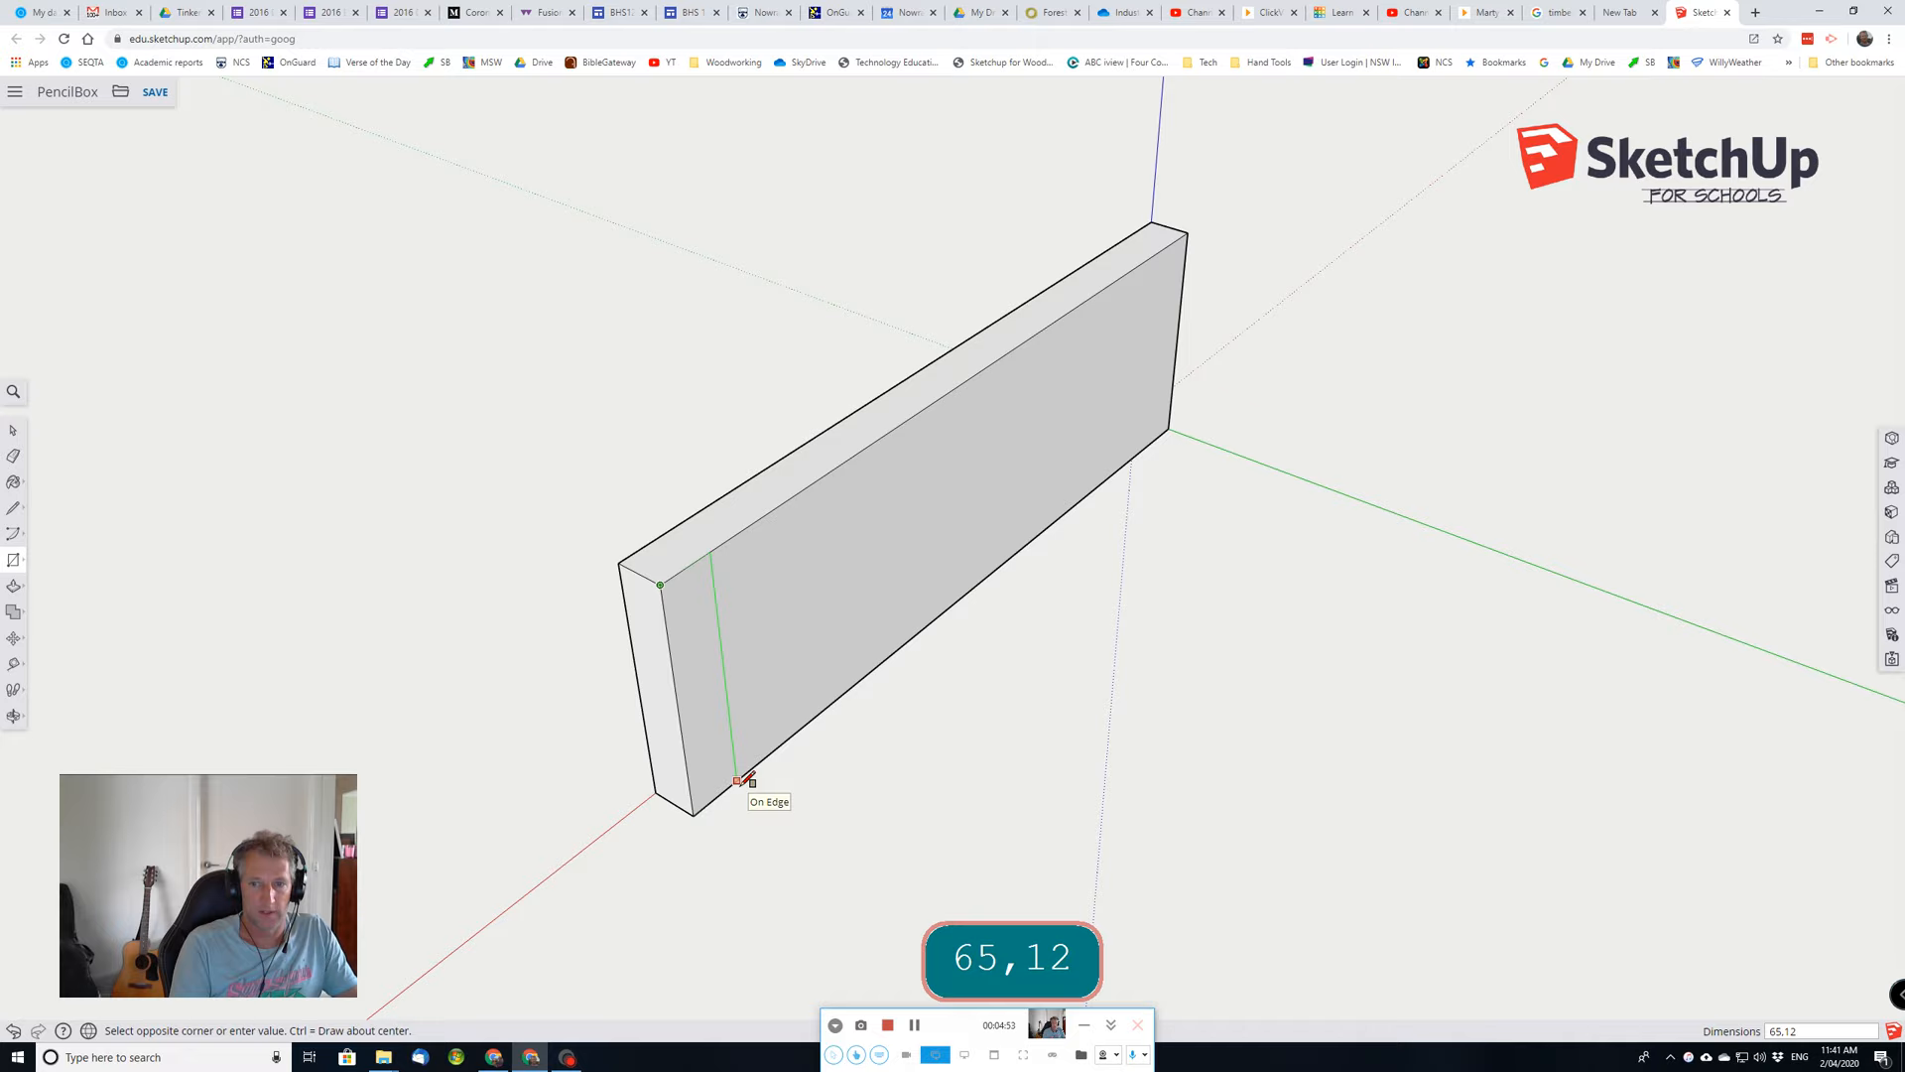
{"action": "key", "text": "Backspace"}
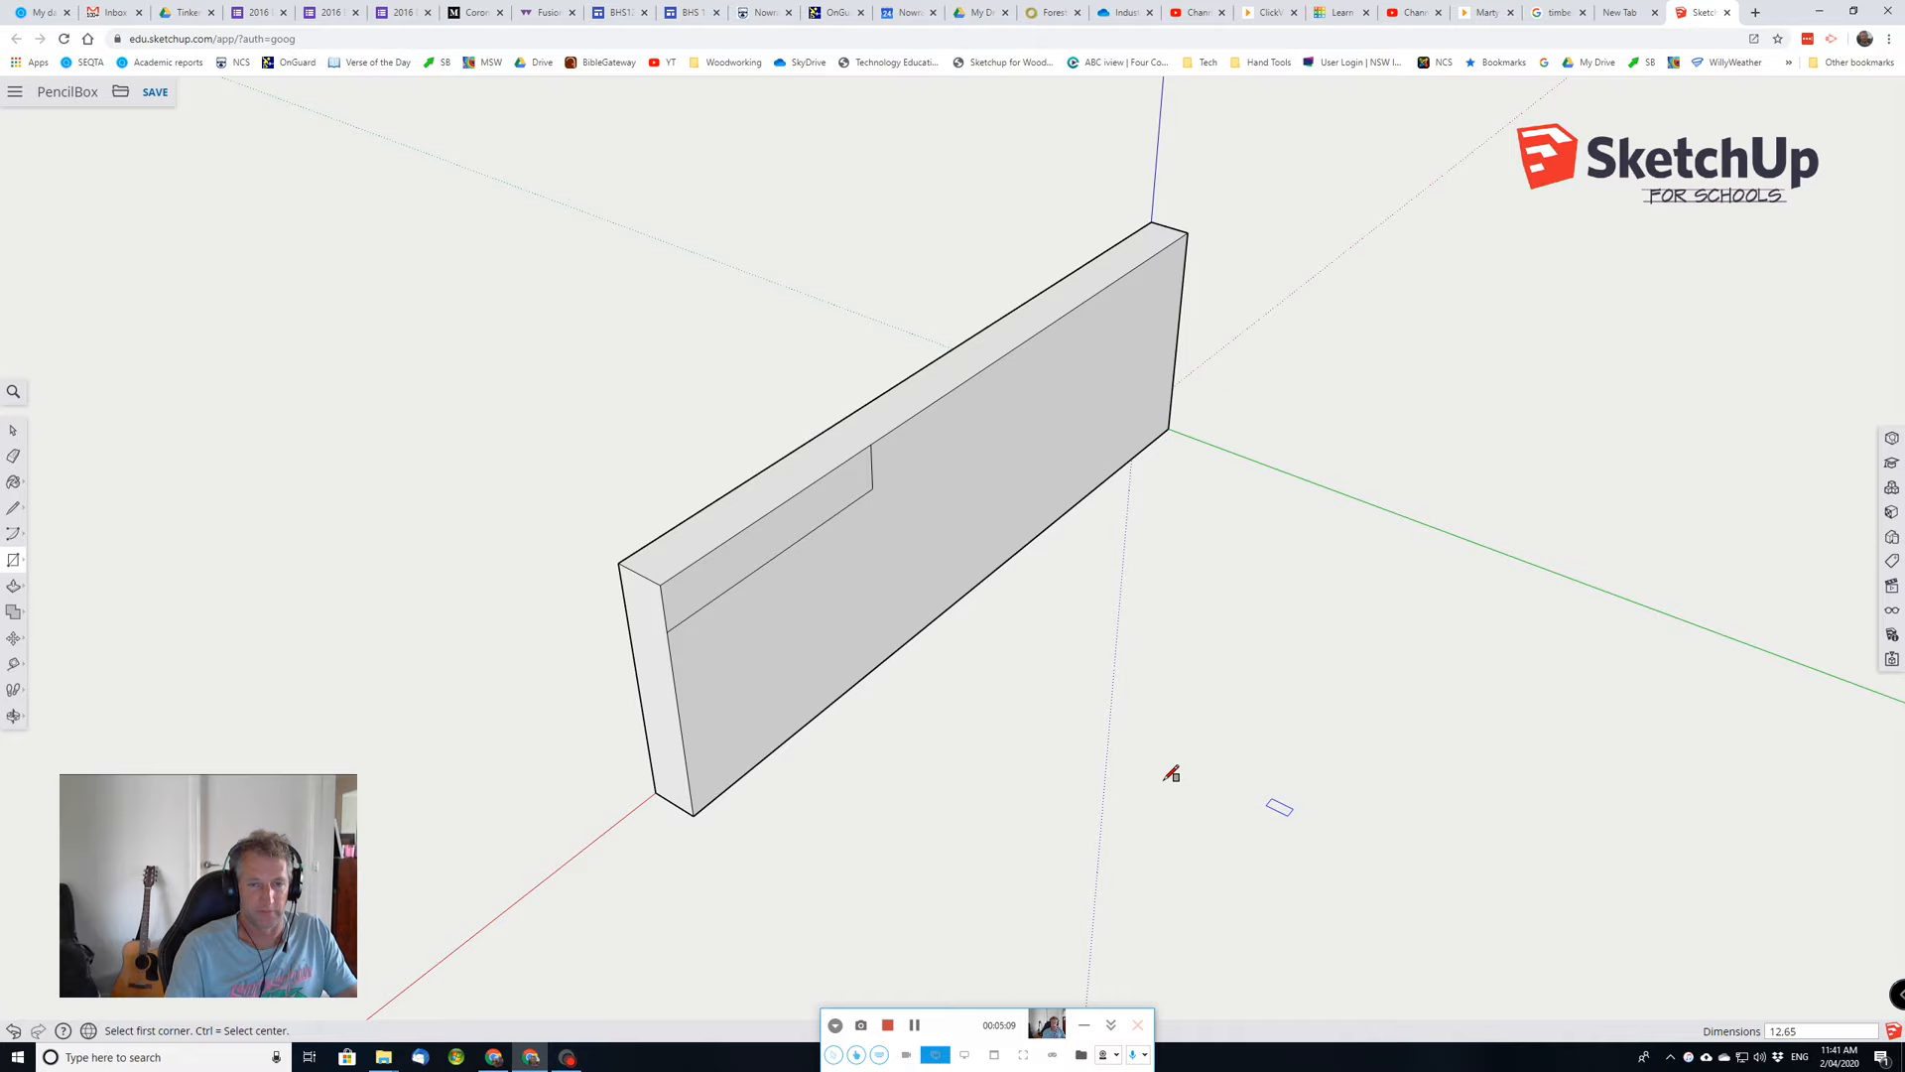
{"action": "key", "text": "ctrl+z"}
{"action": "type", "text": "6"}
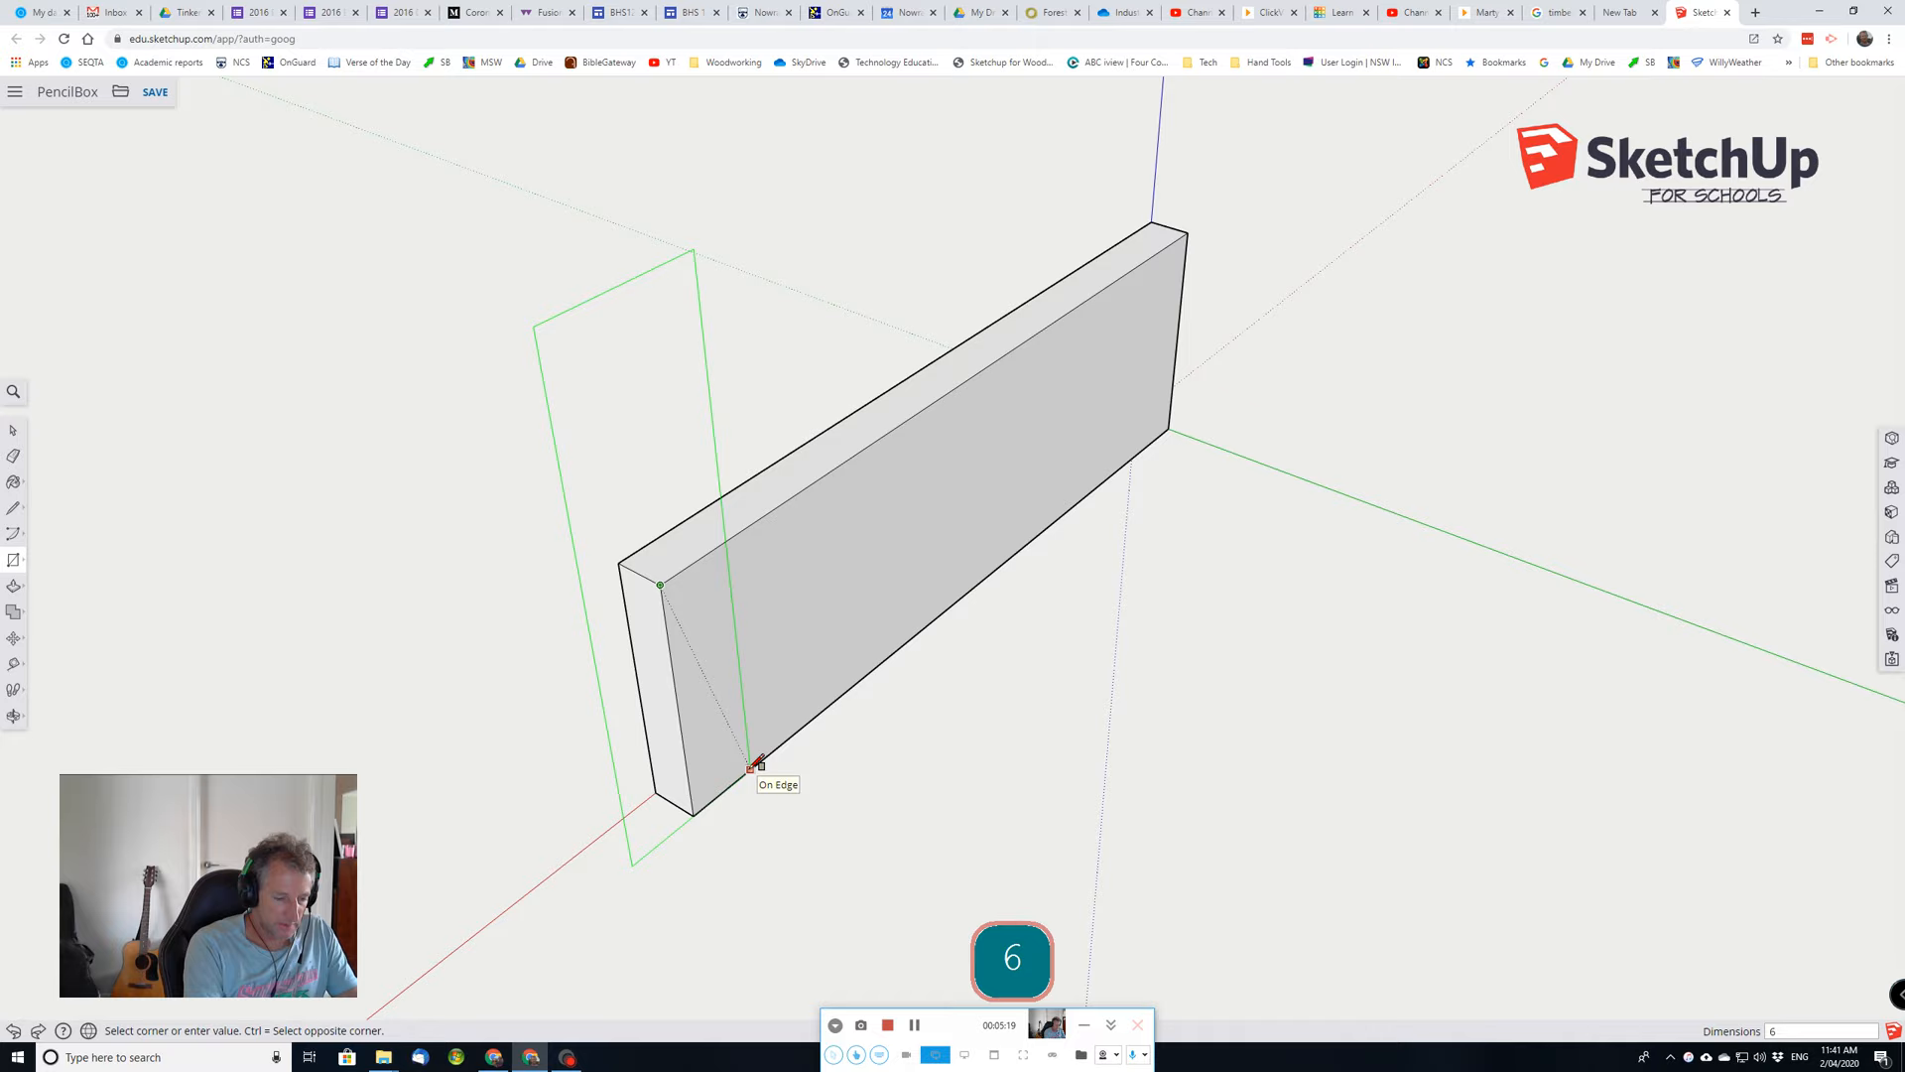
{"action": "key", "text": "ctrl+z"}
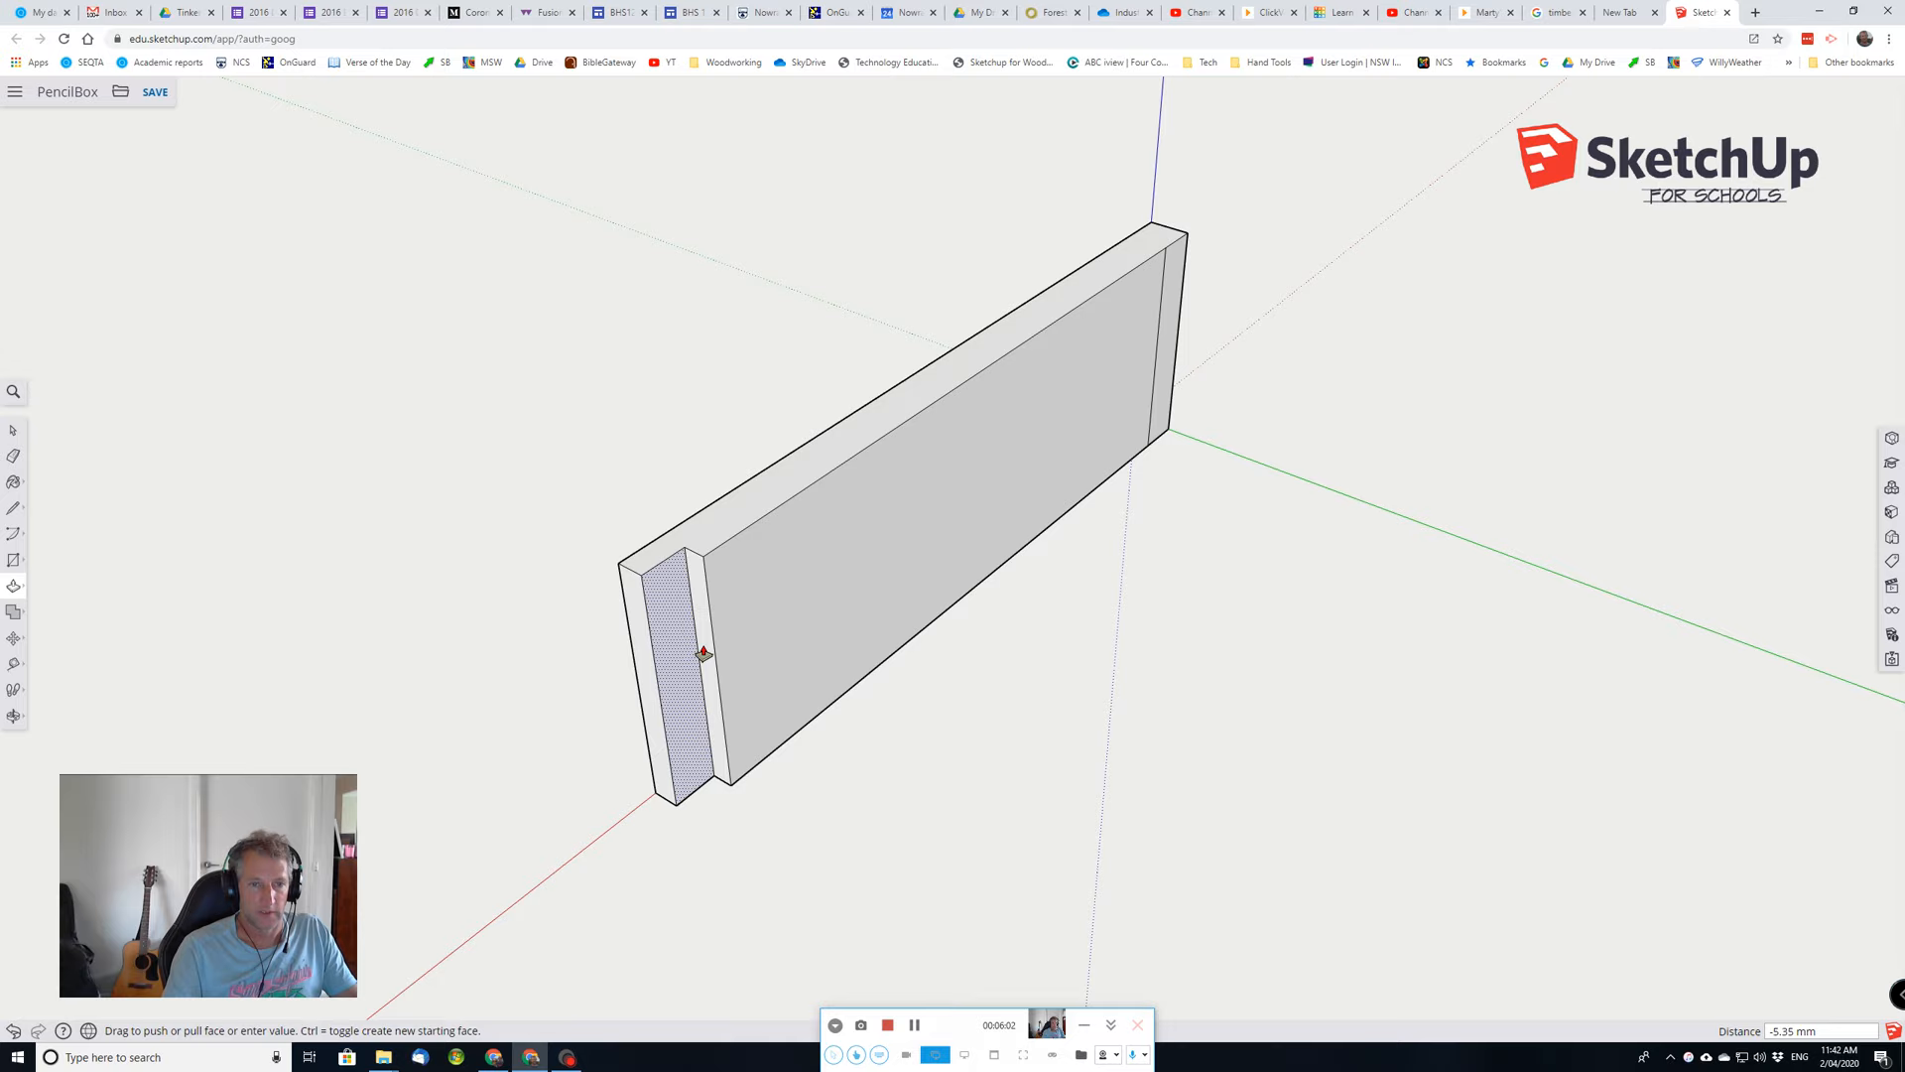
Recess the end strip 4 mm into the panel to form the rebate.
{"action": "type", "text": "4"}
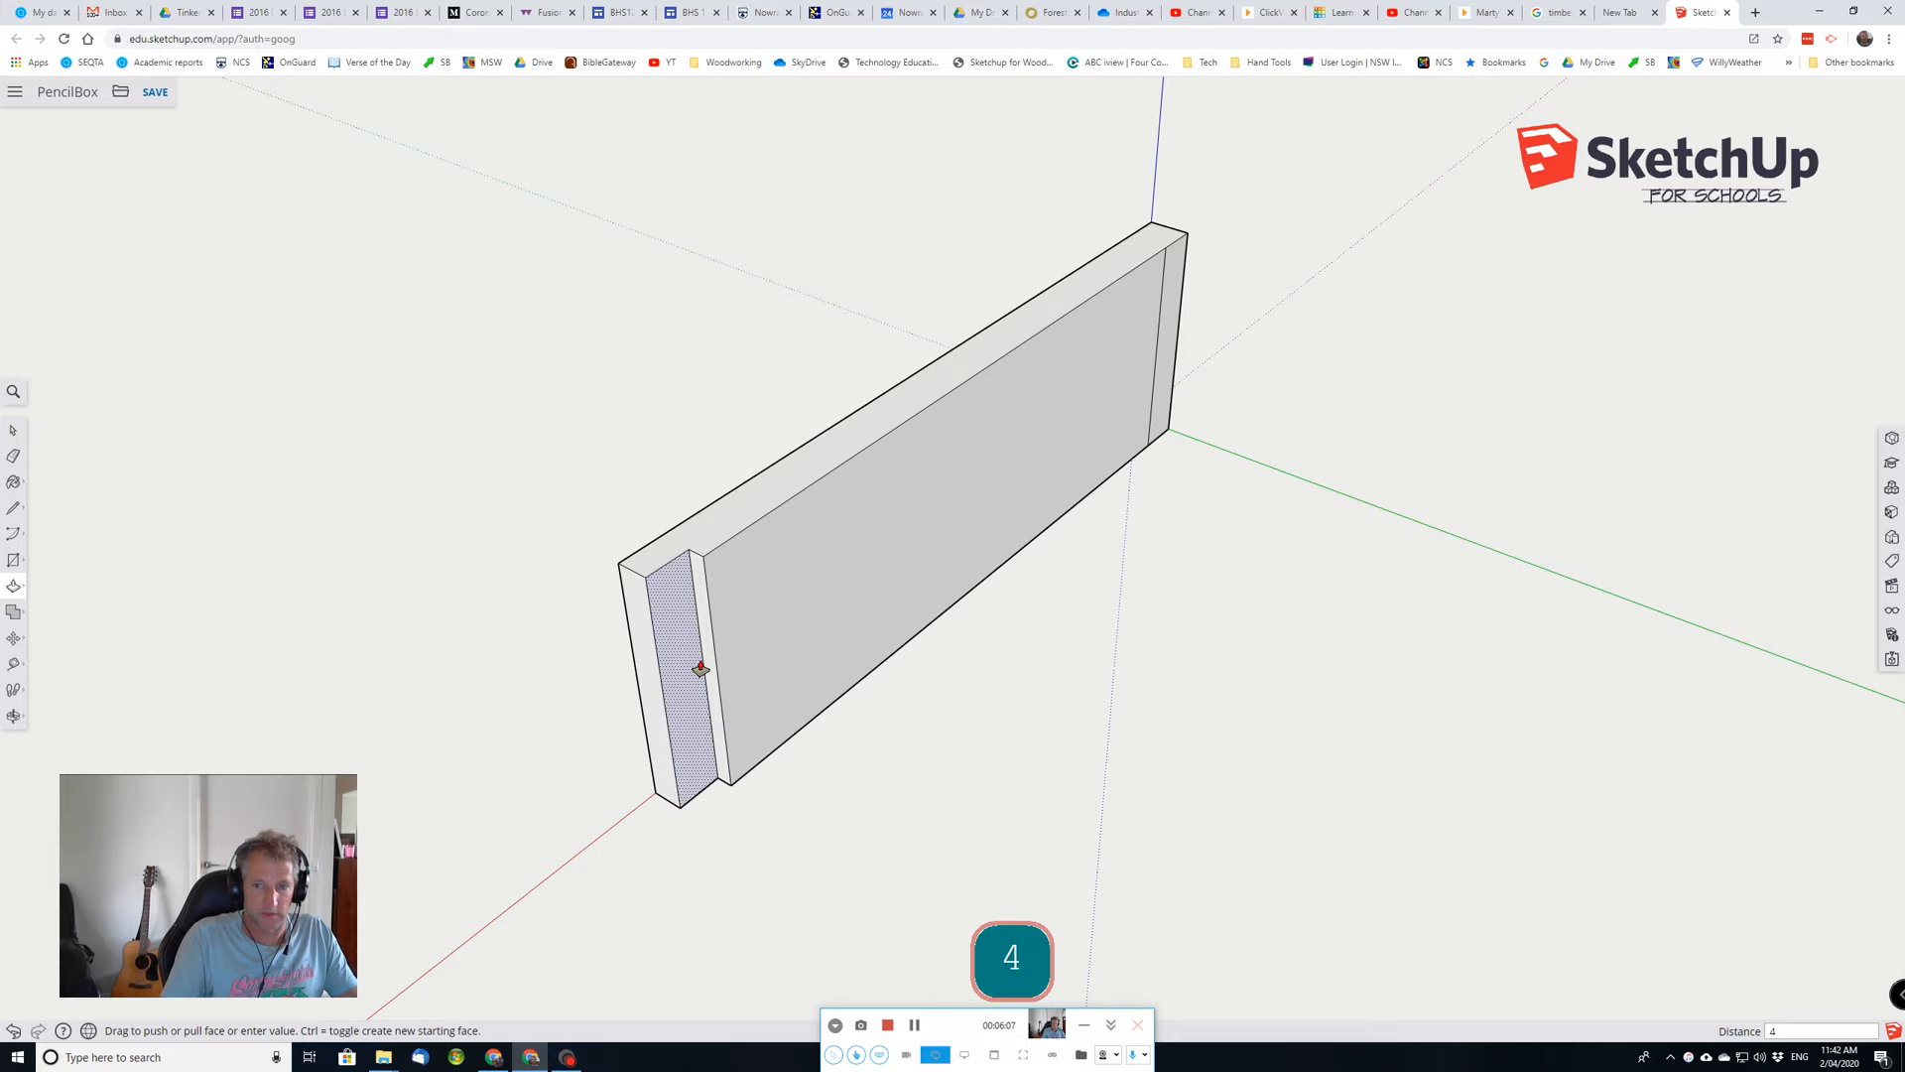
{"action": "key", "text": "Return"}
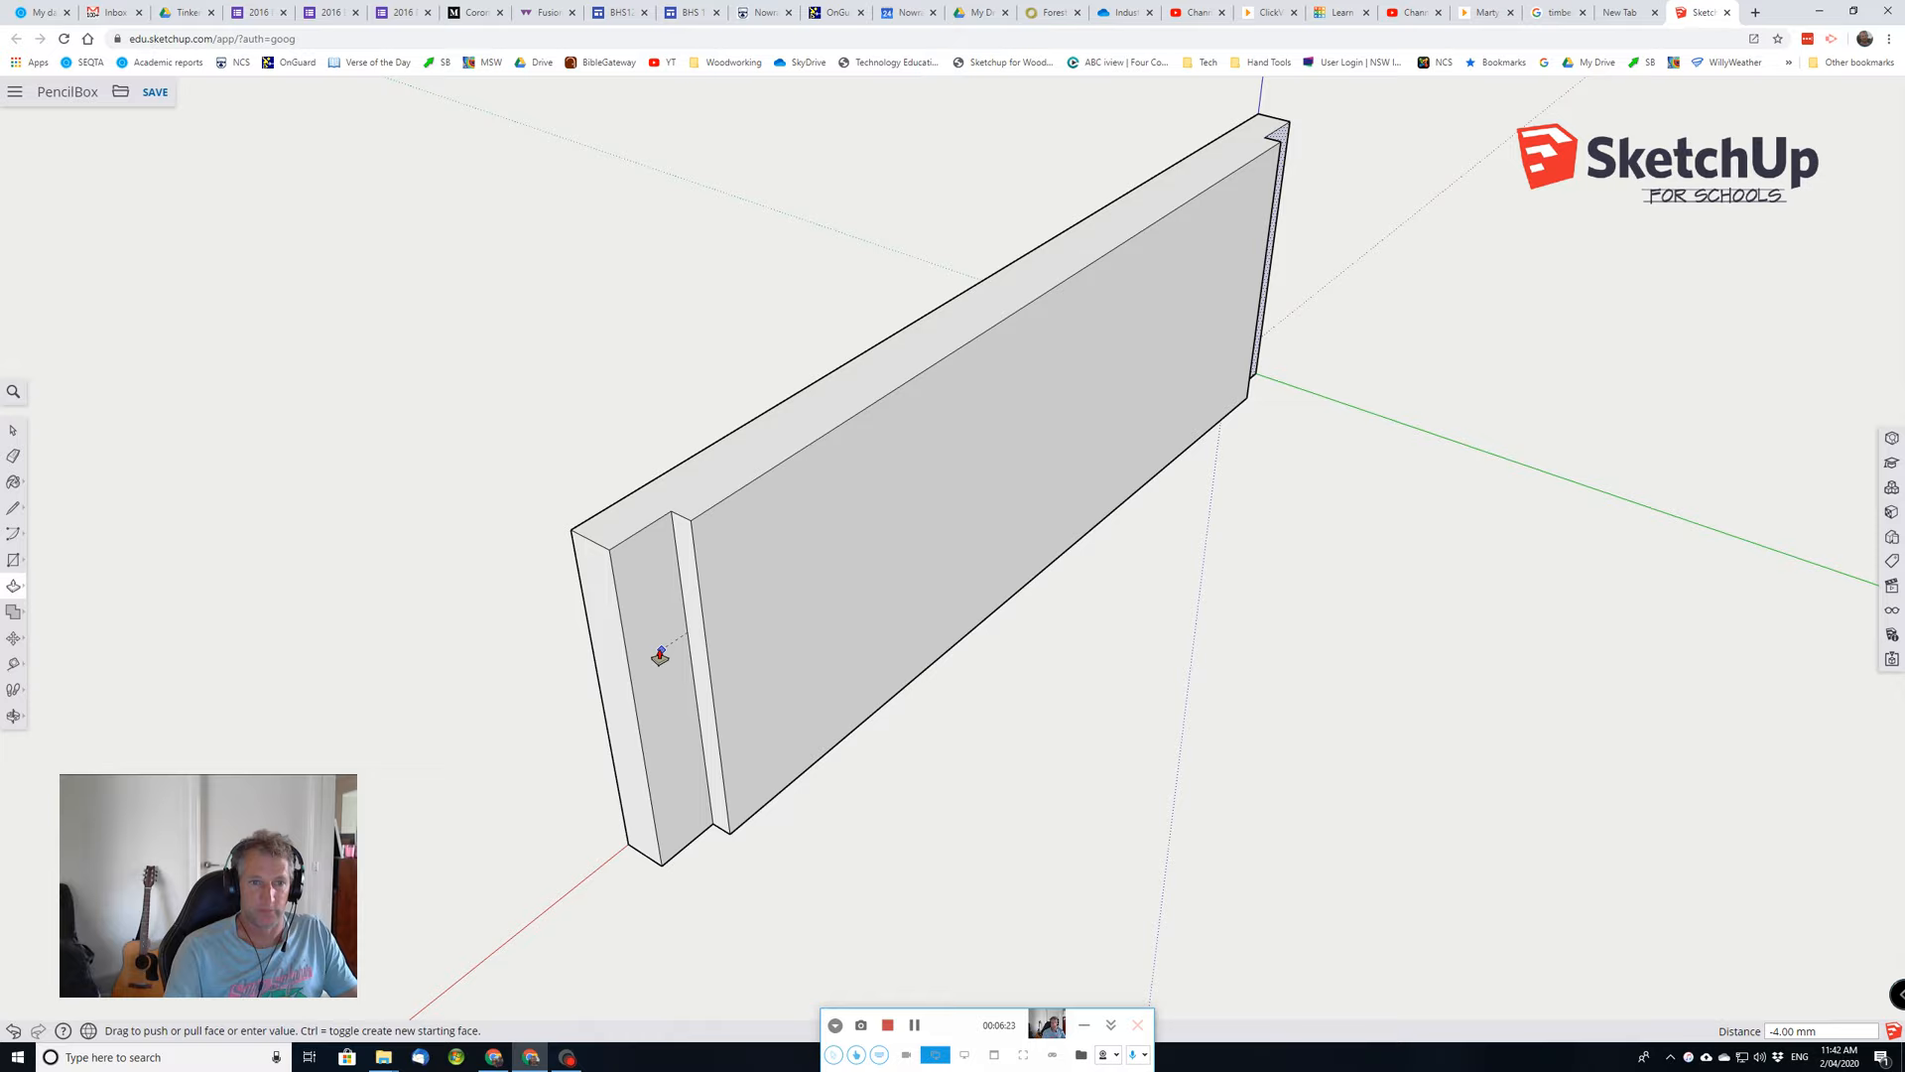
{"action": "mouse_move", "coordinate": [659, 602]}
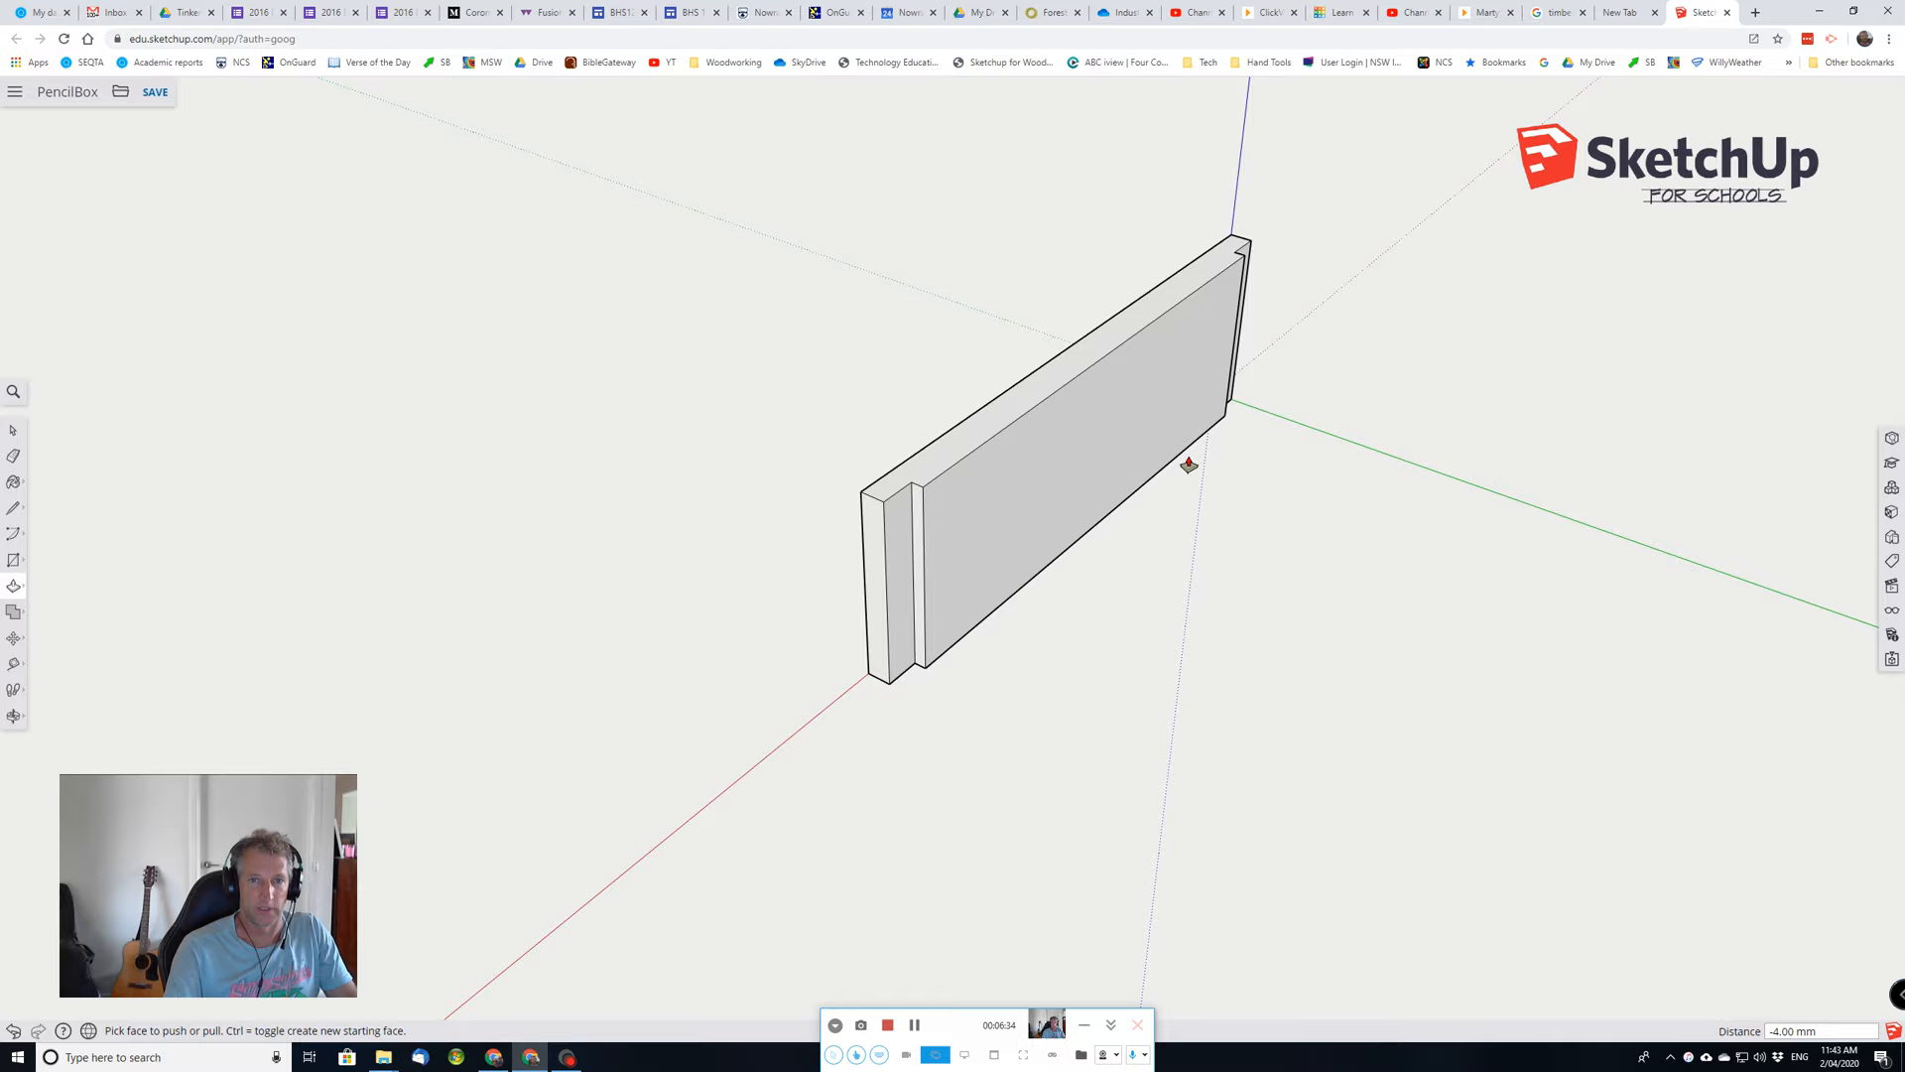
{"action": "mouse_move", "coordinate": [1239, 296]}
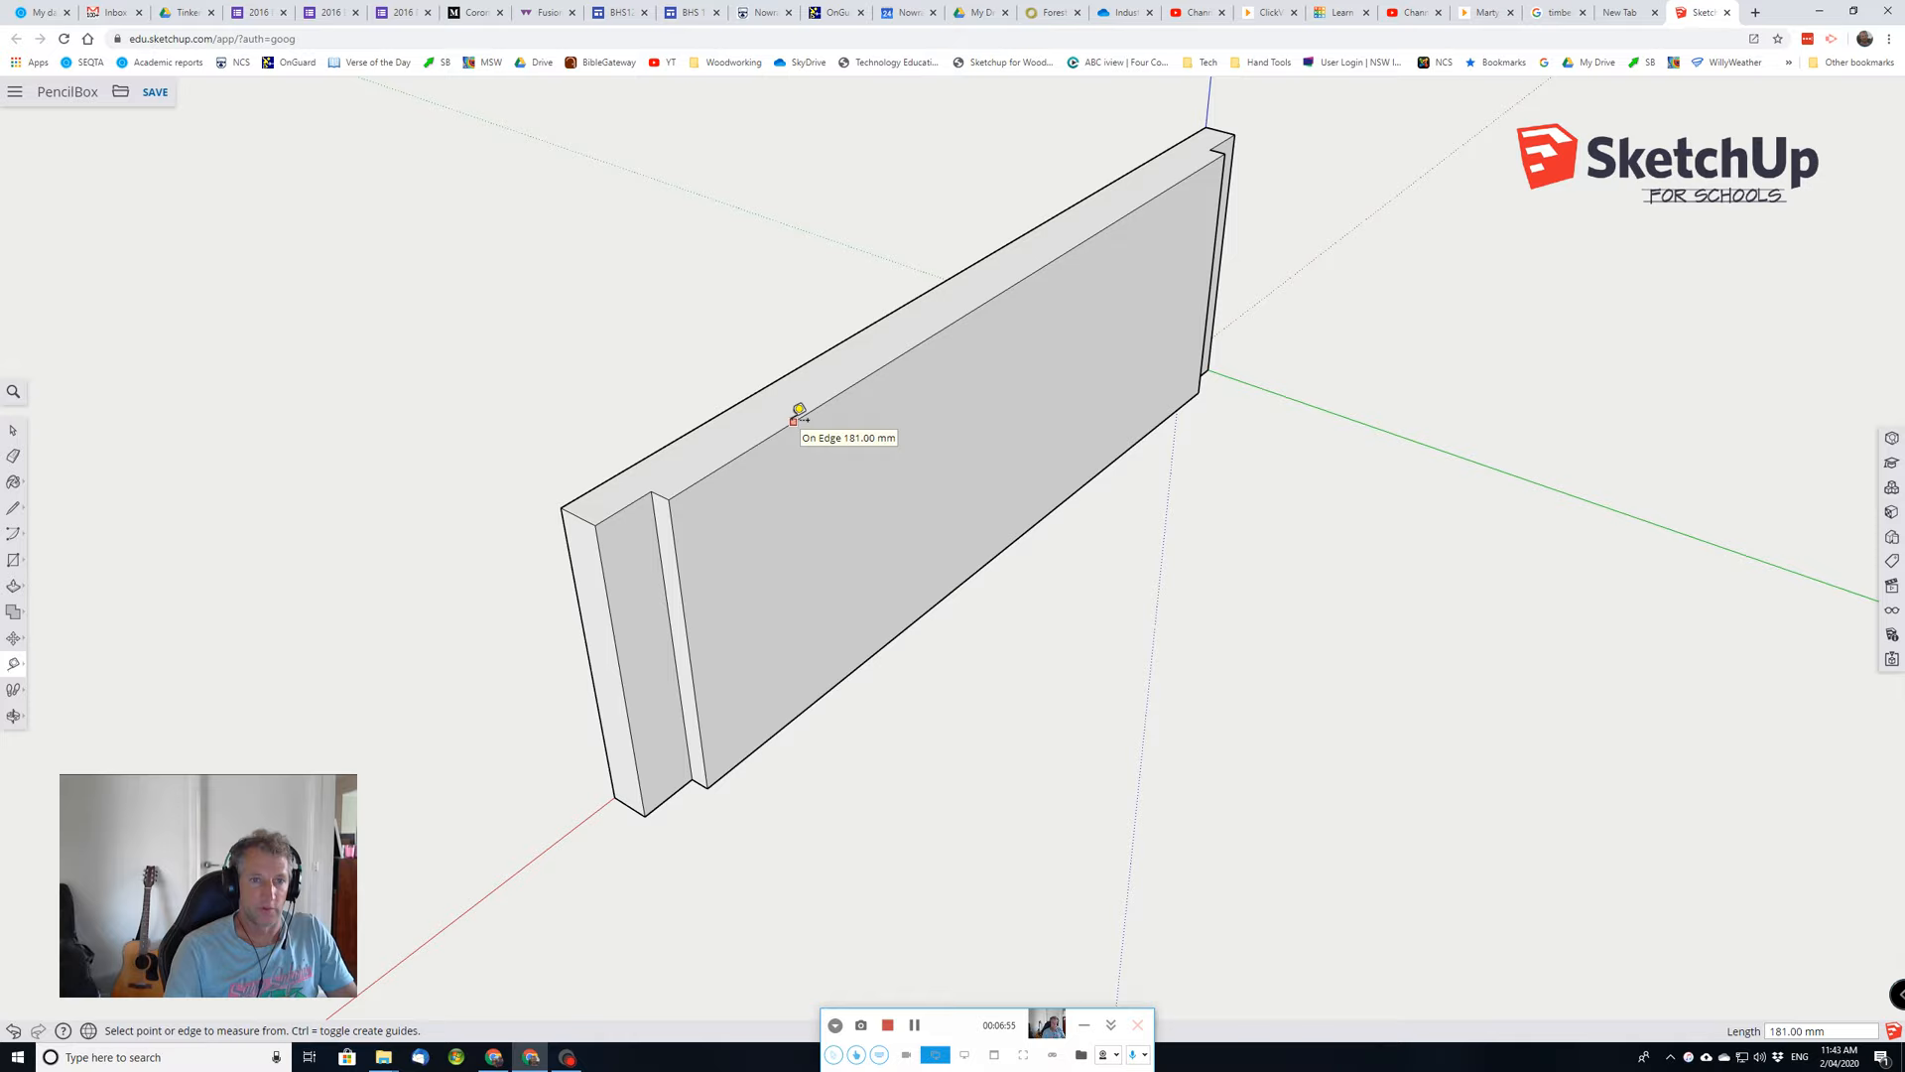
{"action": "mouse_move", "coordinate": [1004, 283]}
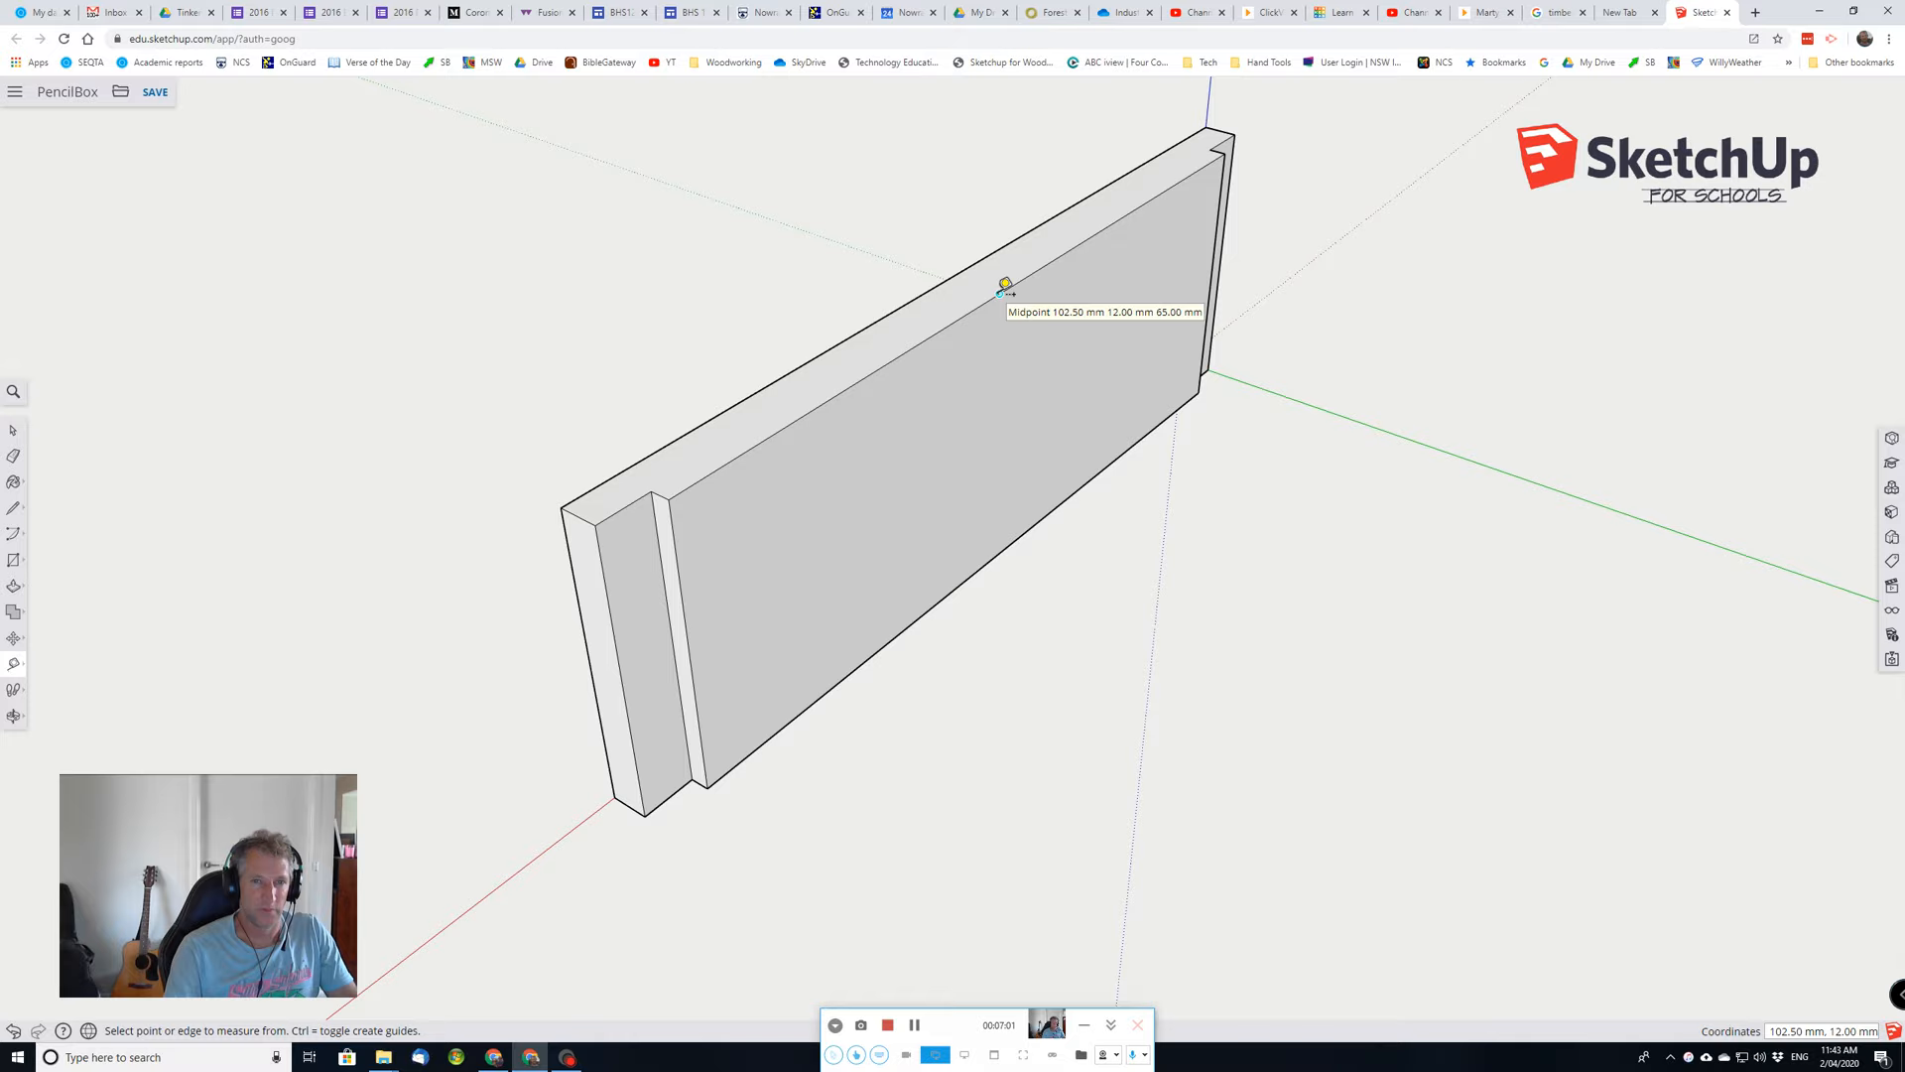
Set a Tape Measure guideline from the midpoint of the panel's top edge.
{"action": "left_click", "coordinate": [1002, 286]}
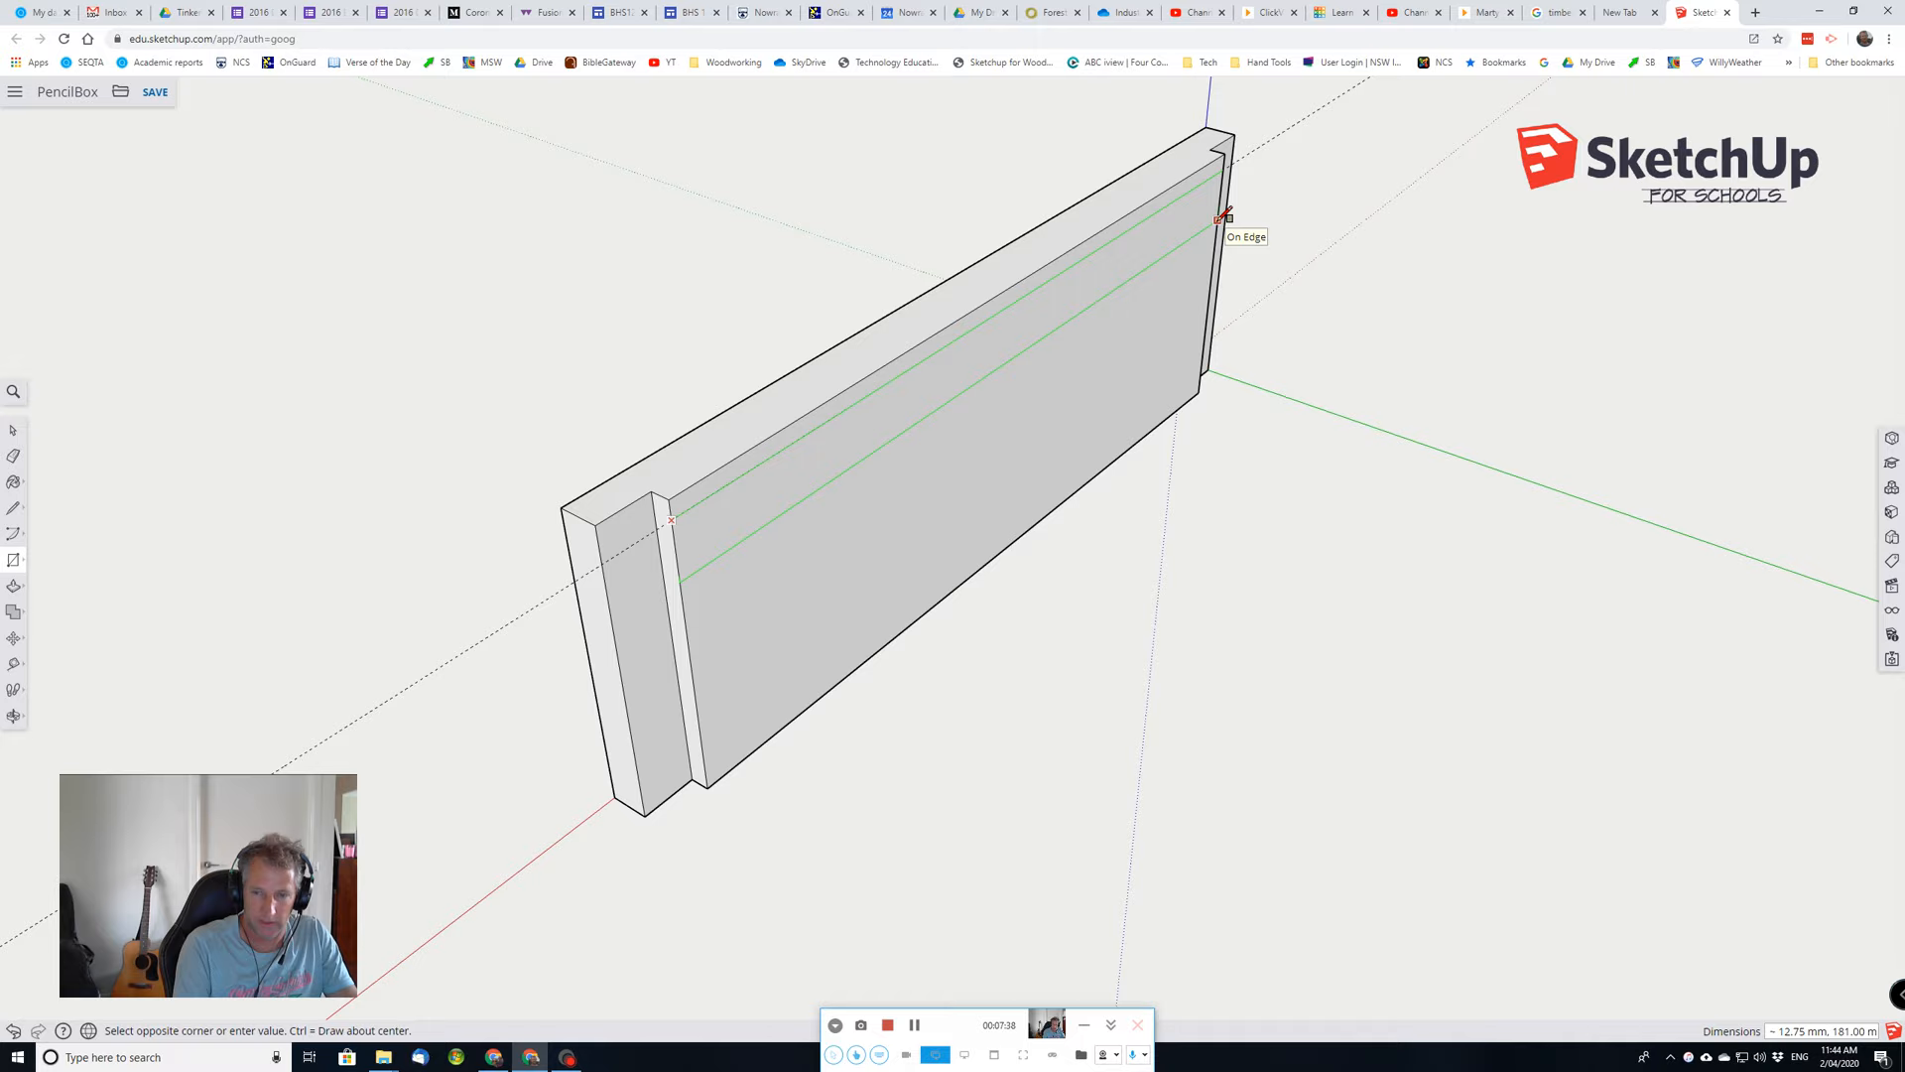
Complete the long groove and erase the stray edges and guideline around it.
{"action": "type", "text": "3,181"}
{"action": "key", "text": "Return"}
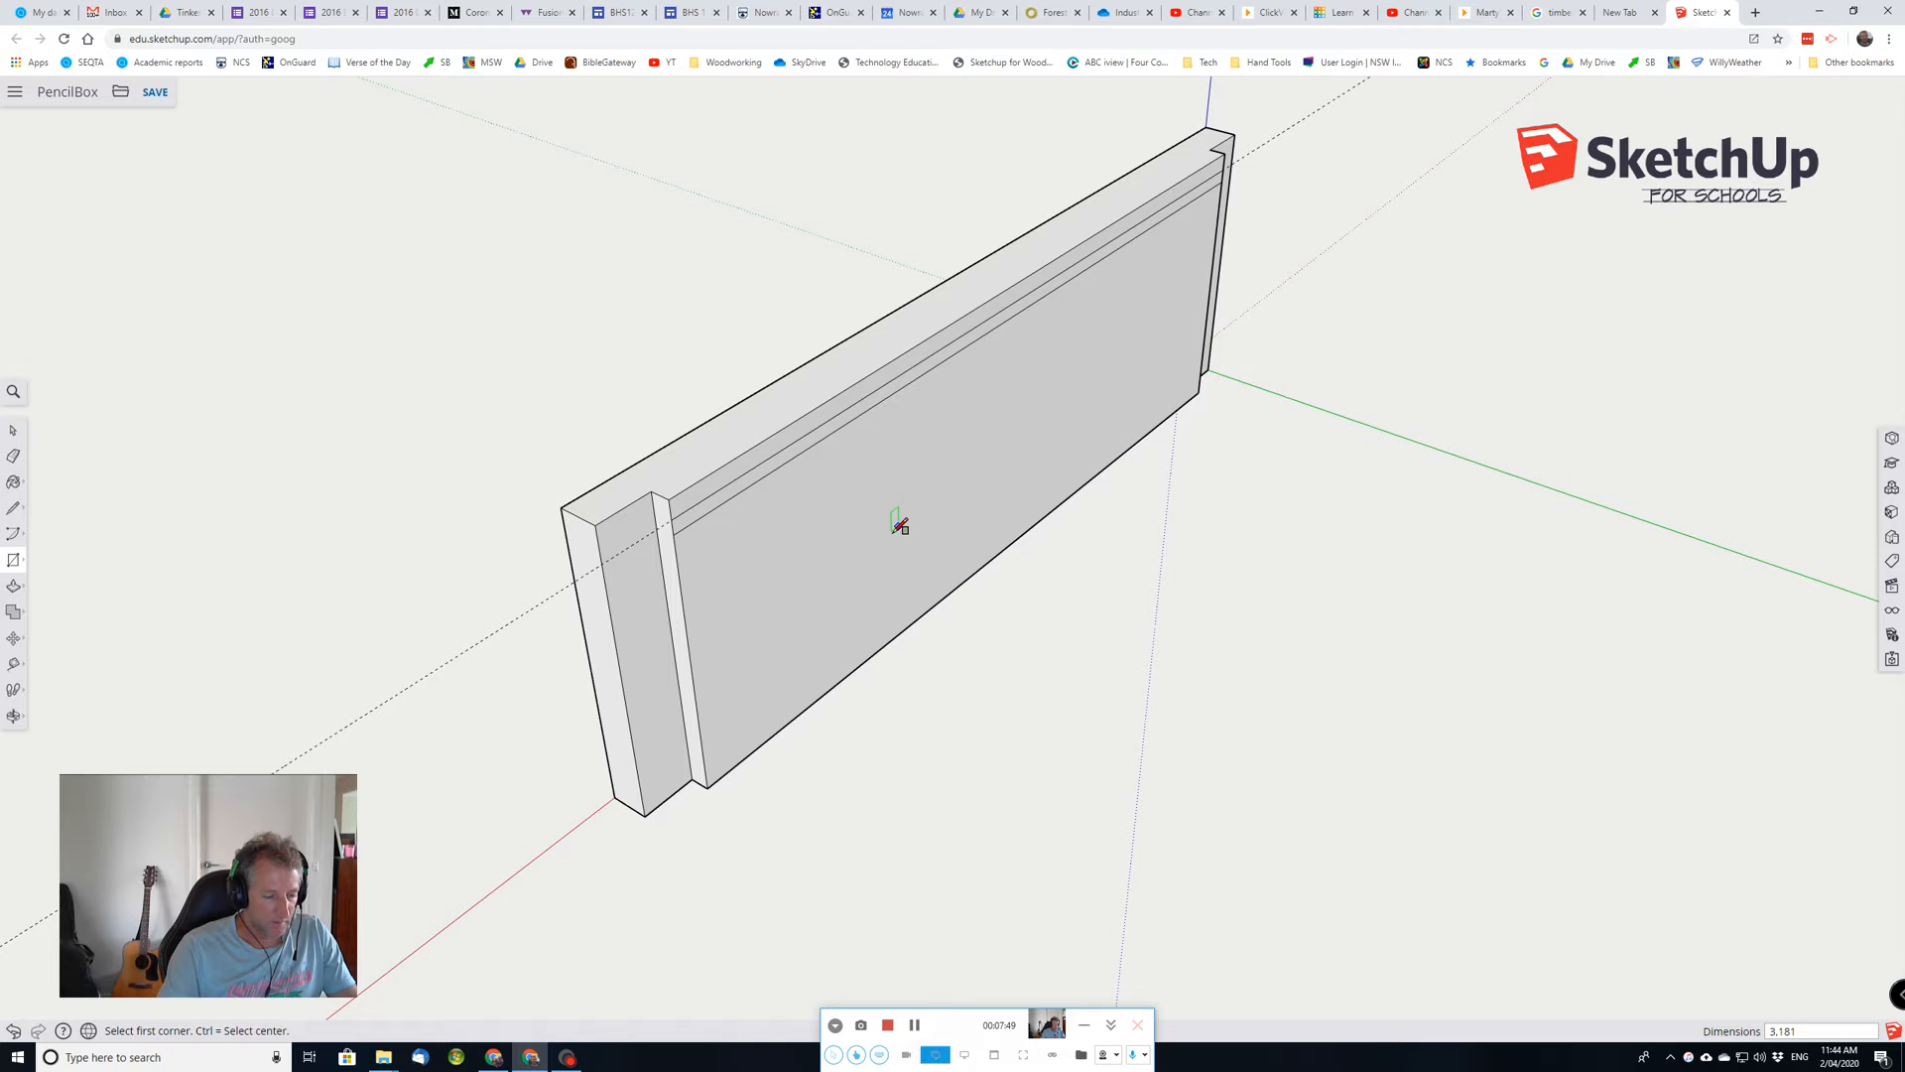
{"action": "left_click", "coordinate": [12, 456]}
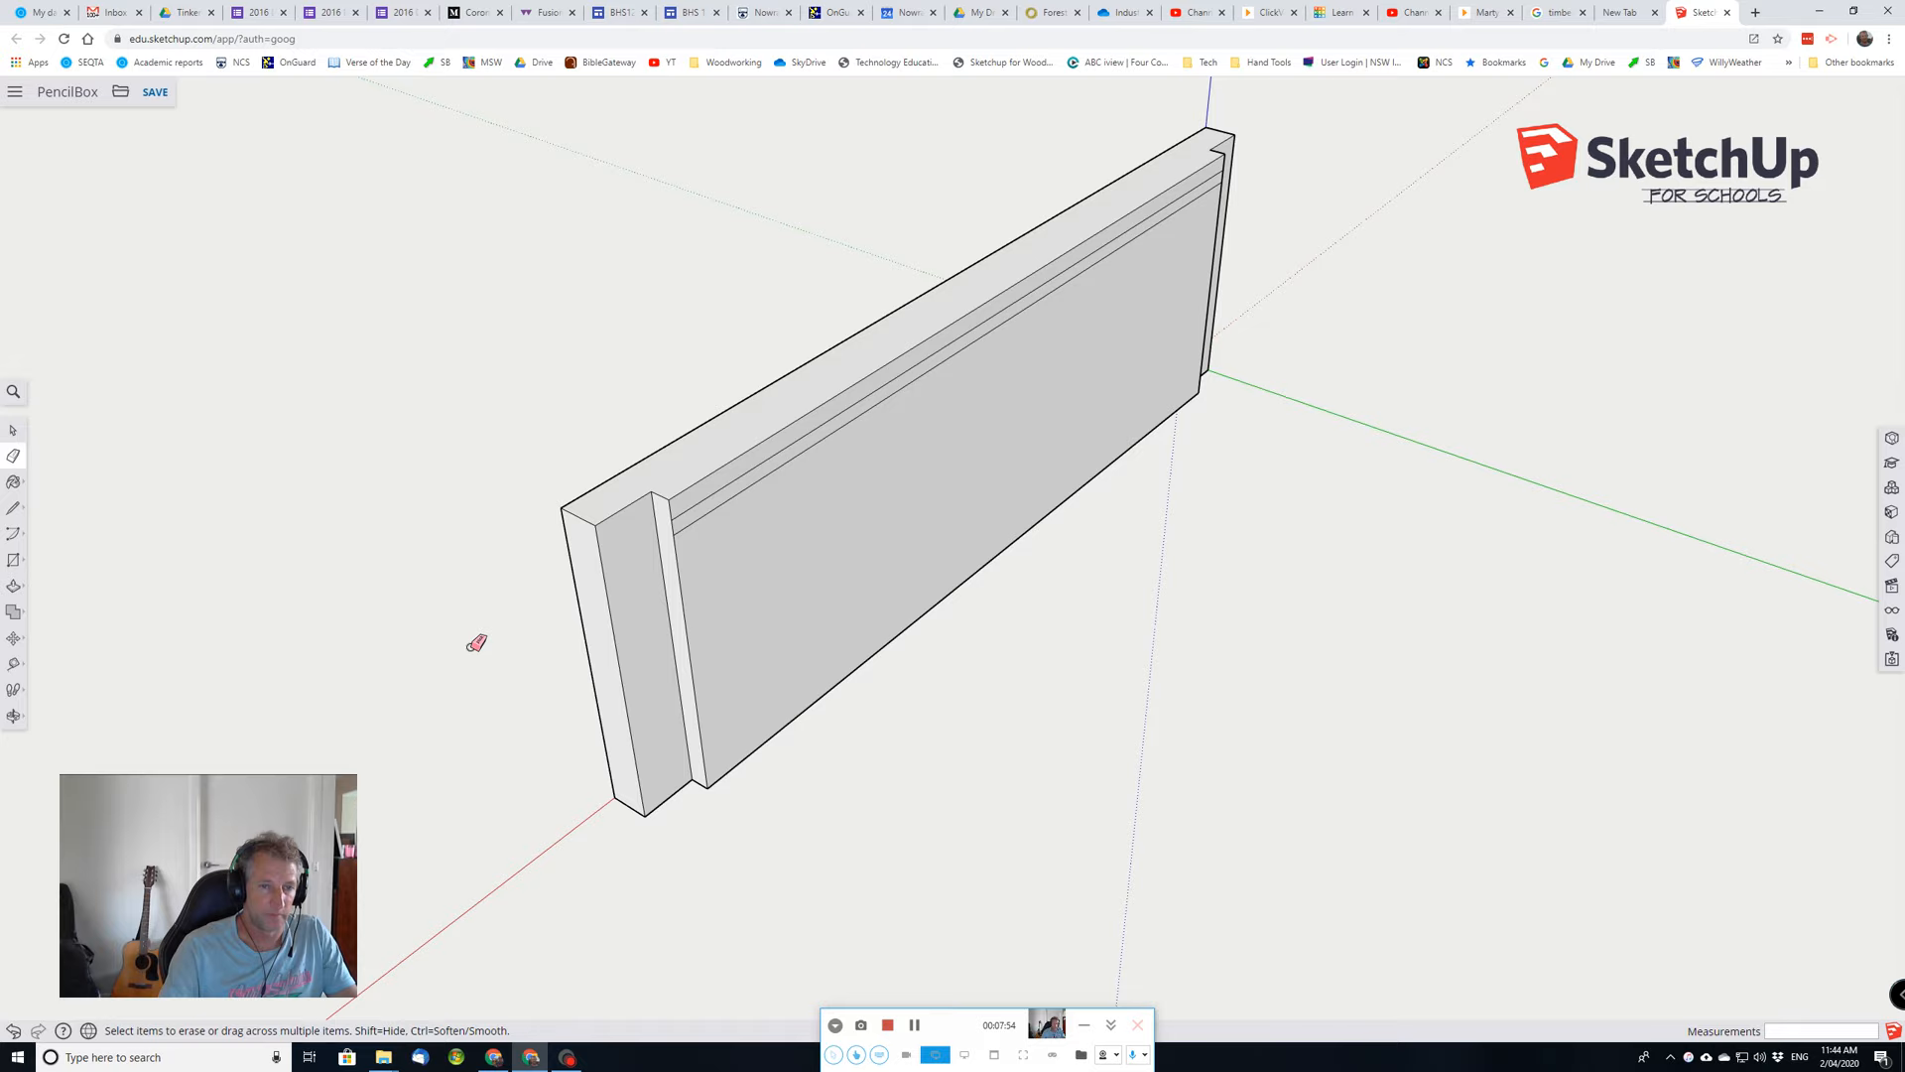
{"action": "key", "text": "p"}
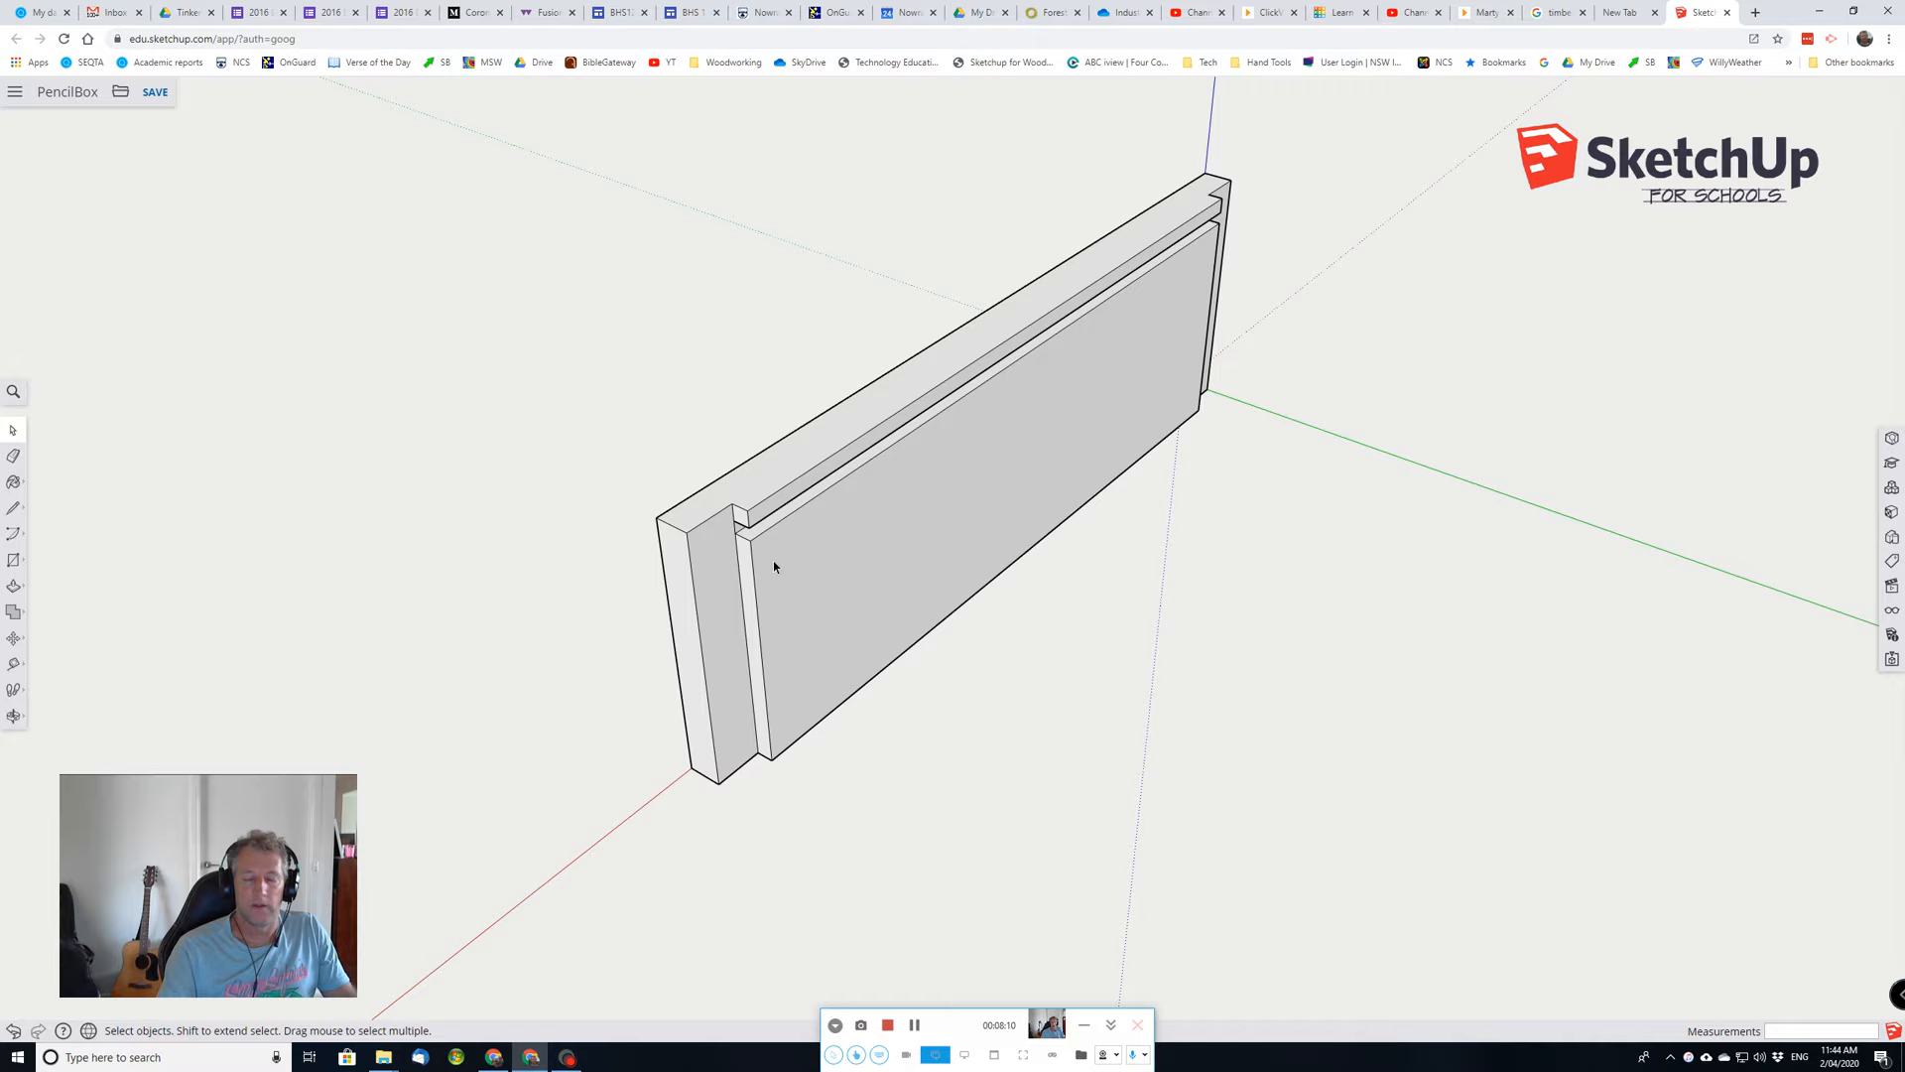
Make the whole panel a component with Definition 'side 1'.
{"action": "left_click", "coordinate": [862, 535]}
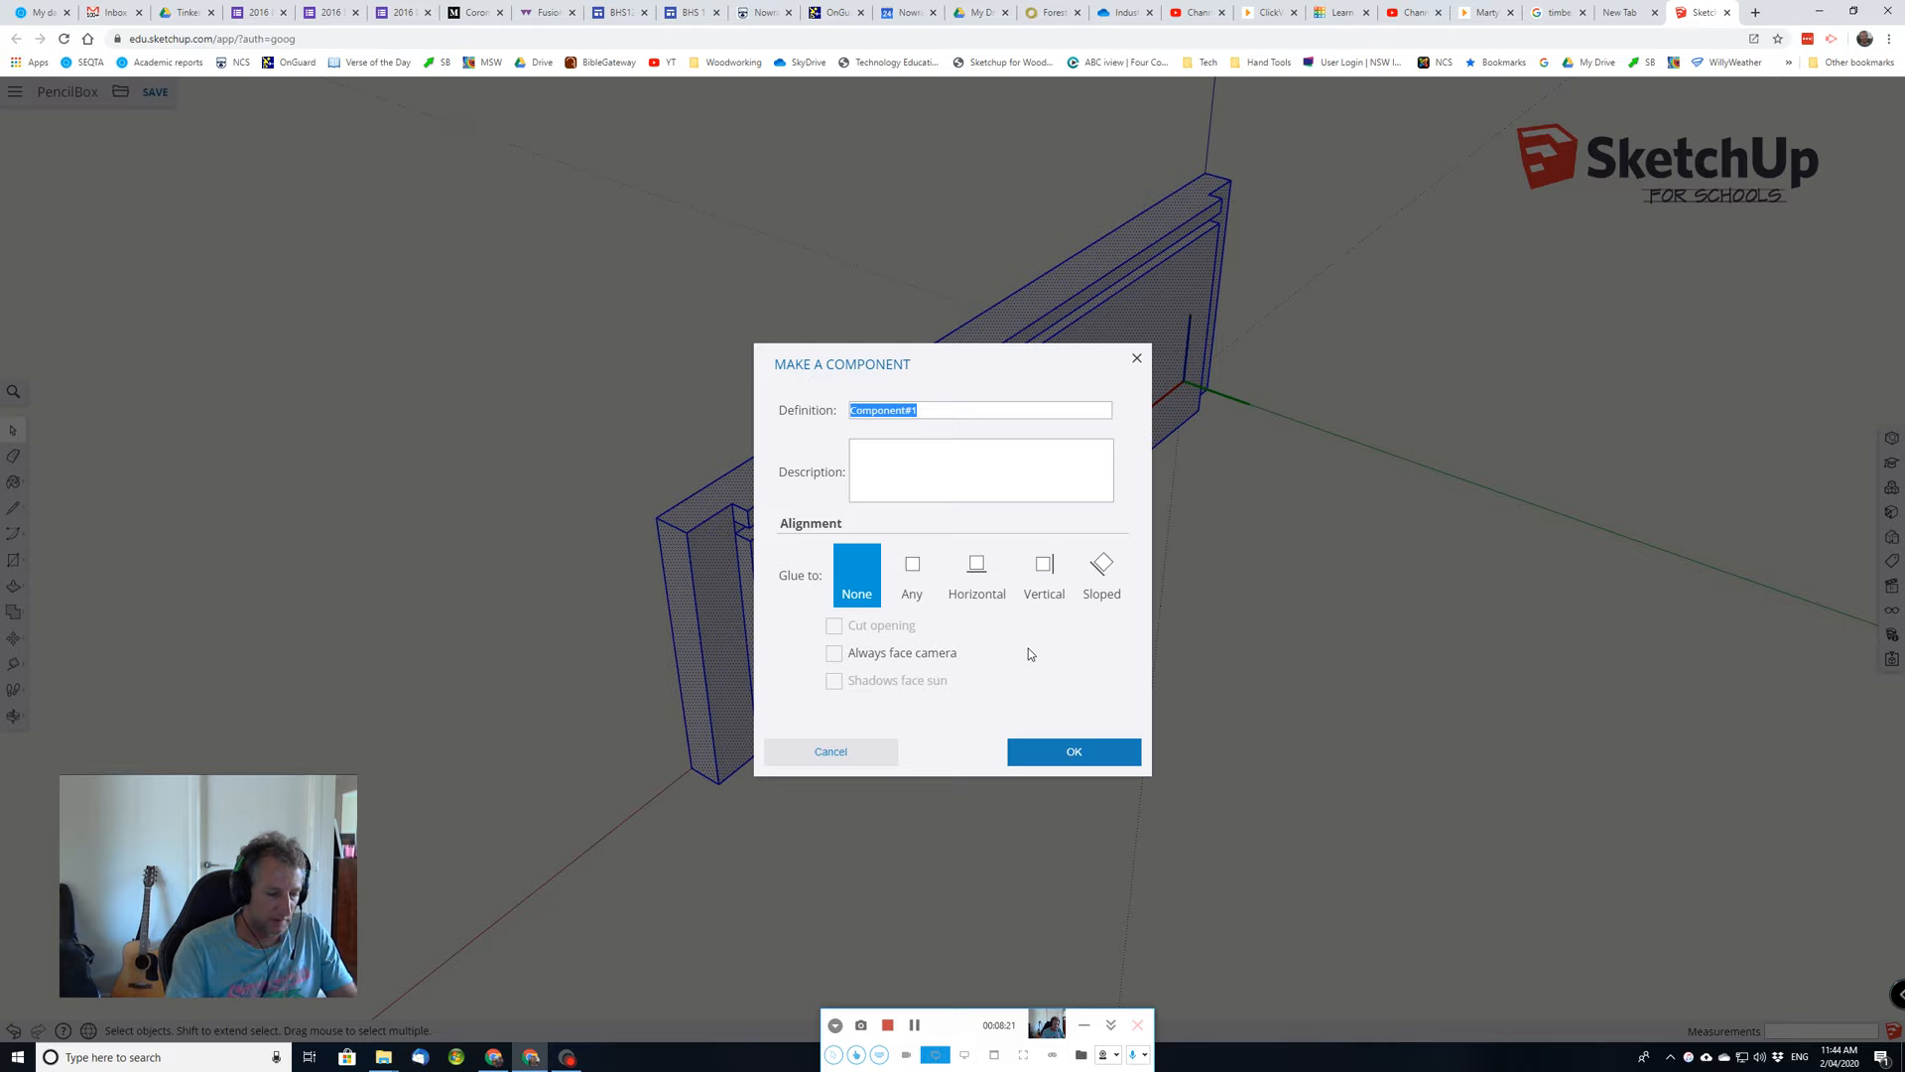
{"action": "type", "text": "side 1"}
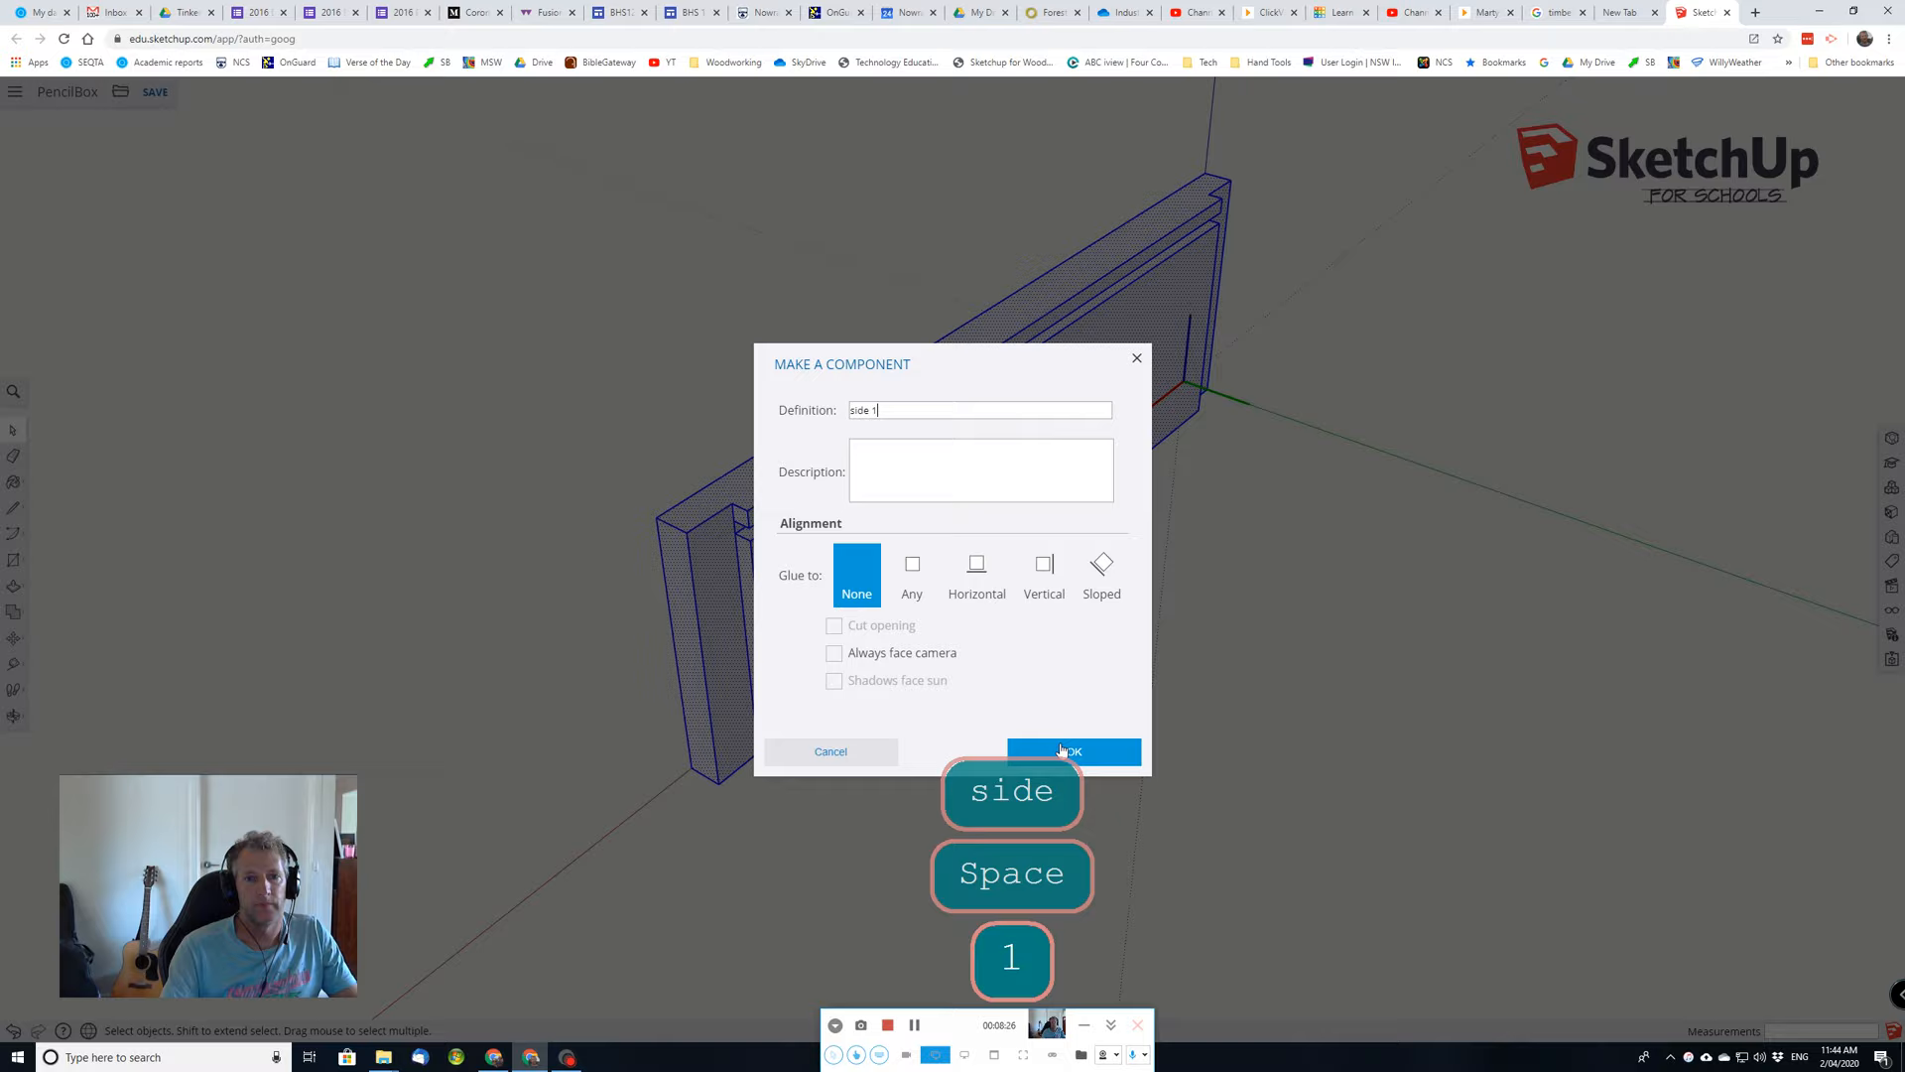
{"action": "left_click", "coordinate": [1071, 751]}
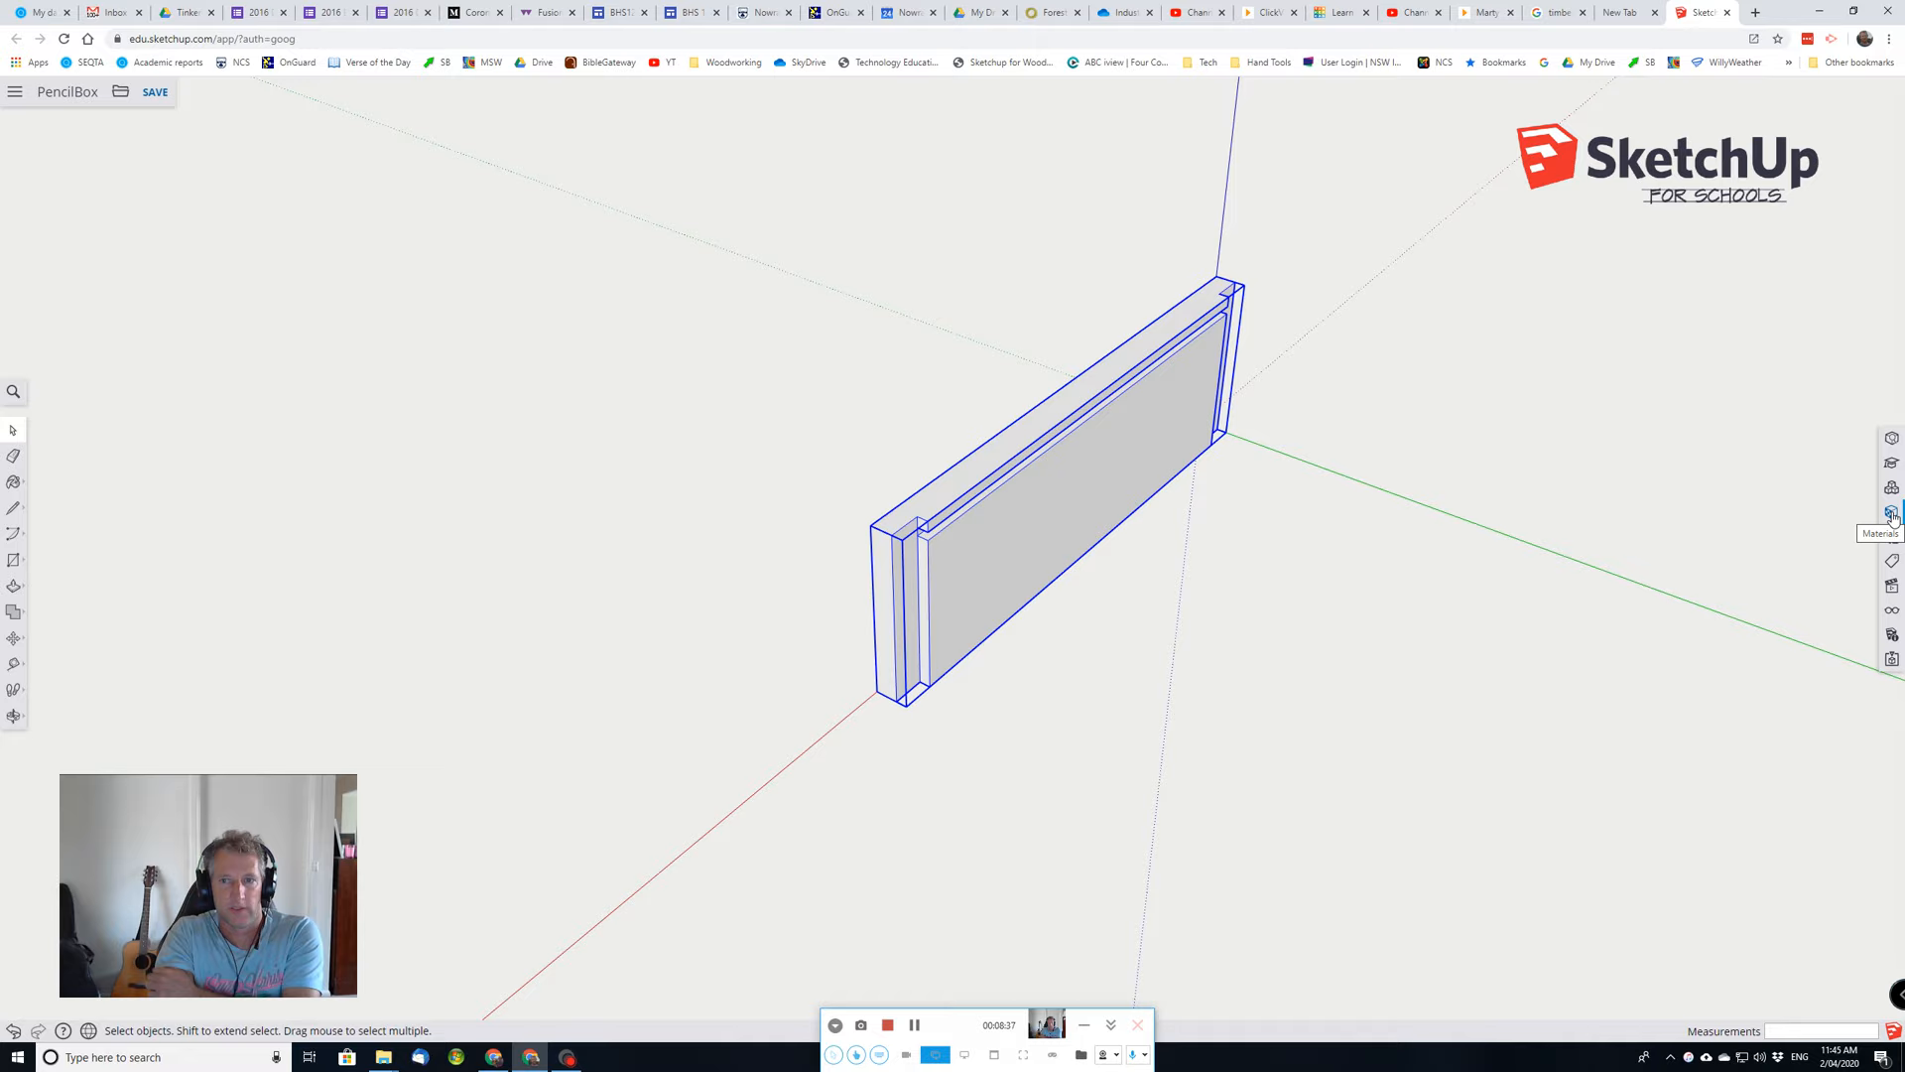
Paint the side panel with Wood Bamboo Medium and begin choosing a new texture image for it.
{"action": "left_click", "coordinate": [1891, 512]}
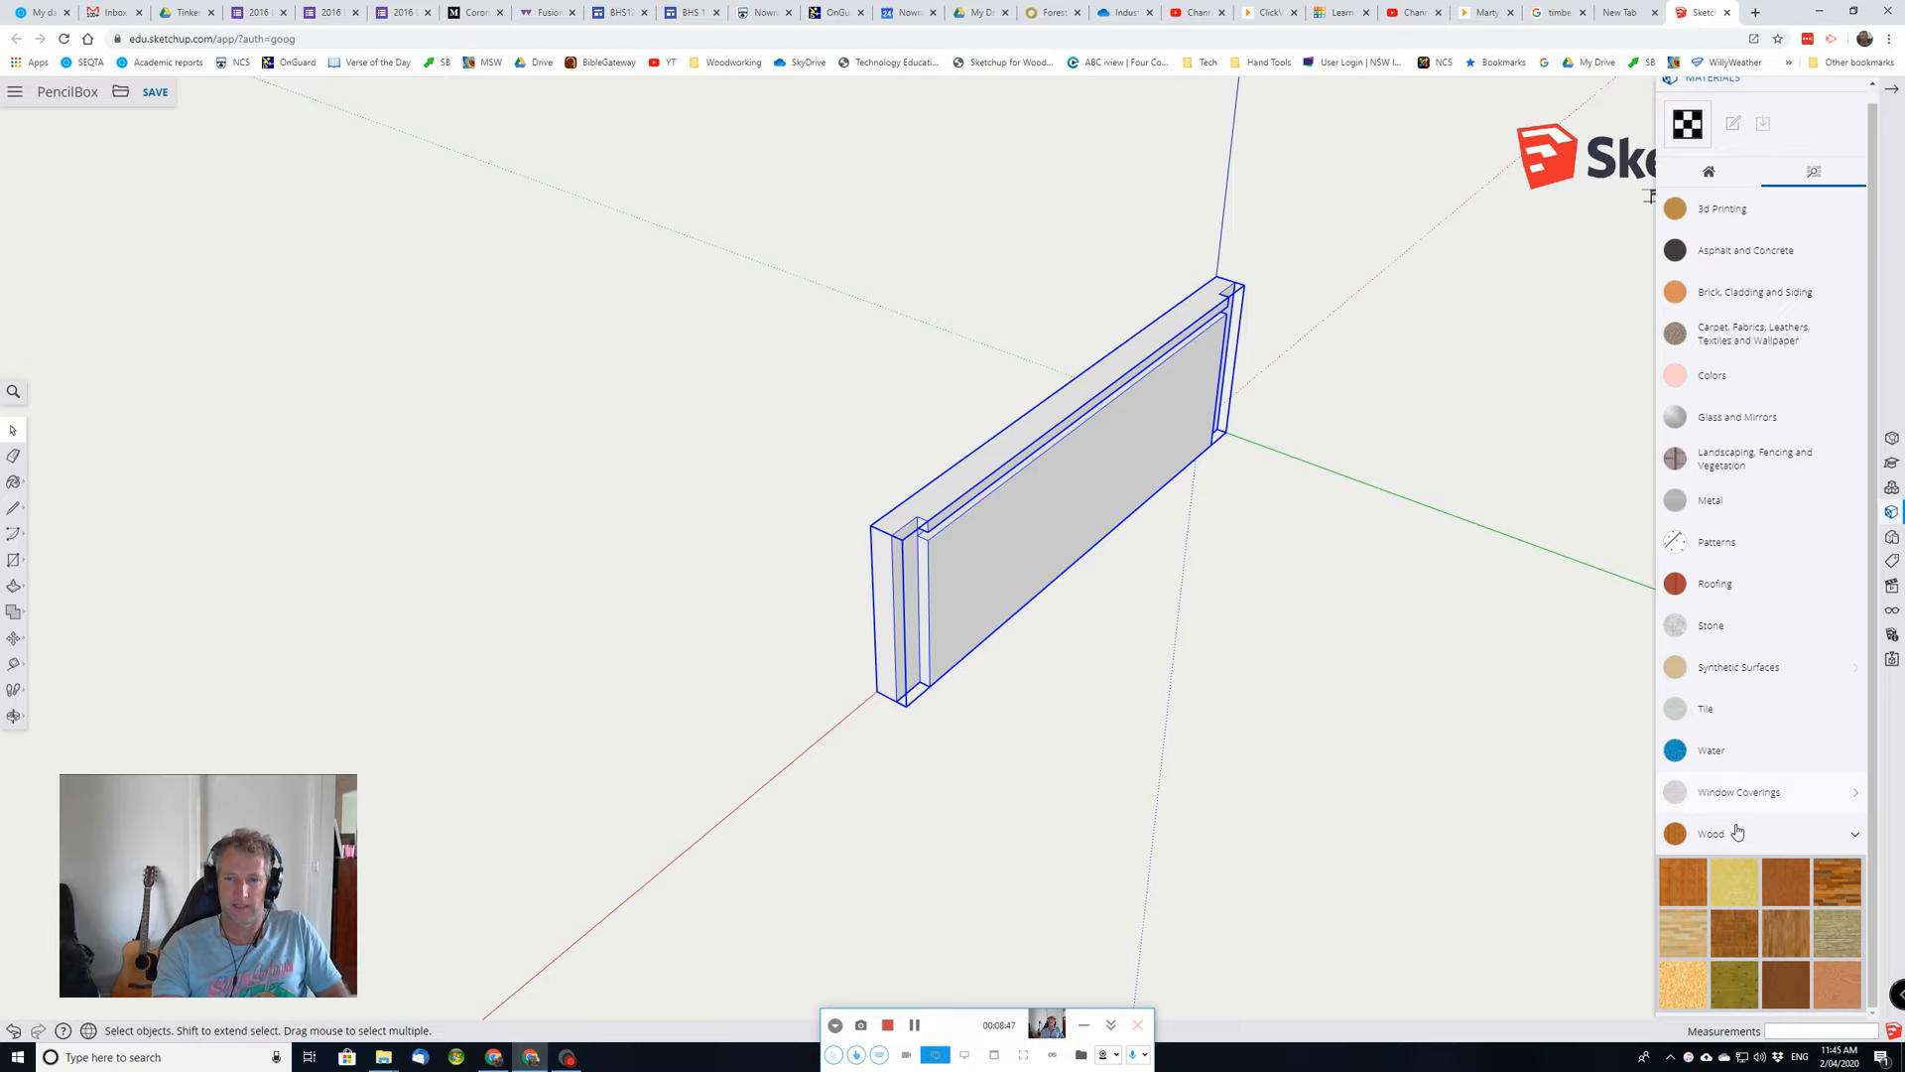
{"action": "left_click", "coordinate": [1682, 895]}
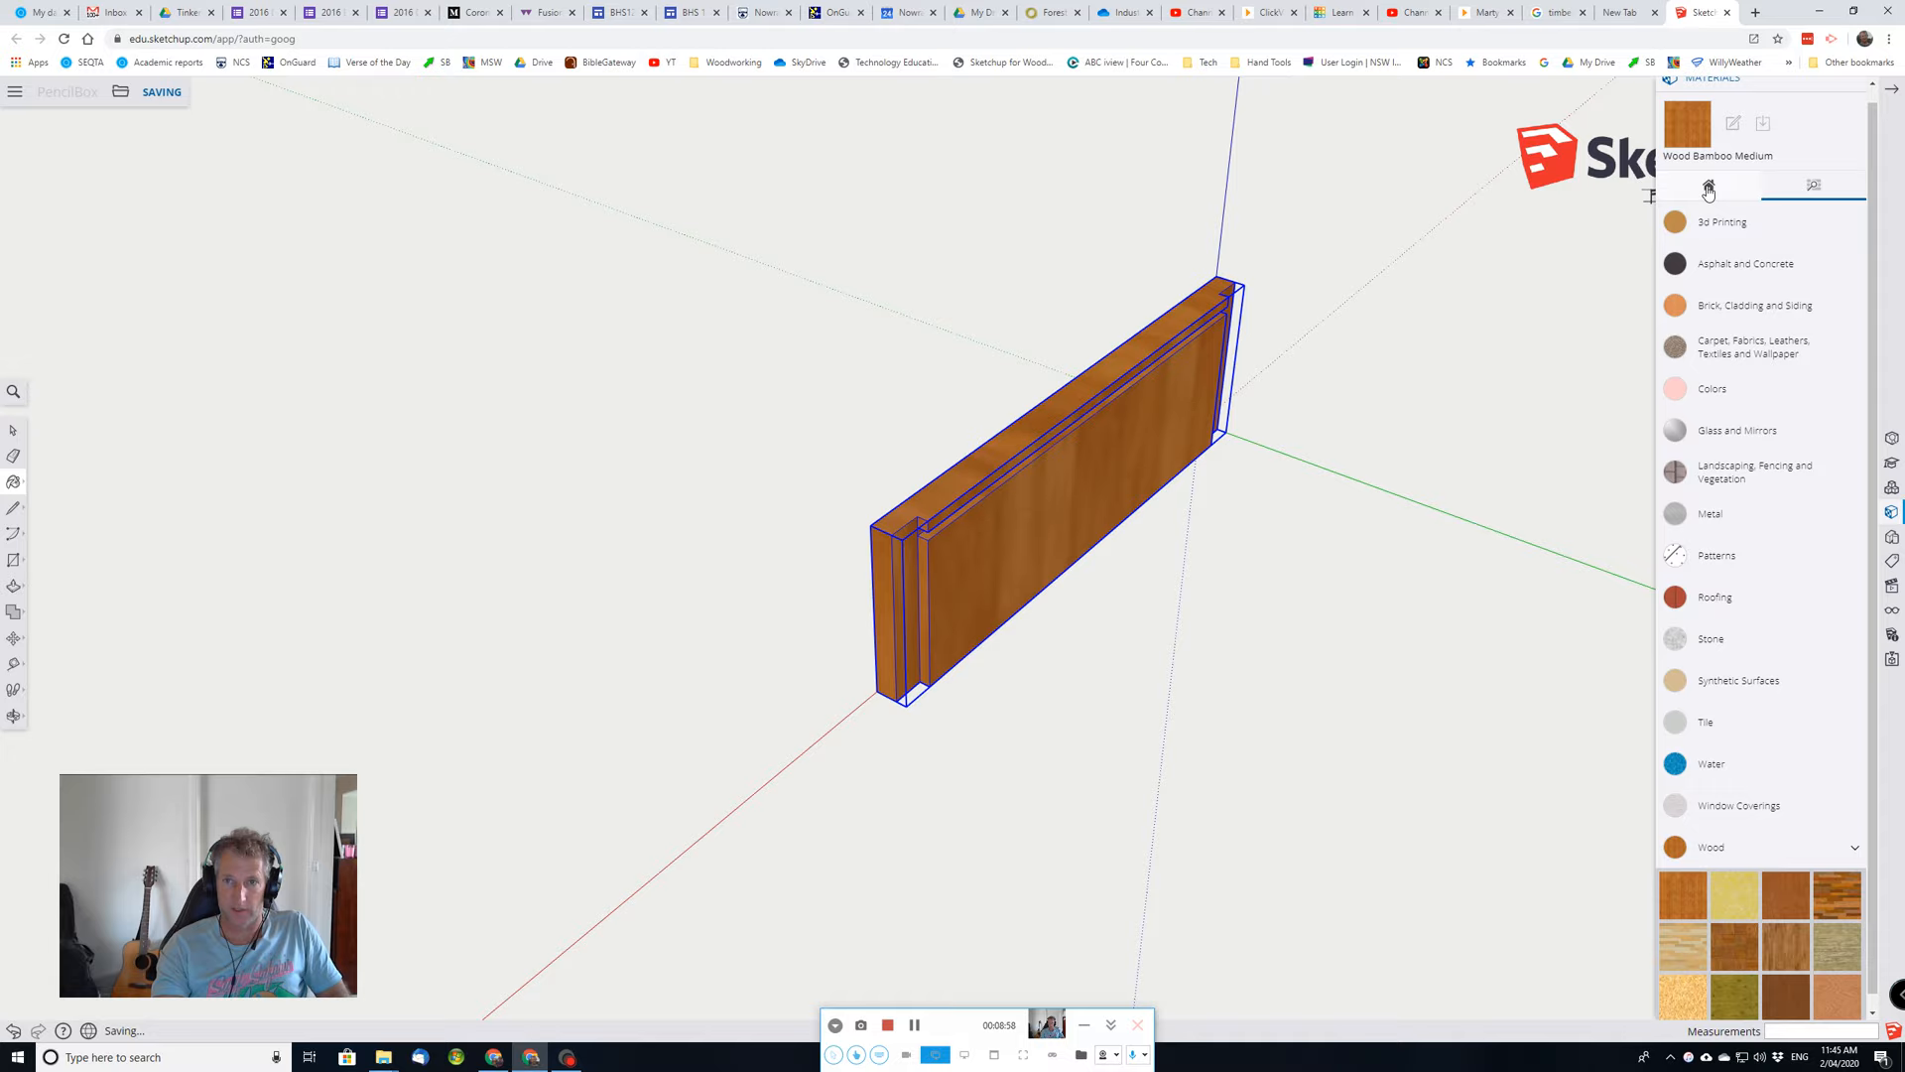
{"action": "left_click", "coordinate": [1707, 199]}
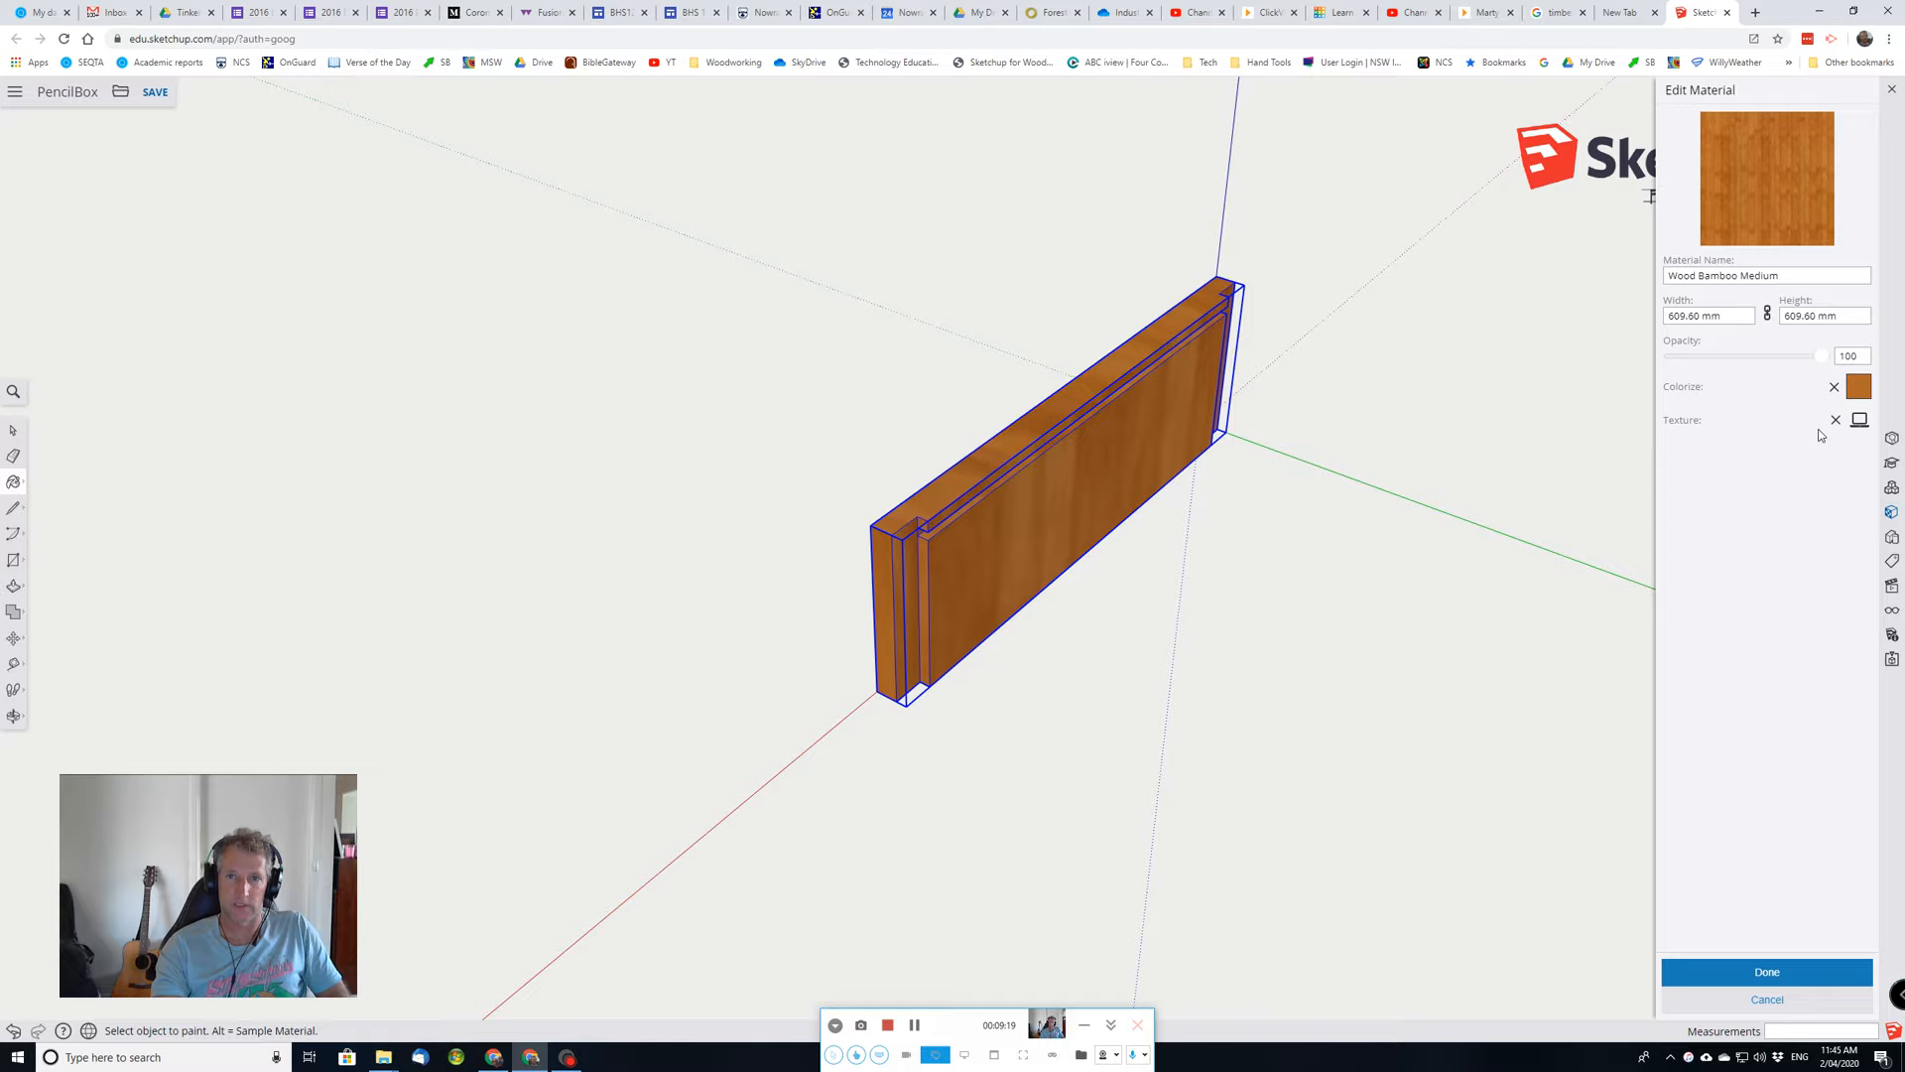
{"action": "left_click", "coordinate": [1860, 419]}
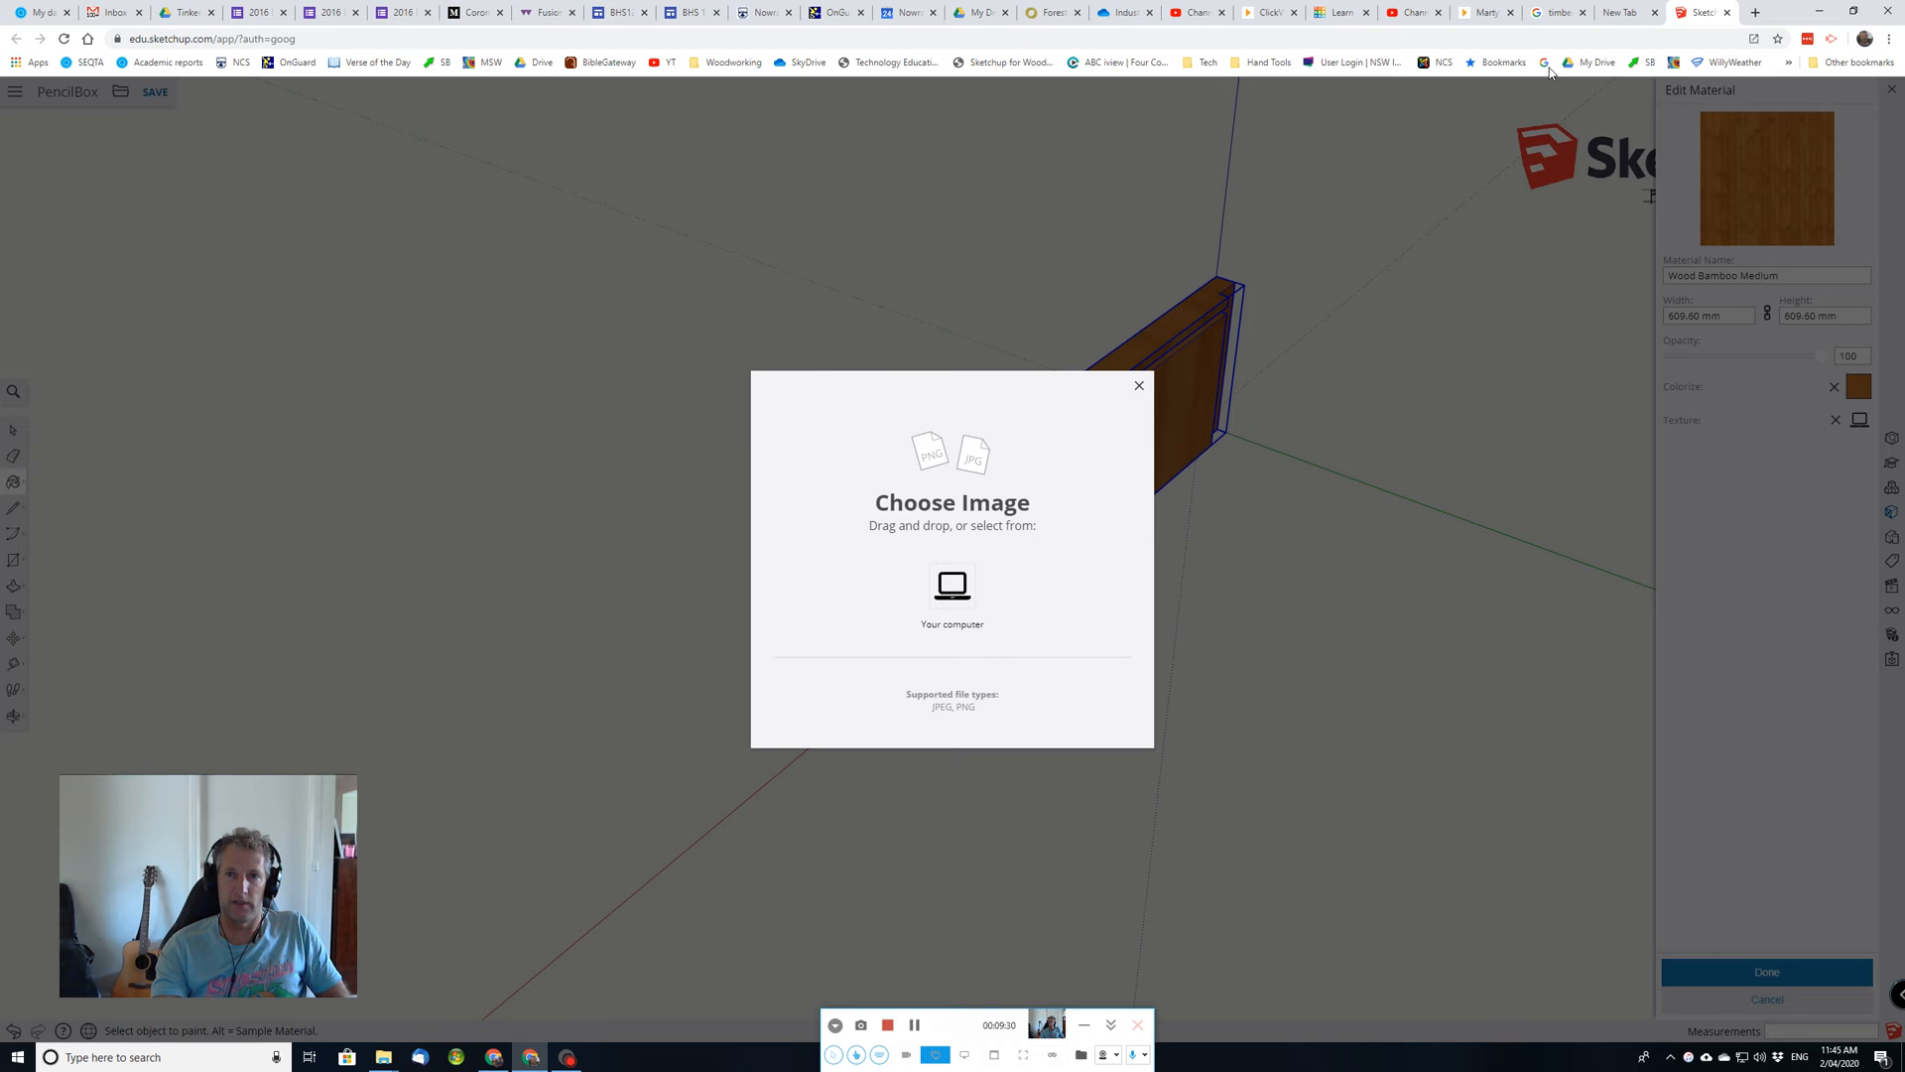
Save the brown grained wood texture image from the Google Images results to the computer.
{"action": "left_click", "coordinate": [1559, 12]}
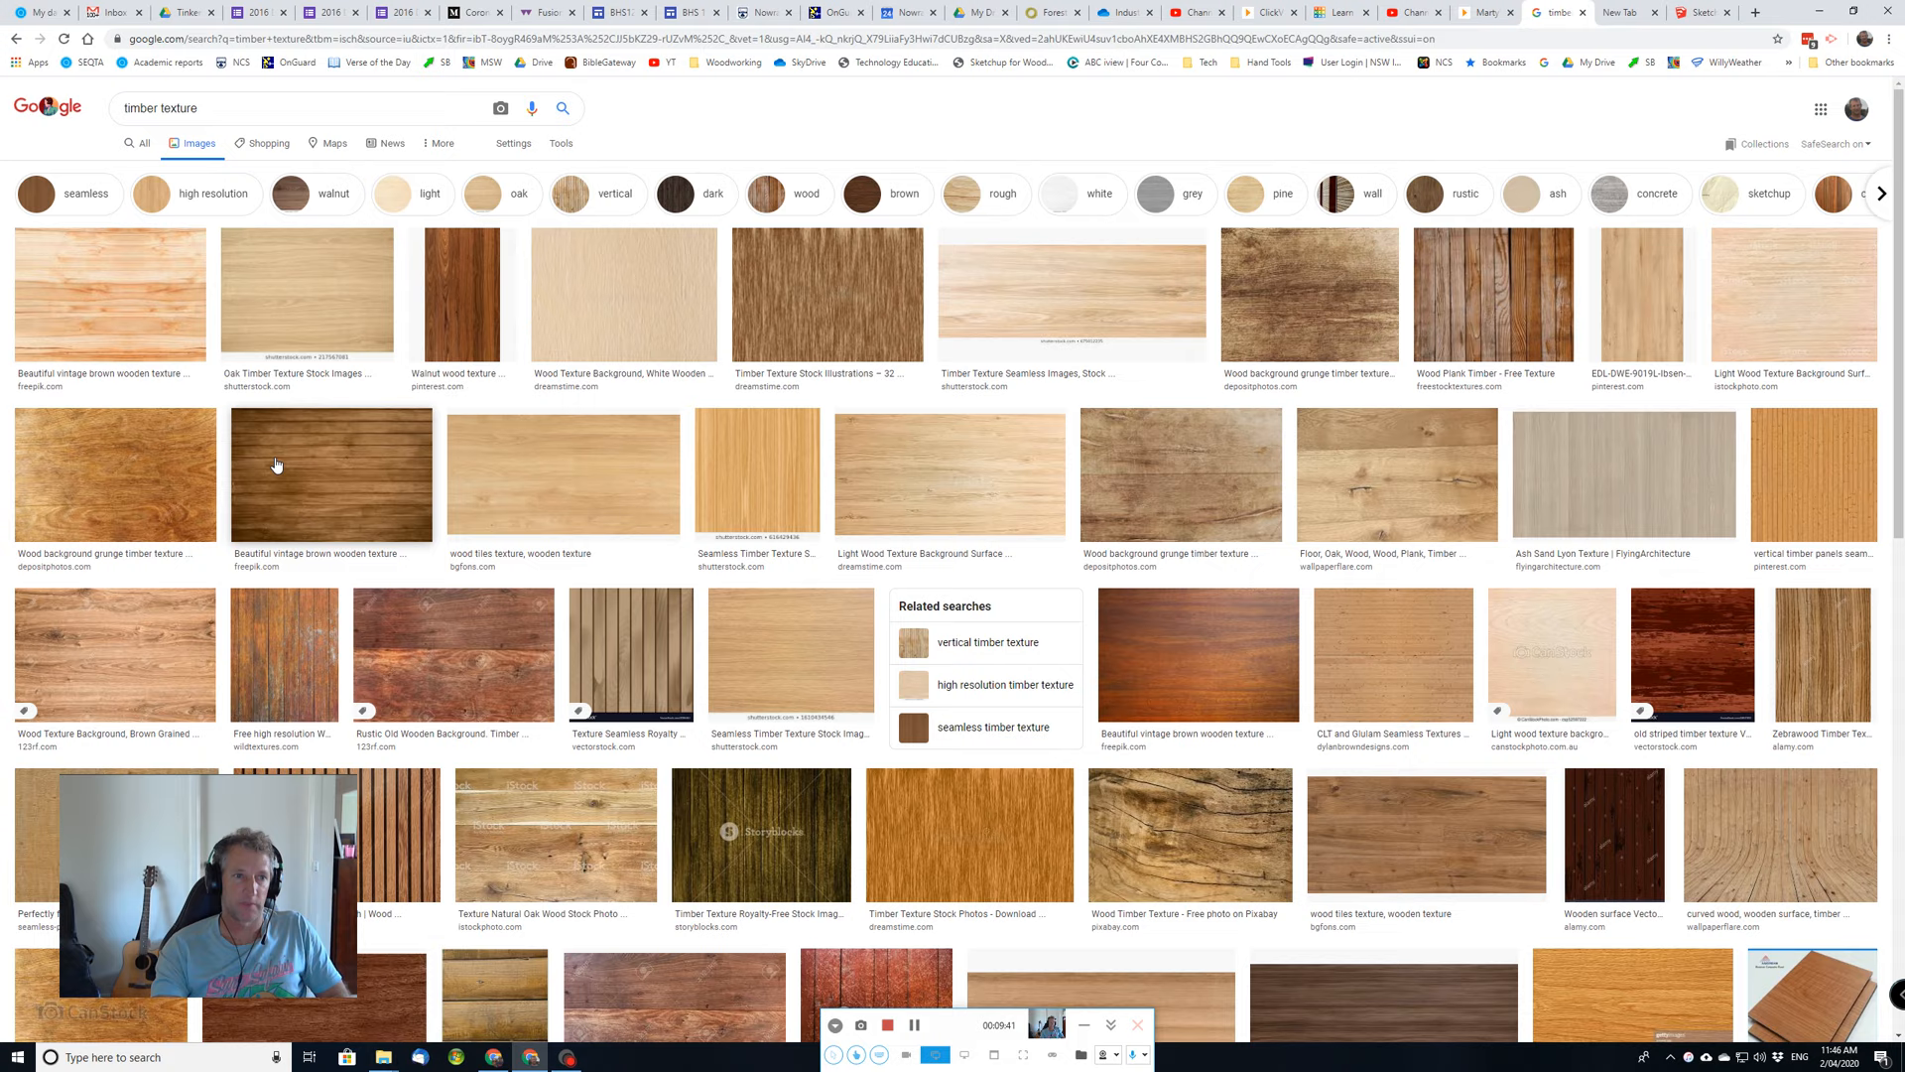
{"action": "left_click", "coordinate": [114, 654]}
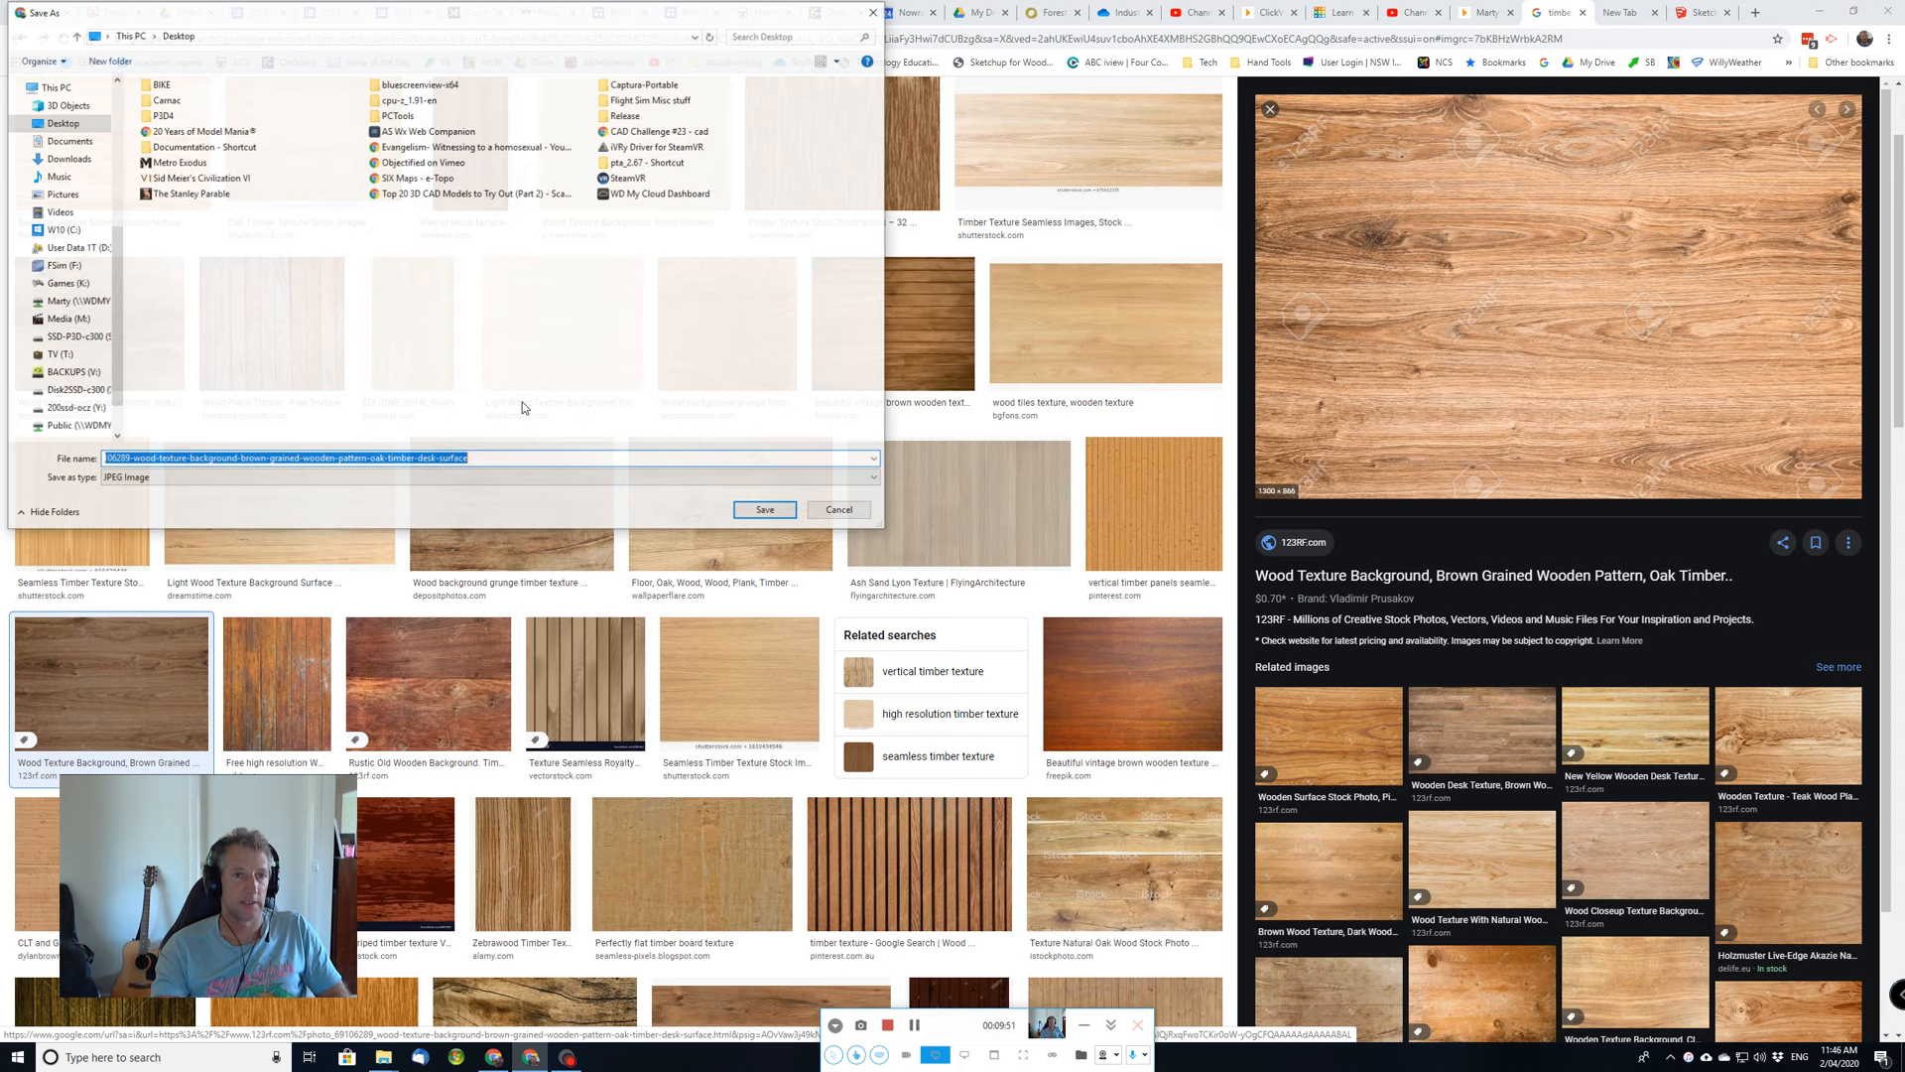
{"action": "left_click", "coordinate": [764, 509]}
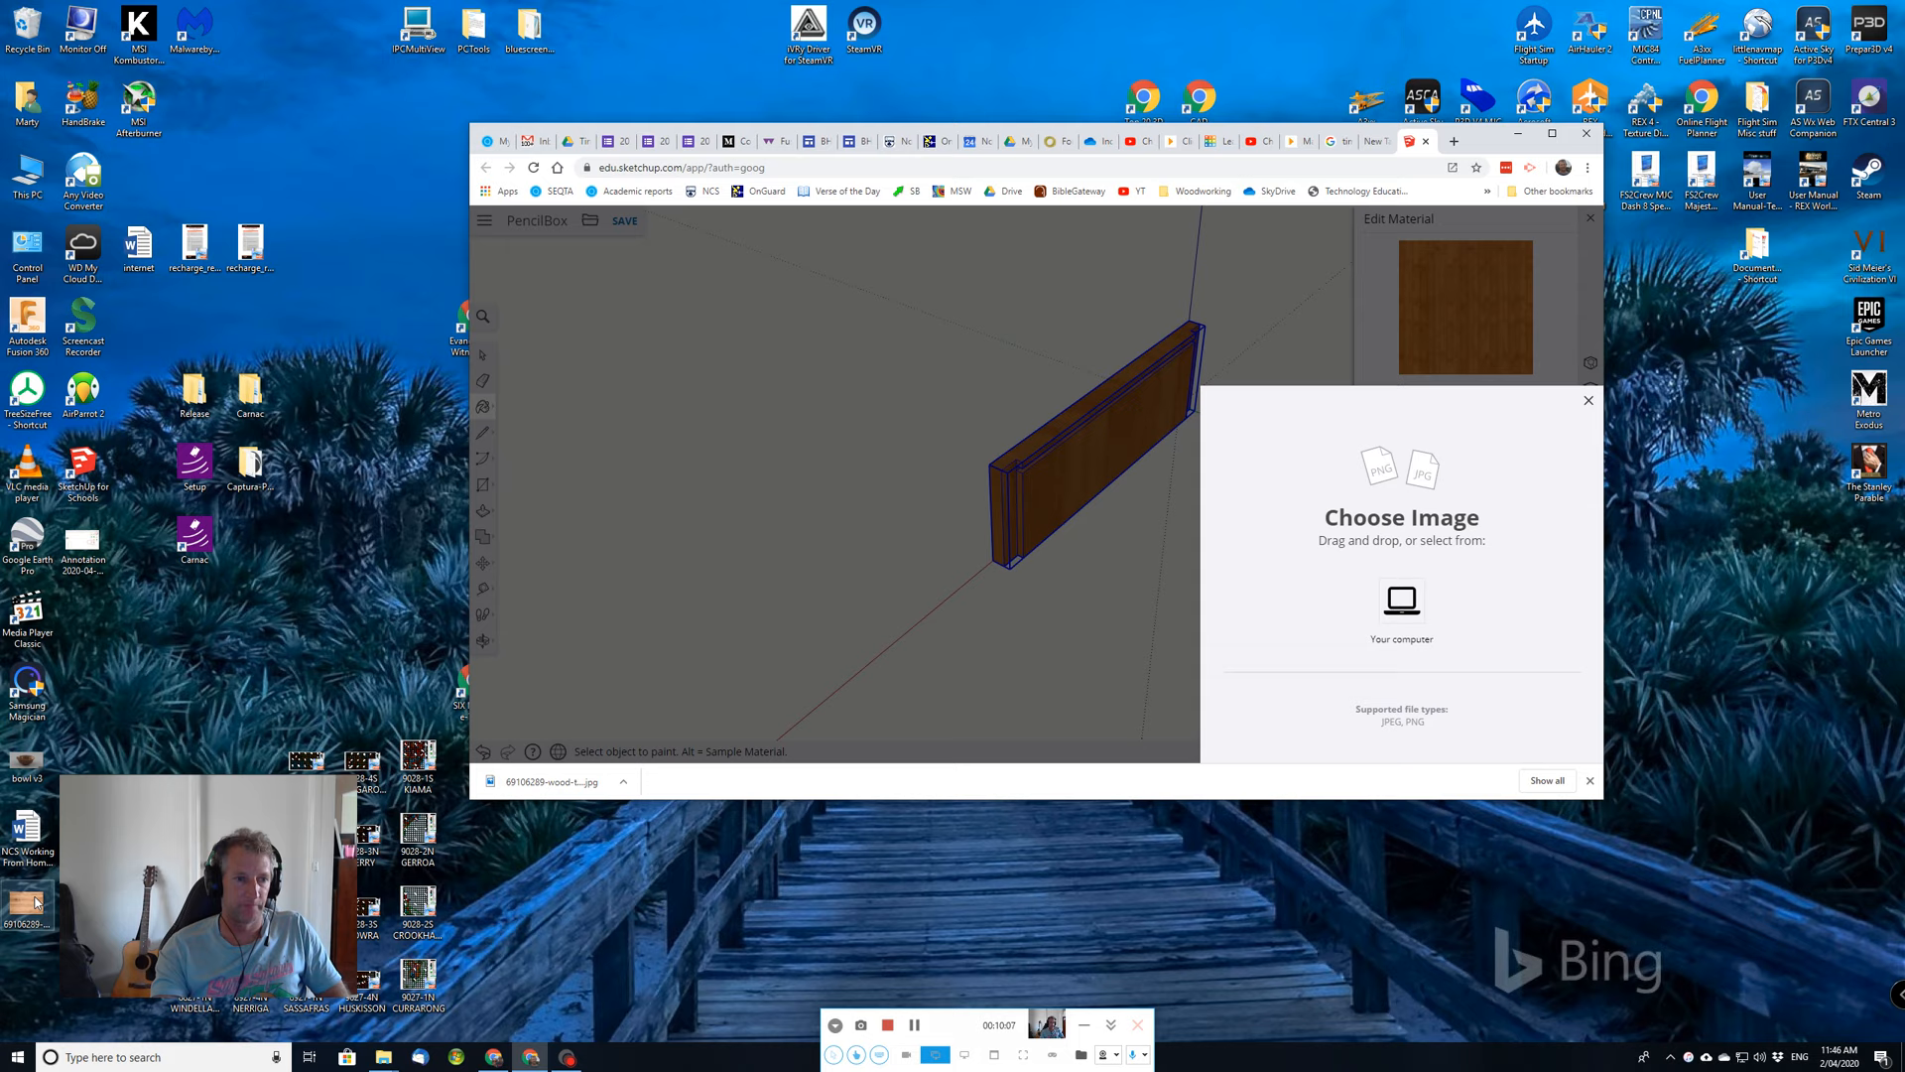
Use the downloaded wood JPG as the material's texture and give it a warmer, lighter colour tint.
{"action": "left_click", "coordinate": [1401, 599]}
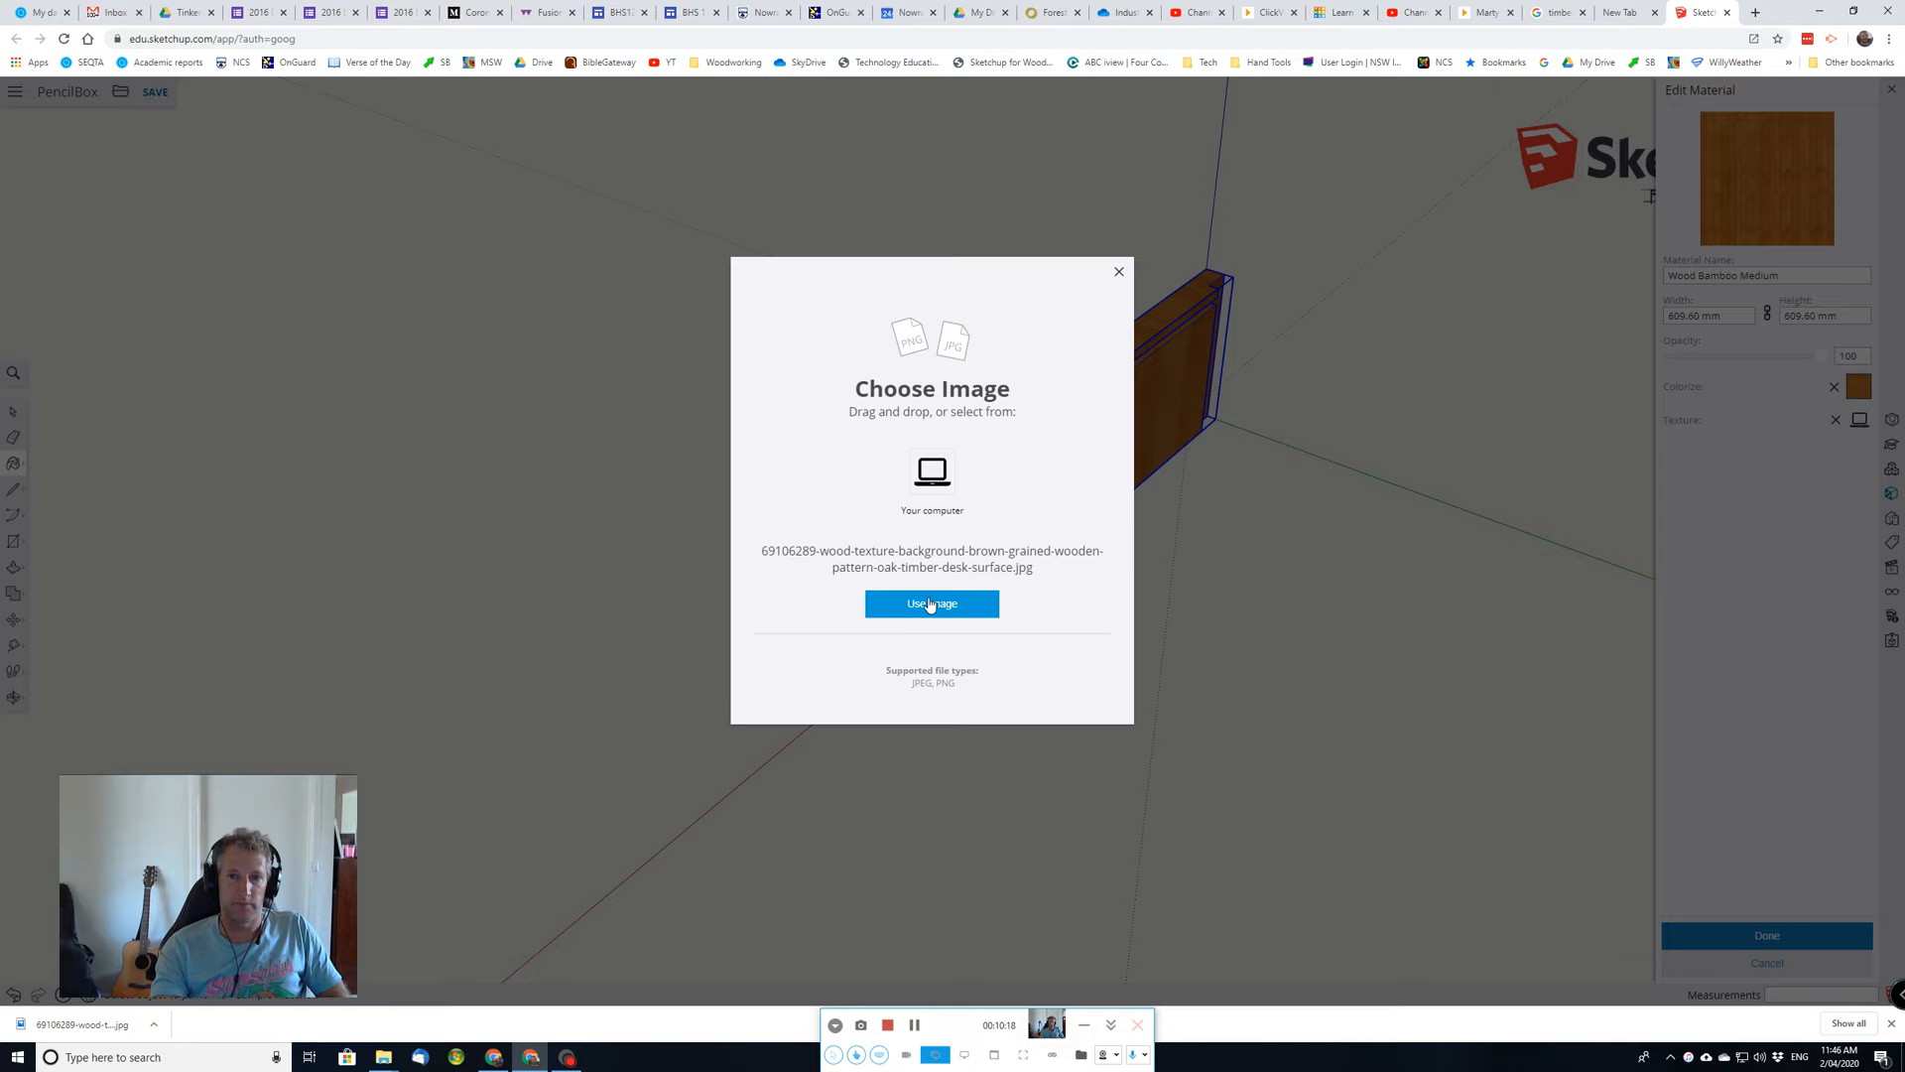
{"action": "left_click", "coordinate": [930, 604]}
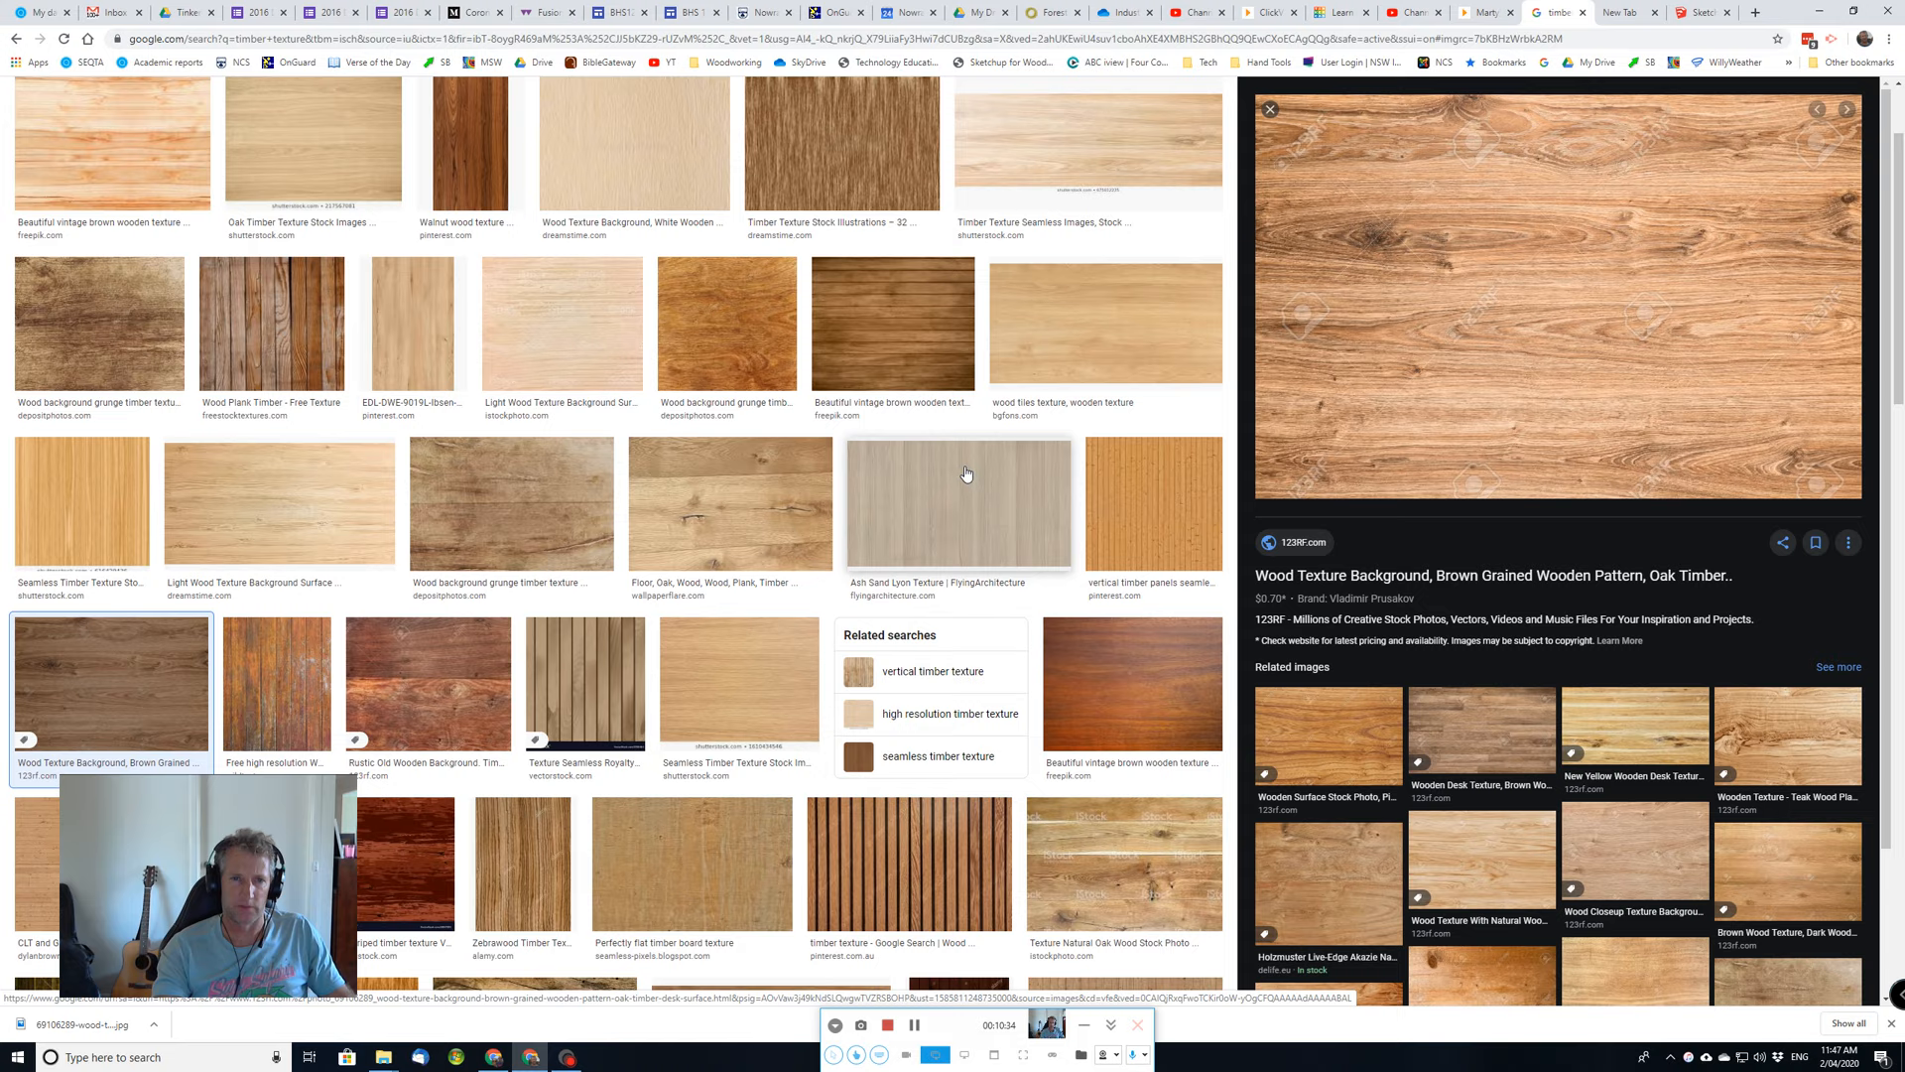
{"action": "left_click", "coordinate": [1701, 12]}
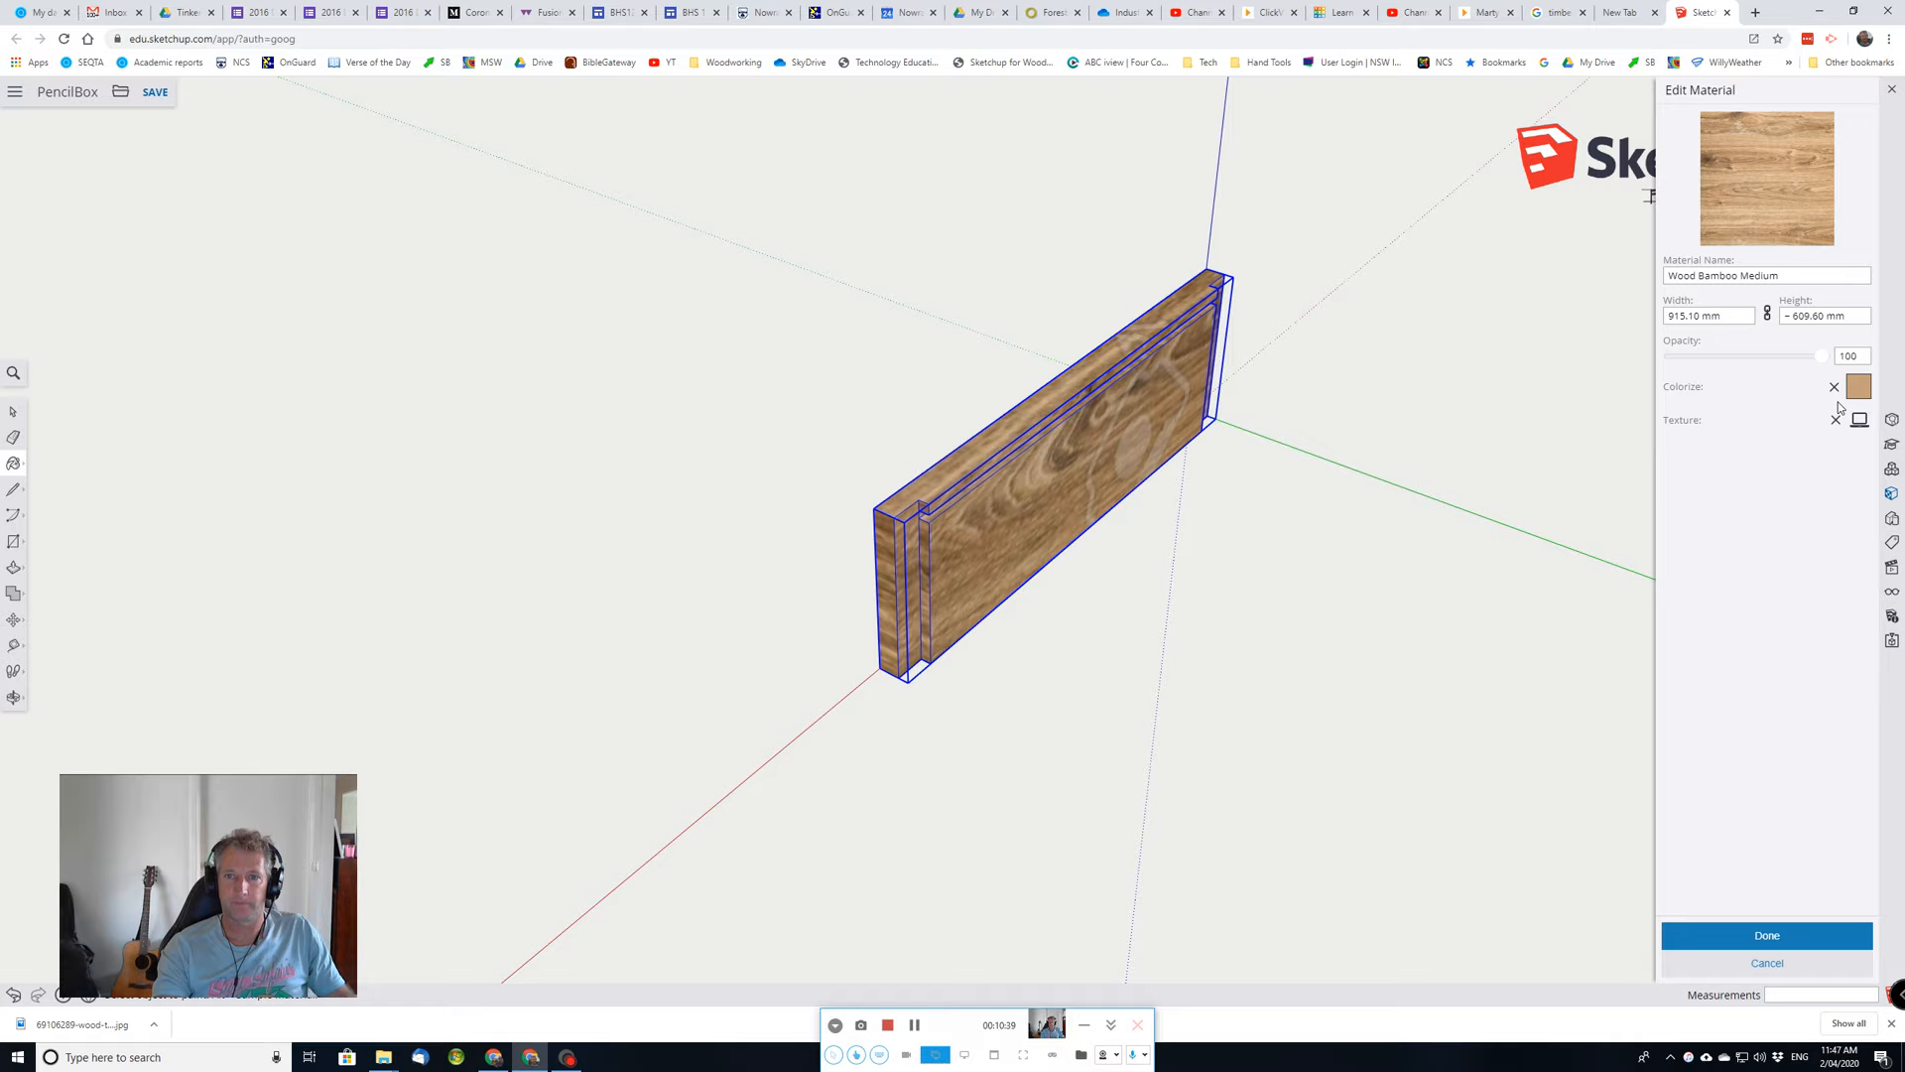
{"action": "left_click", "coordinate": [1858, 386]}
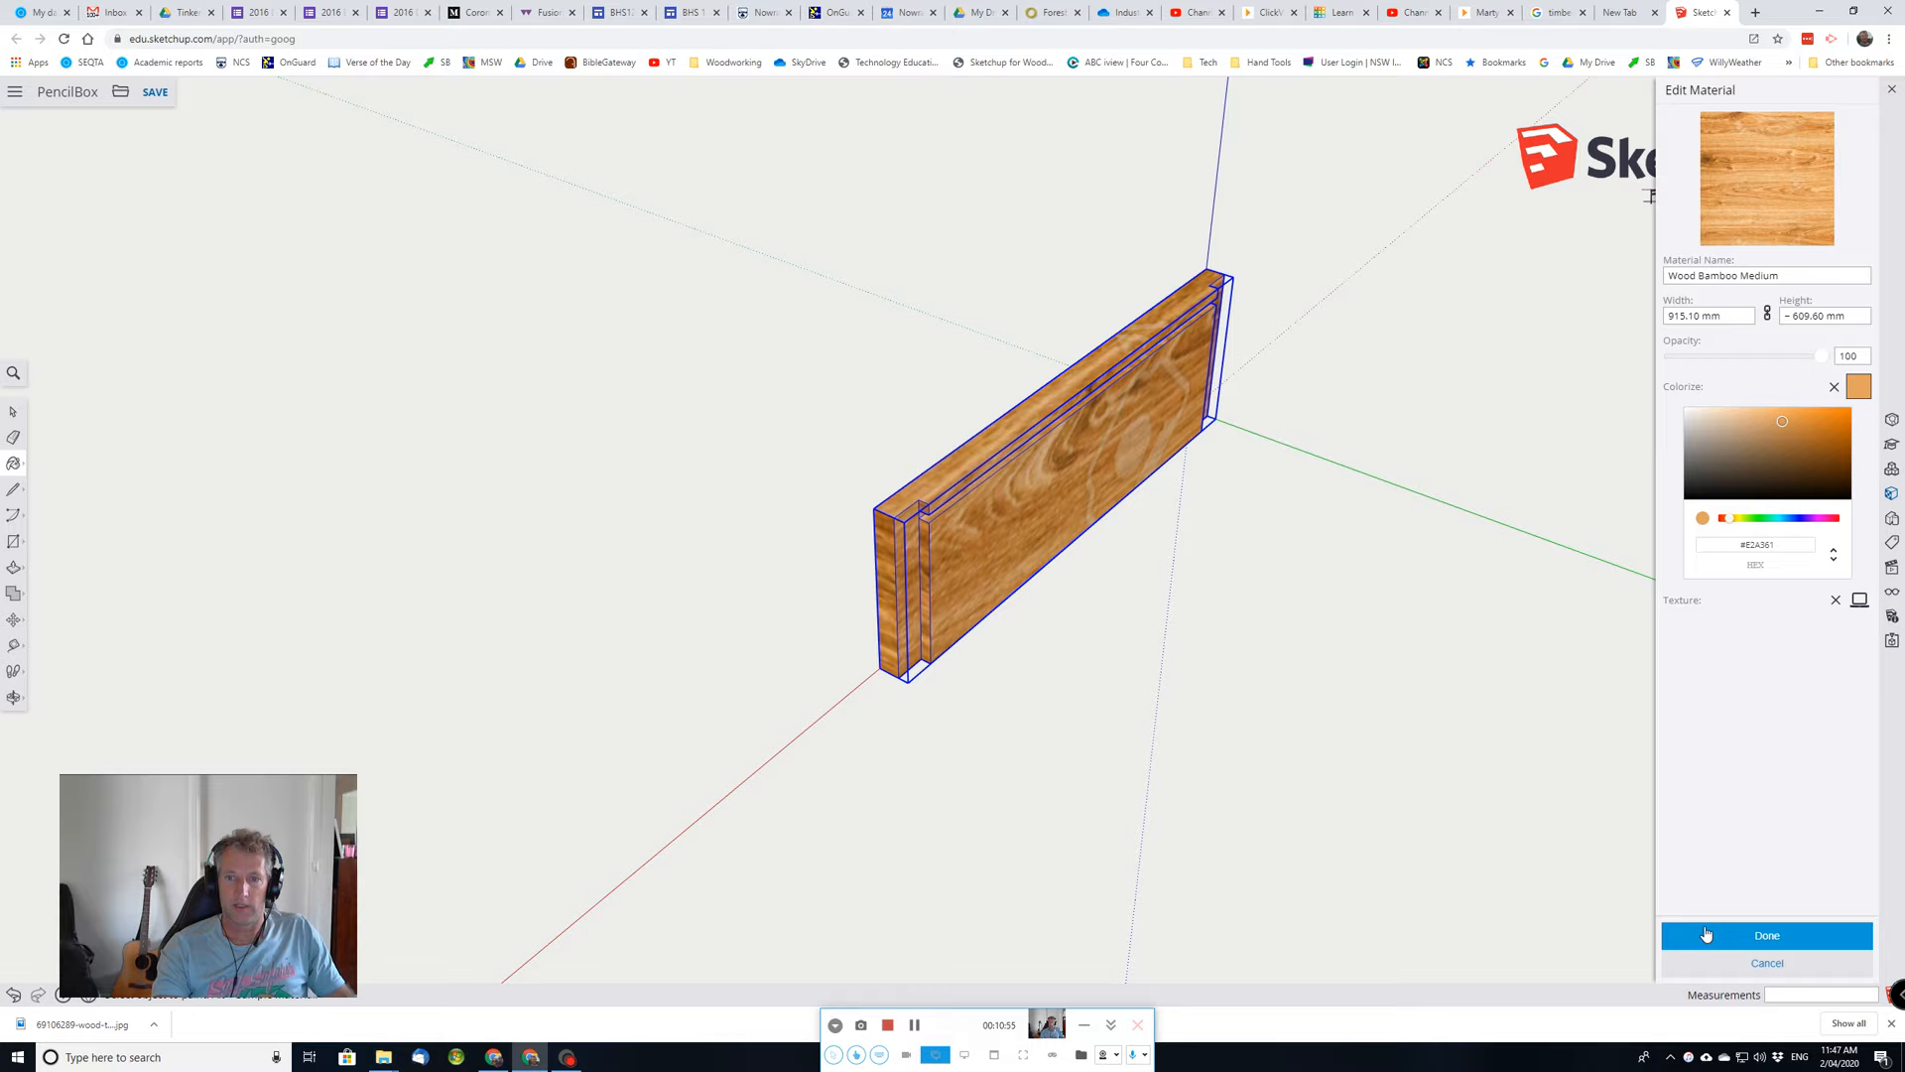
{"action": "left_click", "coordinate": [1834, 386]}
{"action": "type", "text": "Marty"}
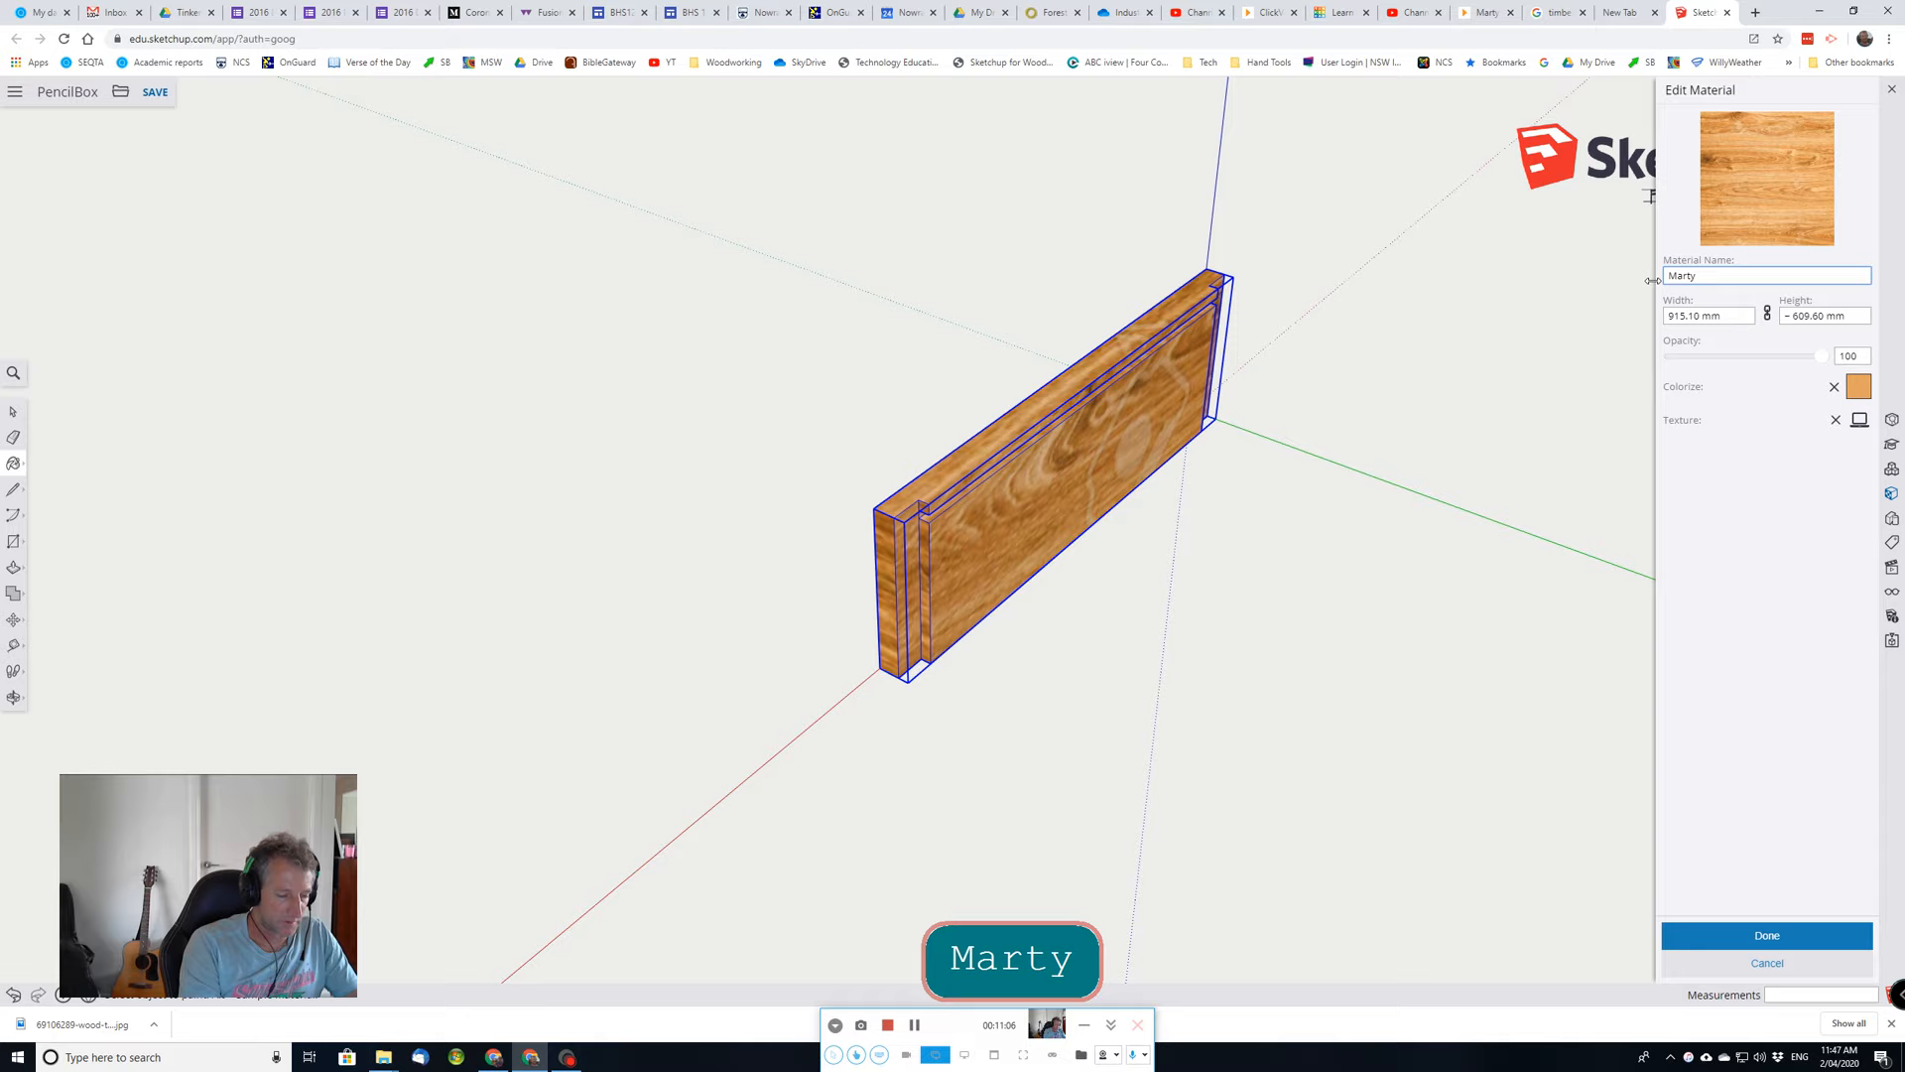
Confirm the Edit Material changes so the panel keeps its timber grain finish.
{"action": "left_click", "coordinate": [1765, 936]}
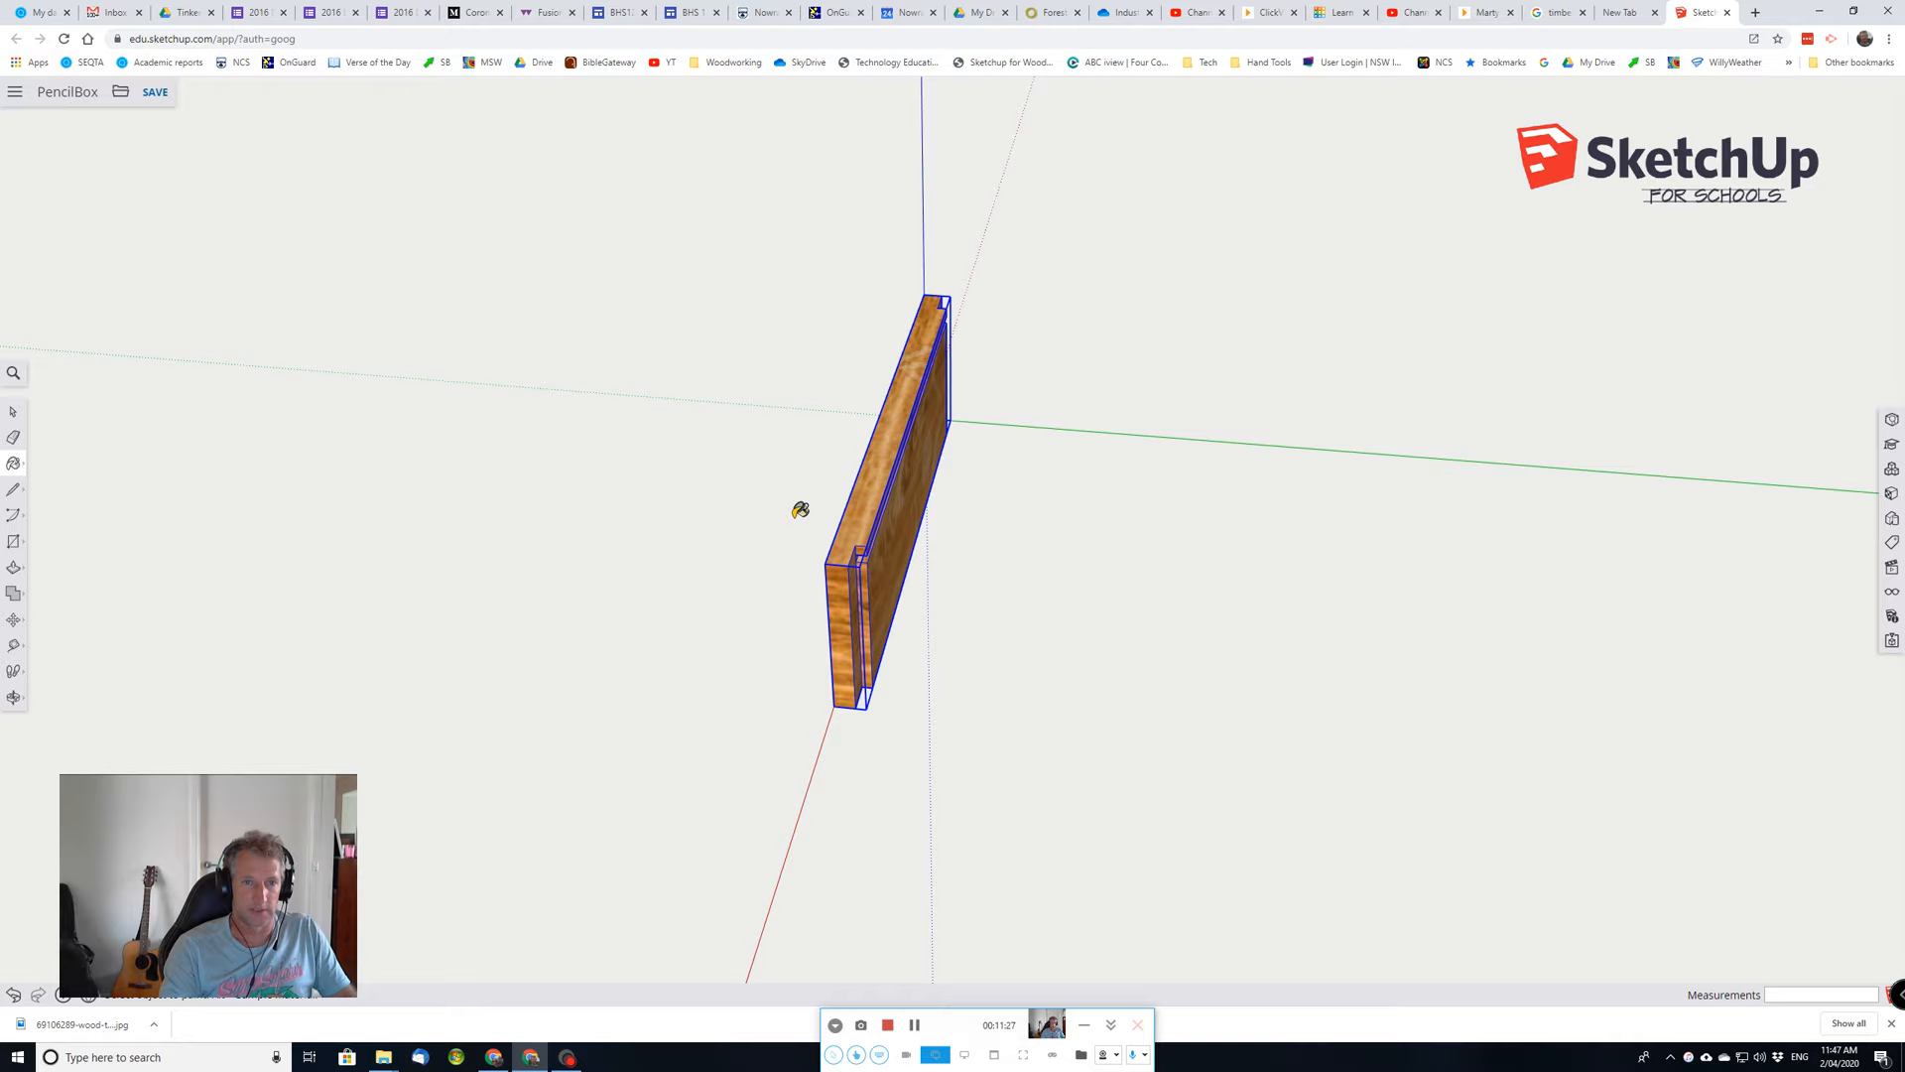
Clear the panel selection and bring up the Move tool's options for copying.
{"action": "key", "text": "space"}
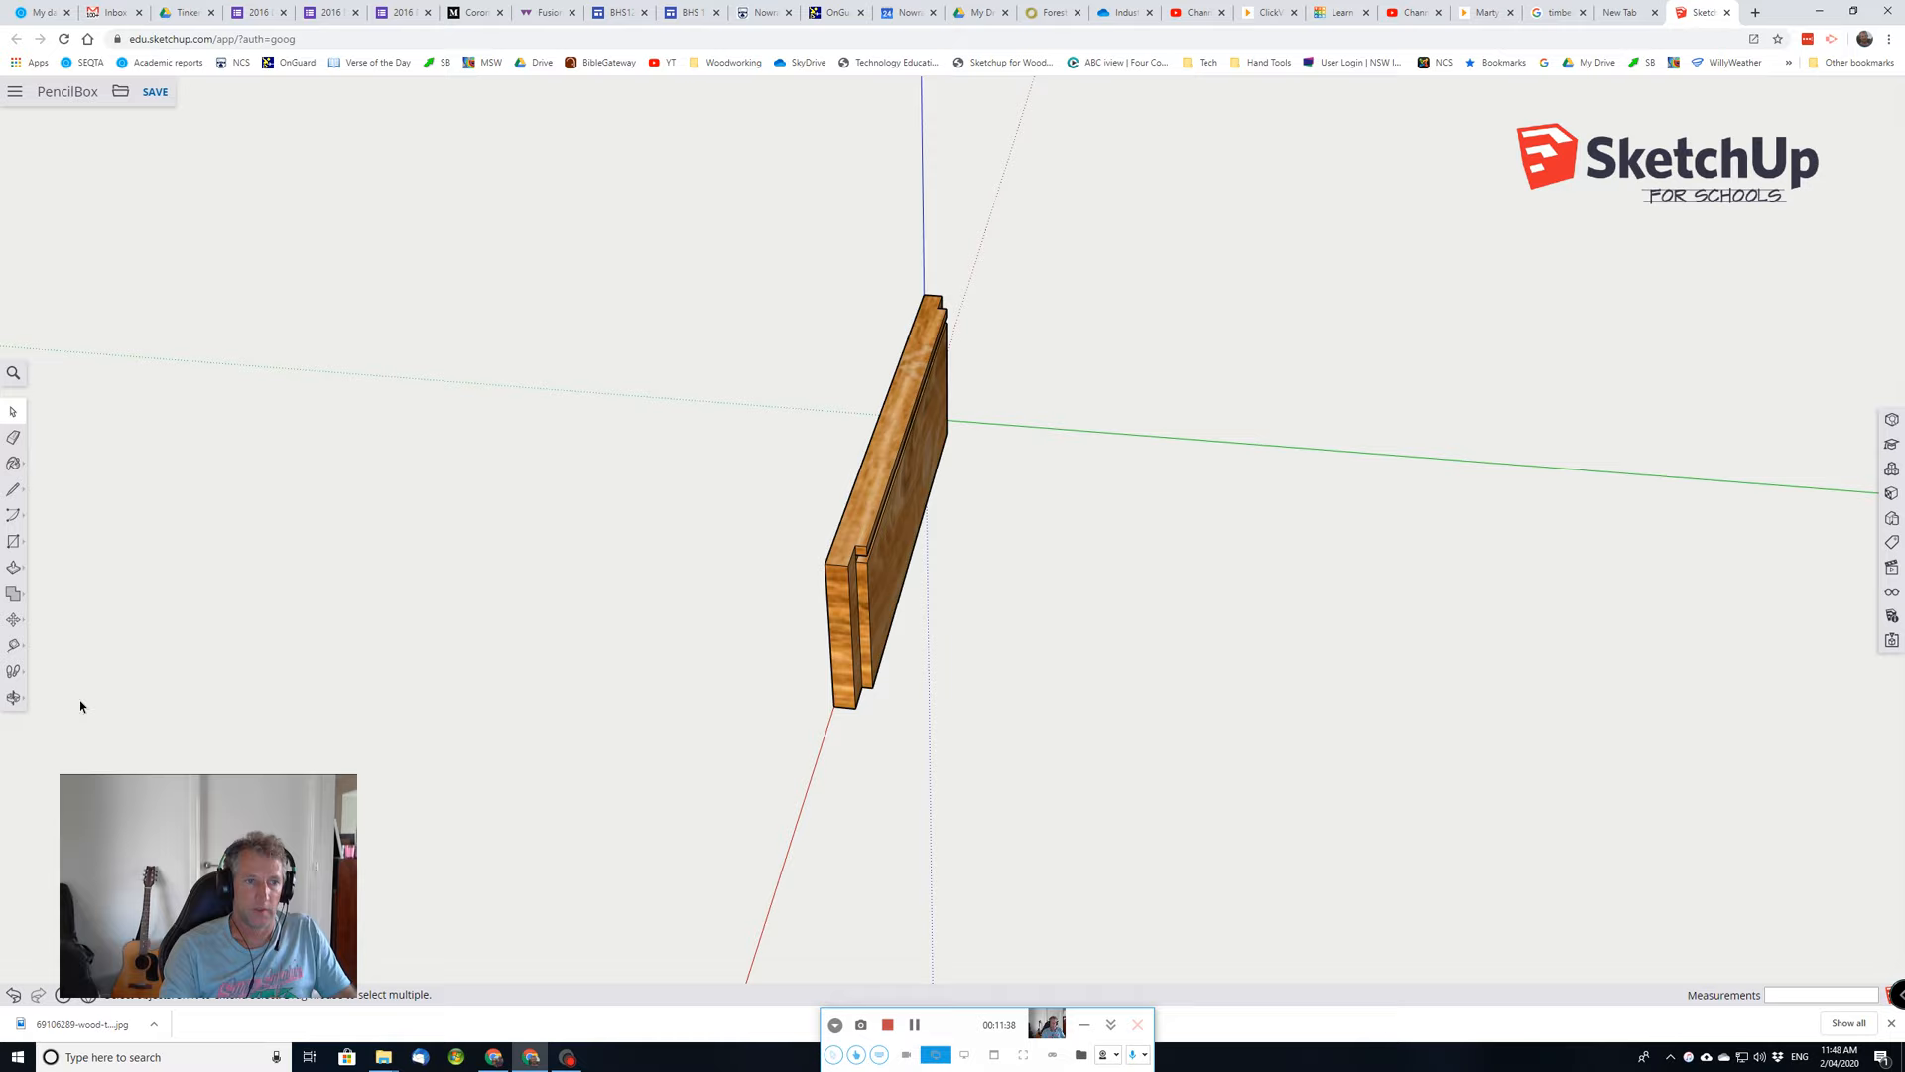
{"action": "left_click", "coordinate": [15, 619]}
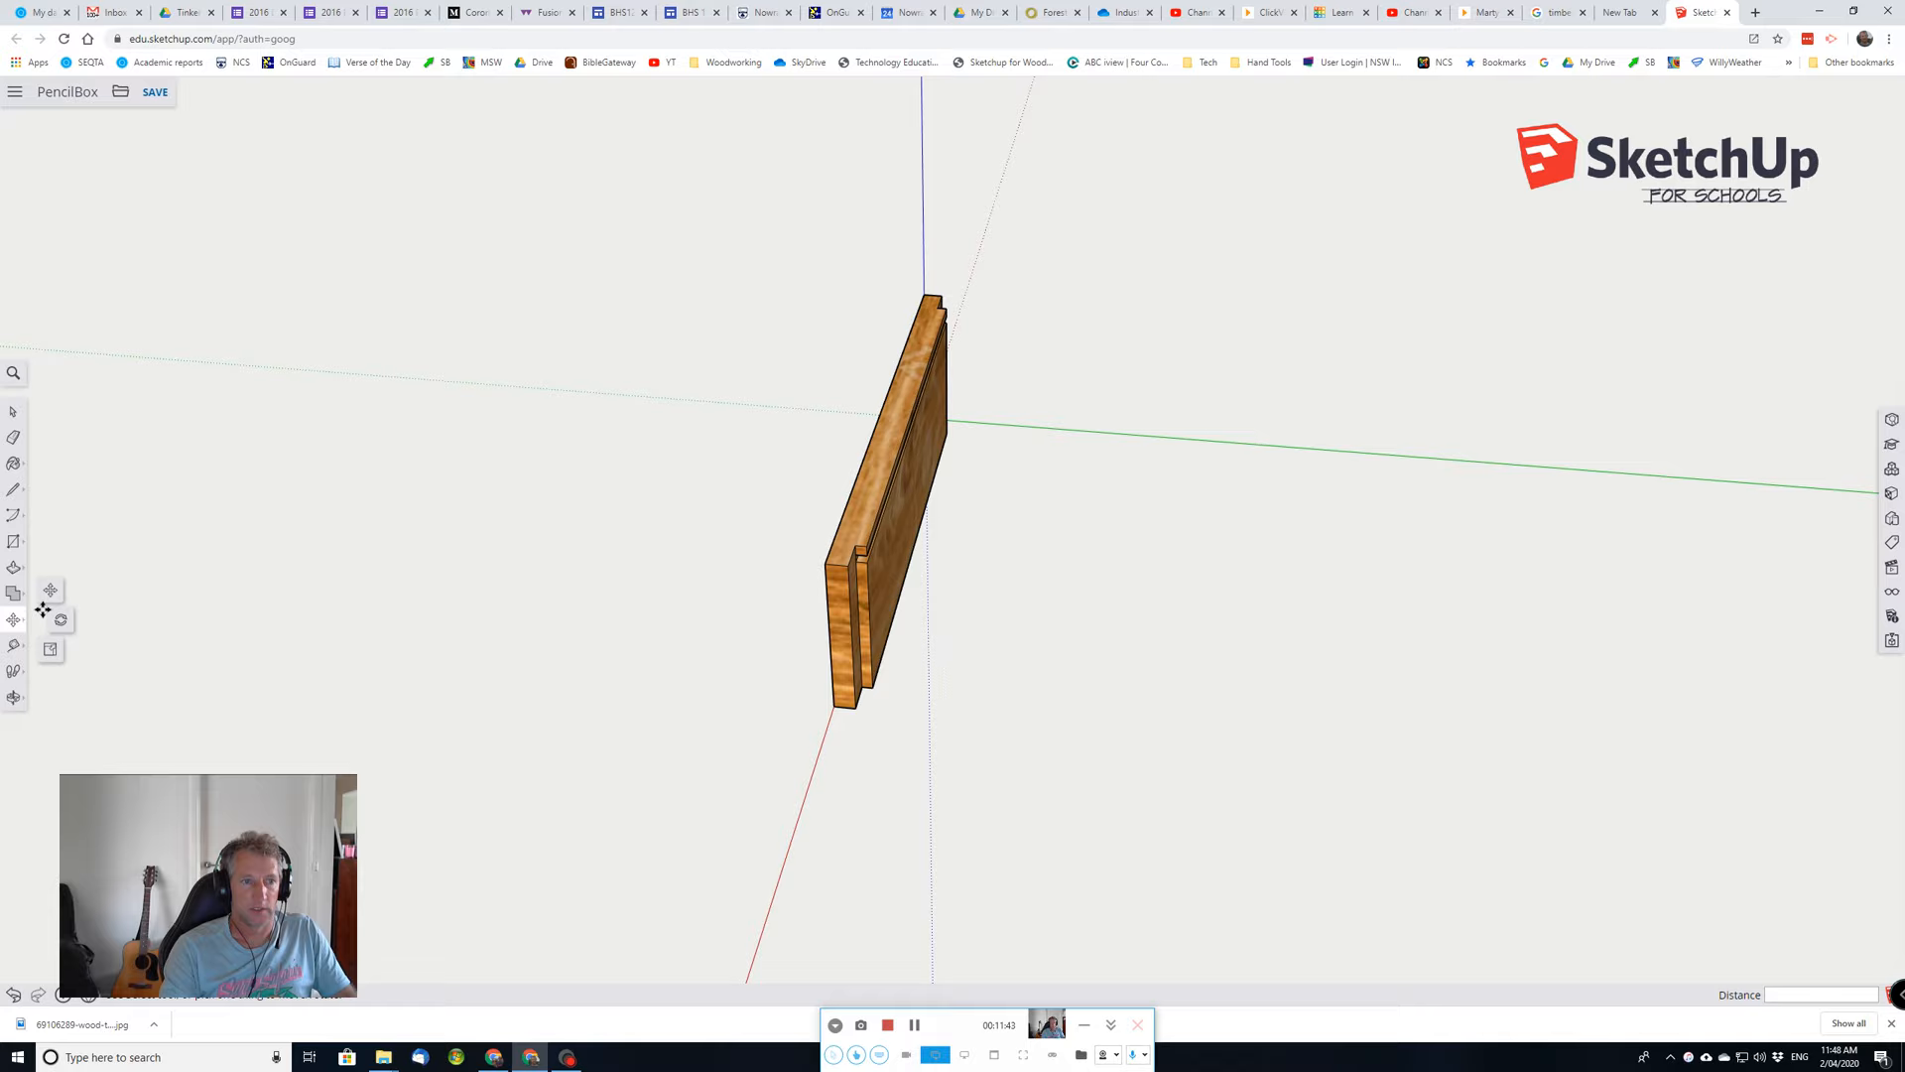